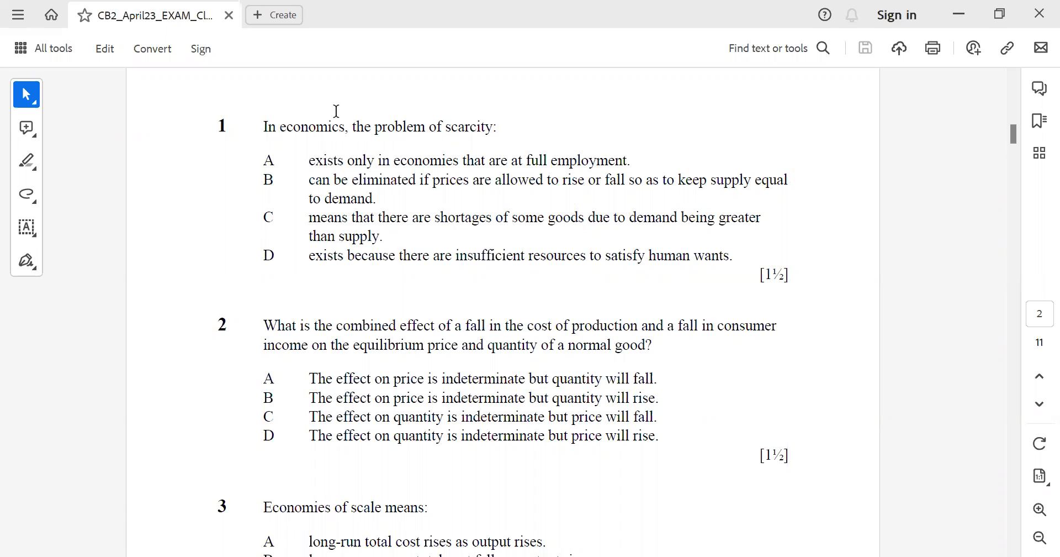
mouse_move(278, 133)
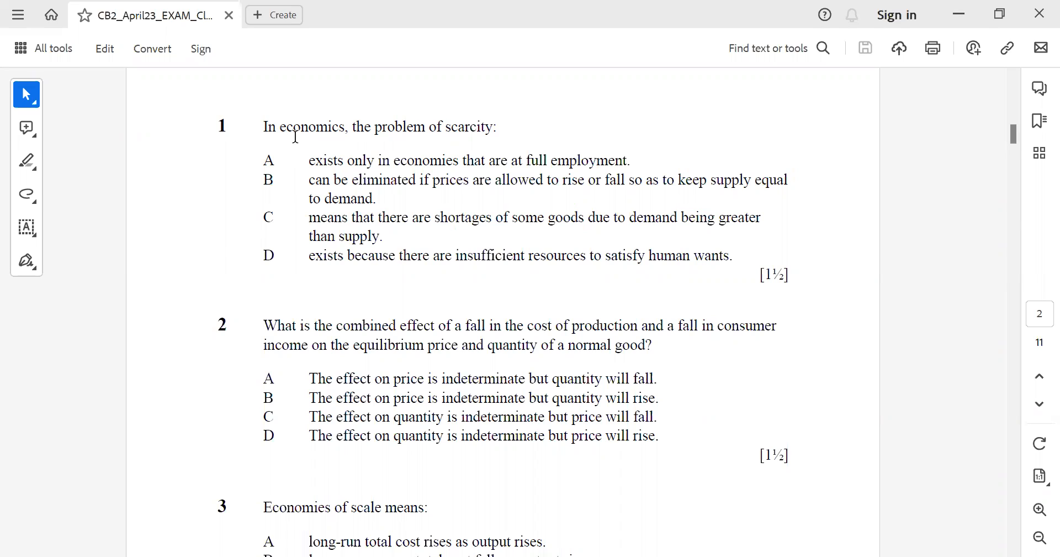
mouse_move(297, 184)
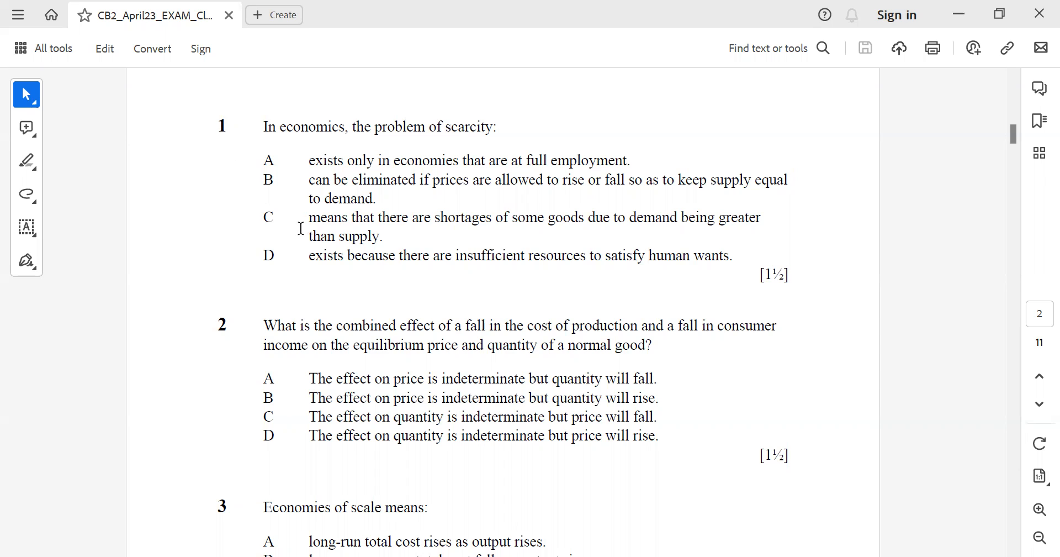
mouse_move(333, 297)
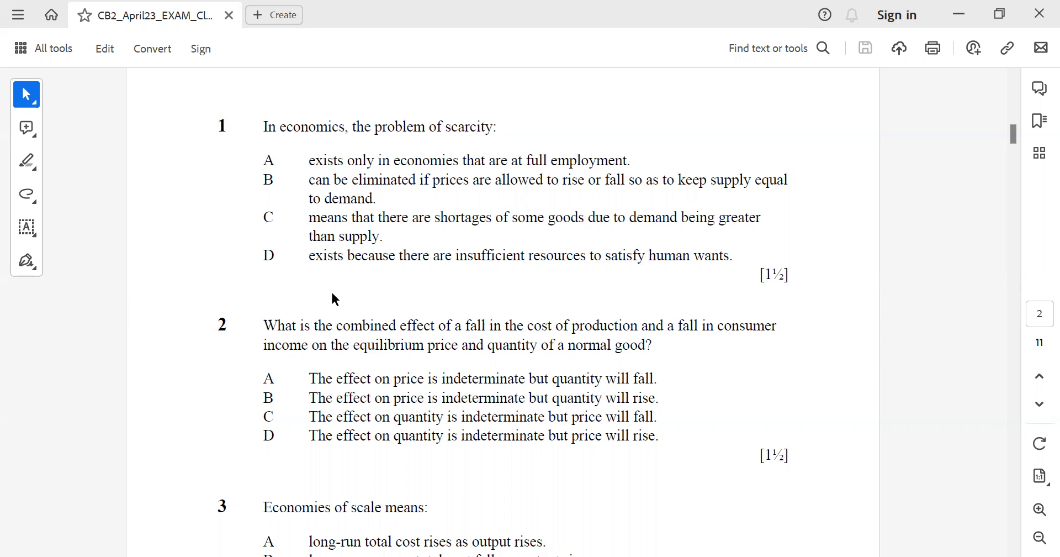
mouse_move(332, 263)
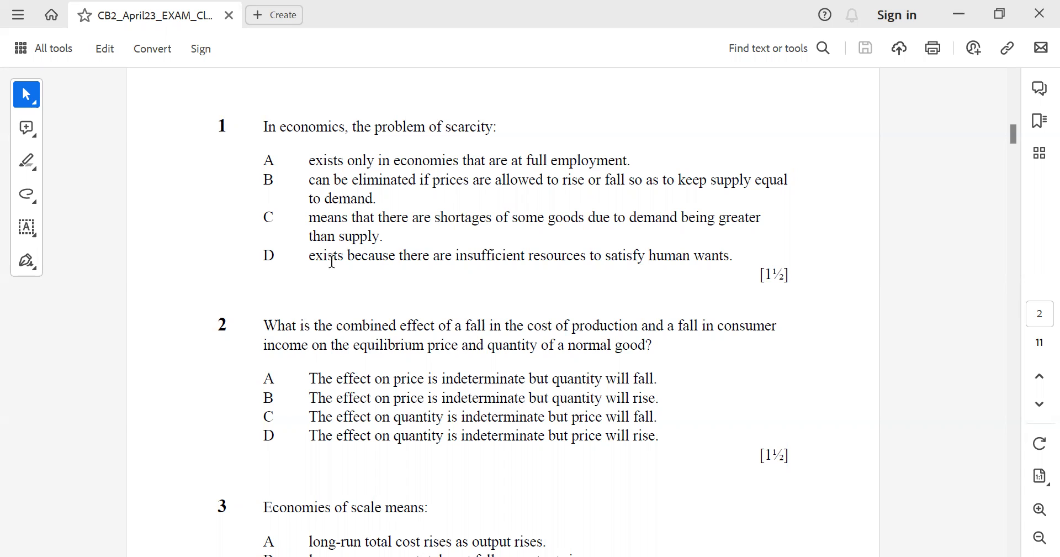
mouse_move(236, 399)
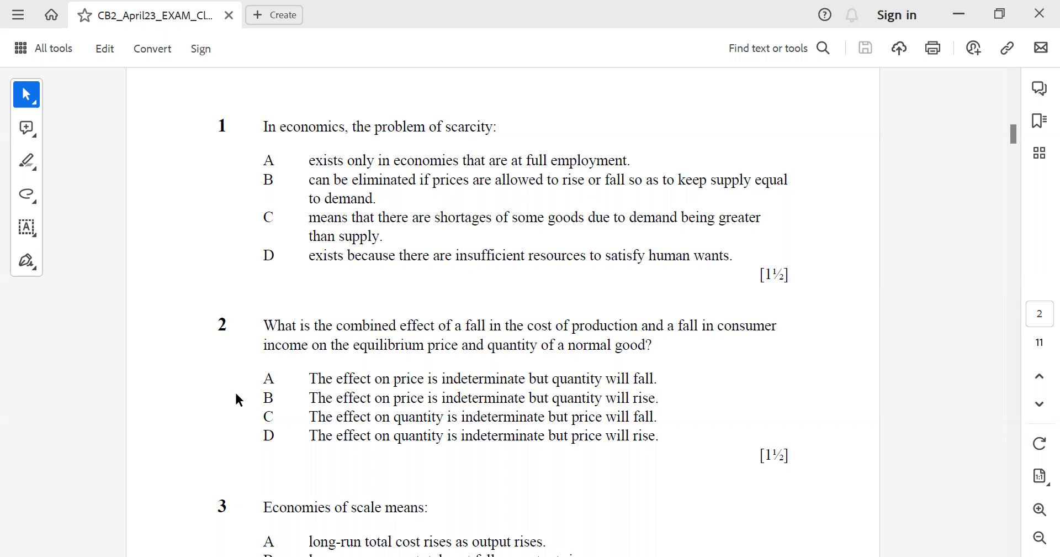
mouse_move(351, 360)
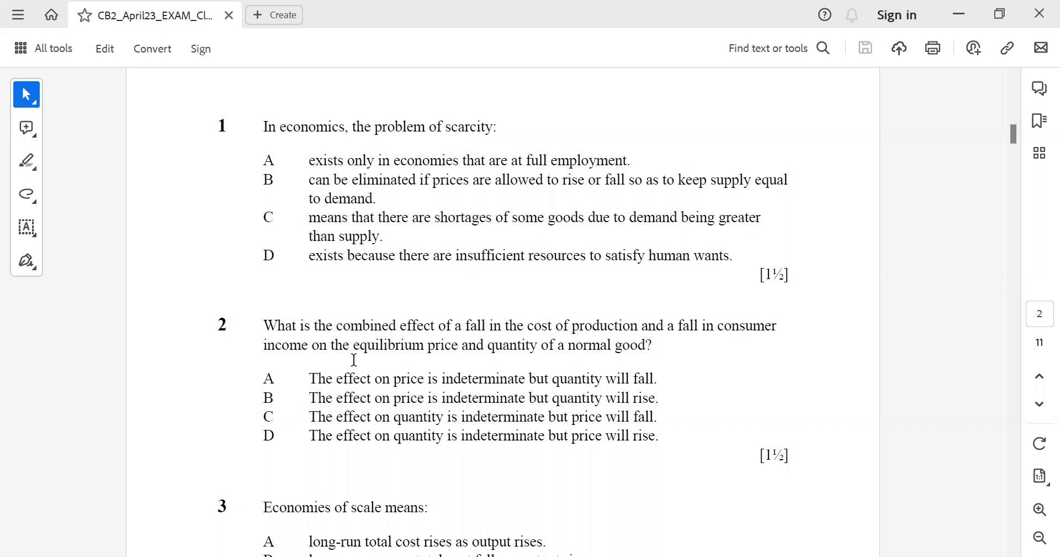
mouse_move(574, 345)
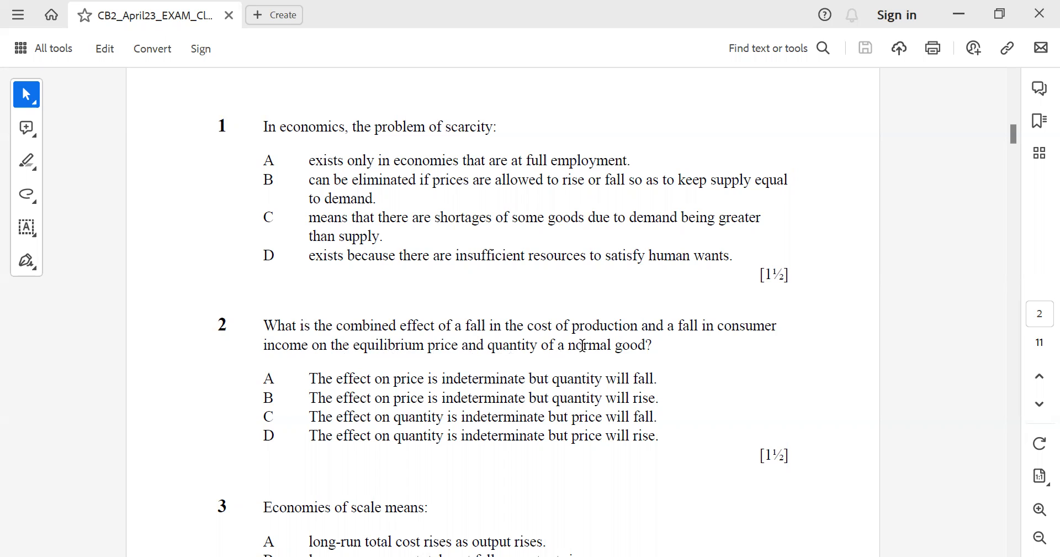
mouse_move(263, 380)
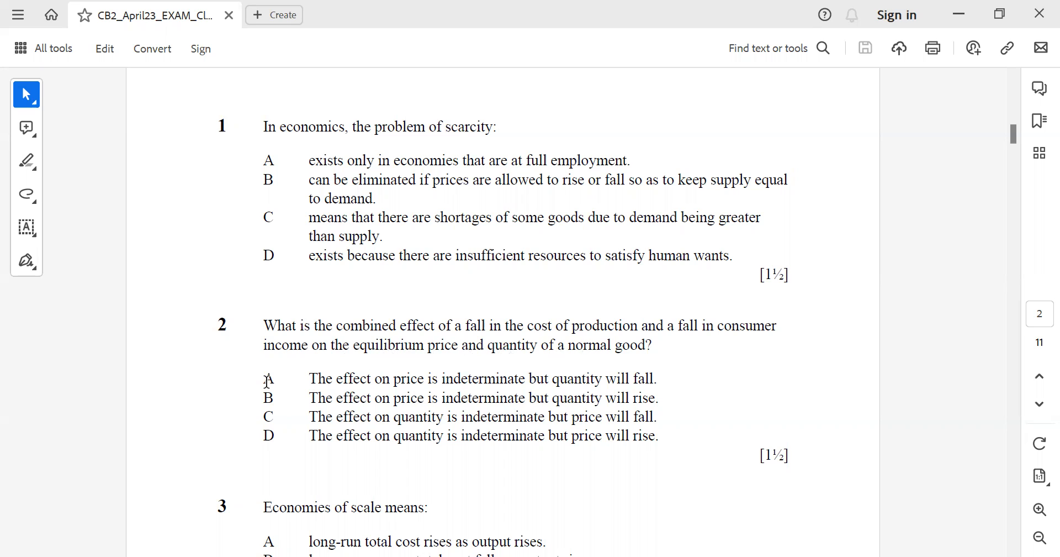
mouse_move(773, 394)
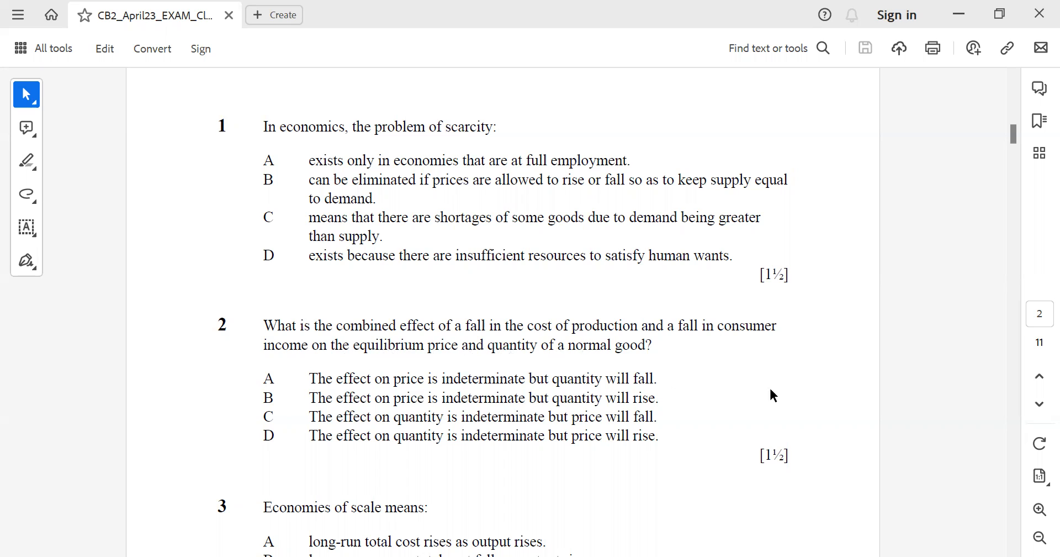
Step: Scroll down past question 3 until question 4 on the perfectly competitive firm and its options show
scroll("down", 3)
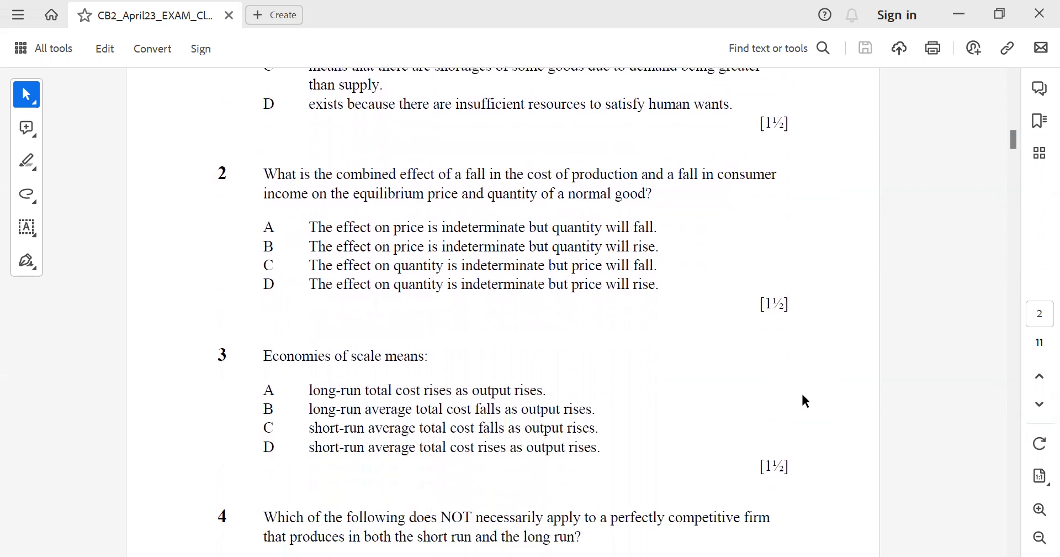
scroll("down", 3)
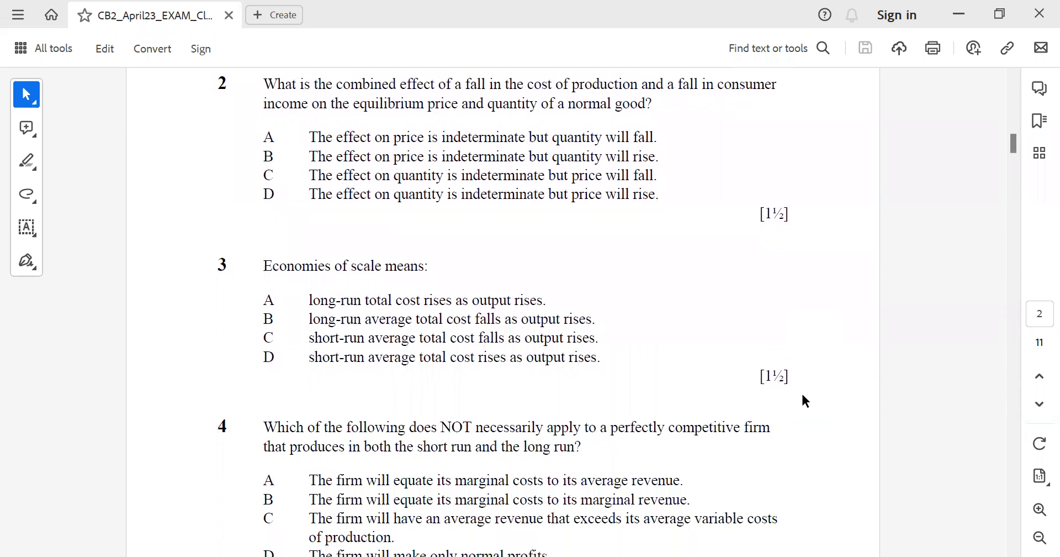
scroll("down", 3)
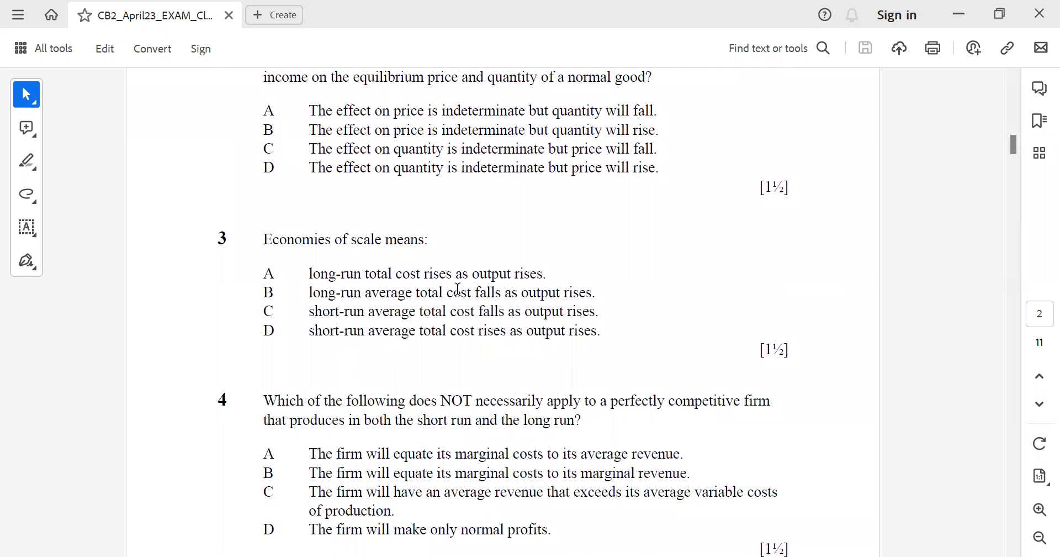
scroll("down", 3)
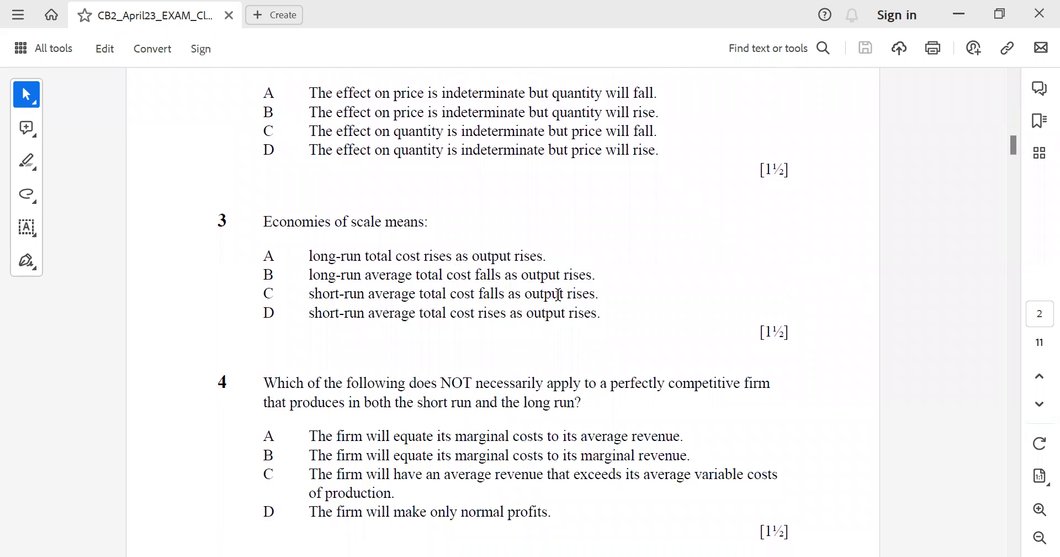
scroll("down", 3)
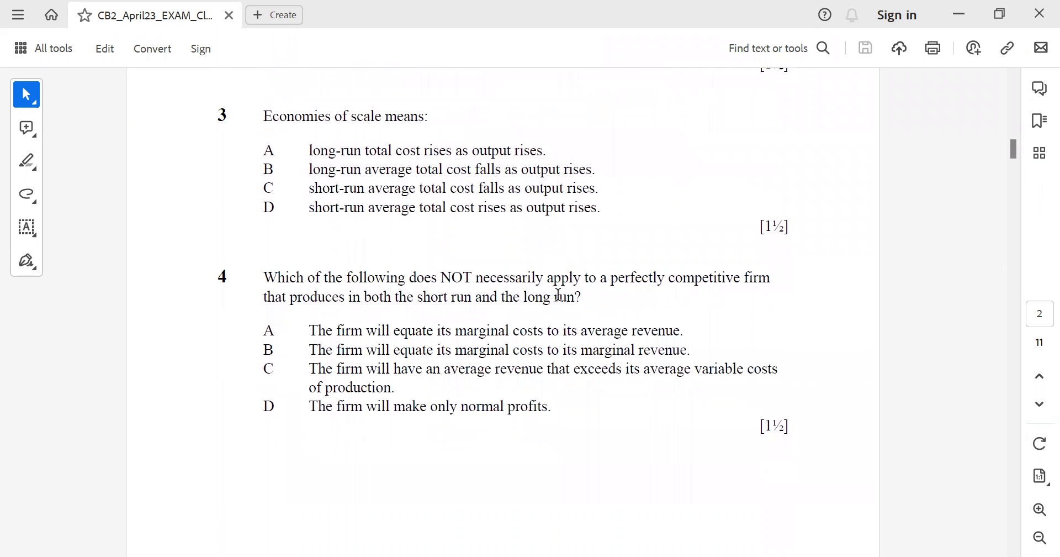
scroll("down", 3)
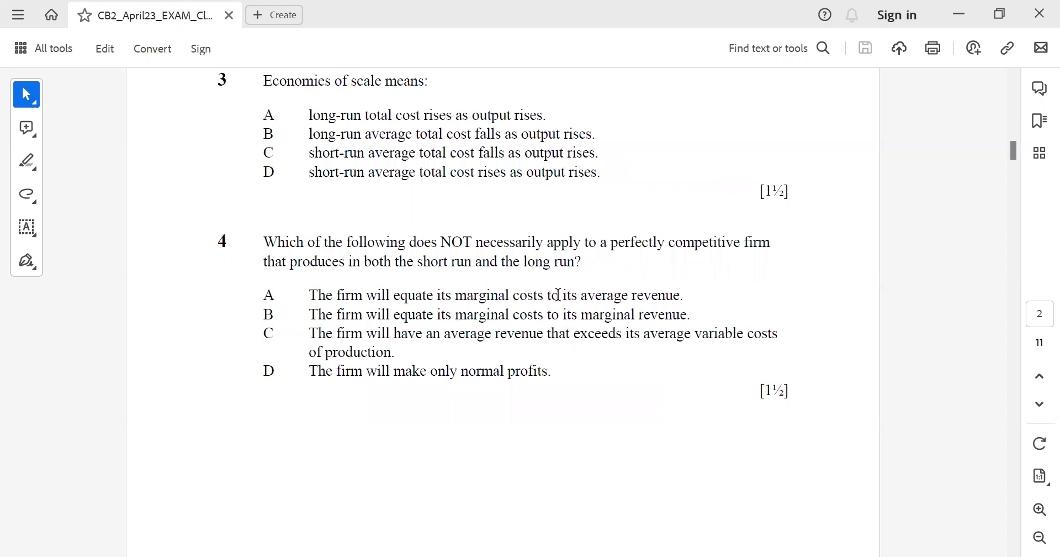
scroll("down", 3)
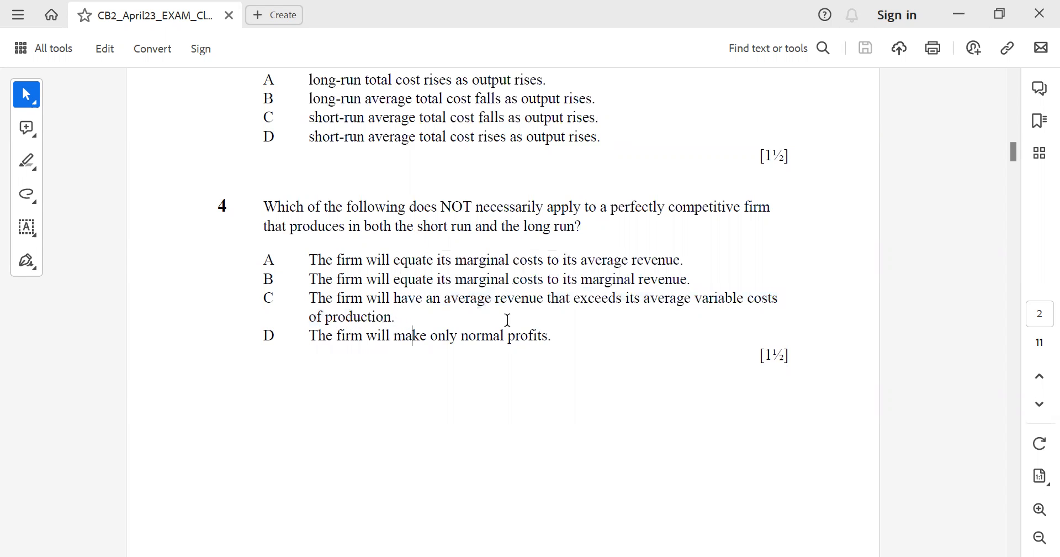
mouse_move(294, 305)
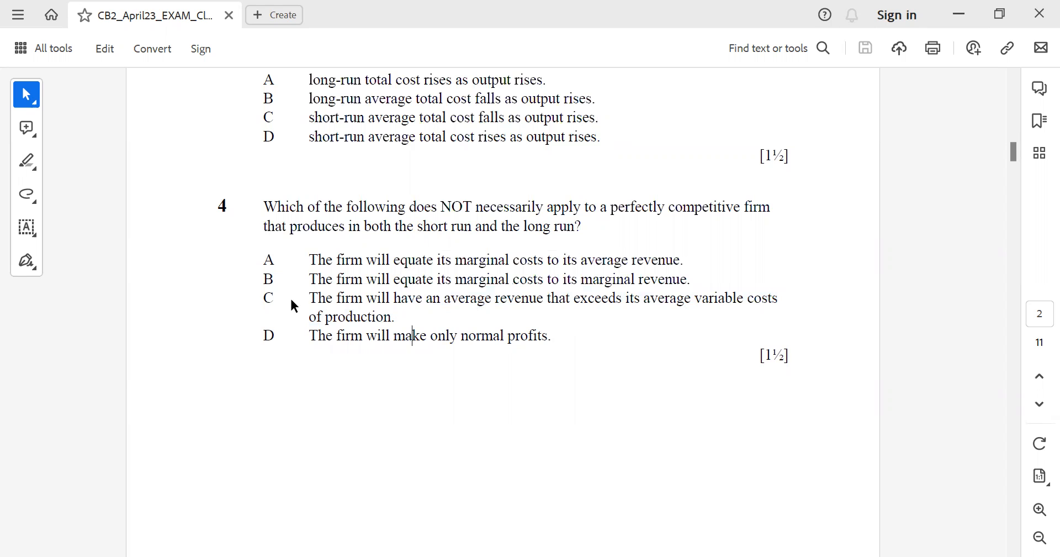
scroll("down", 3)
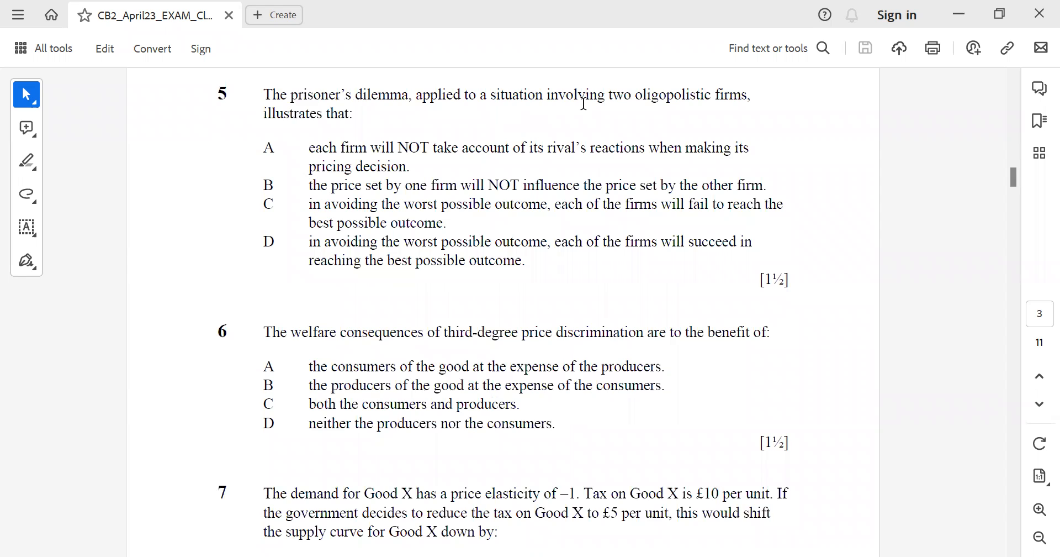
mouse_move(331, 134)
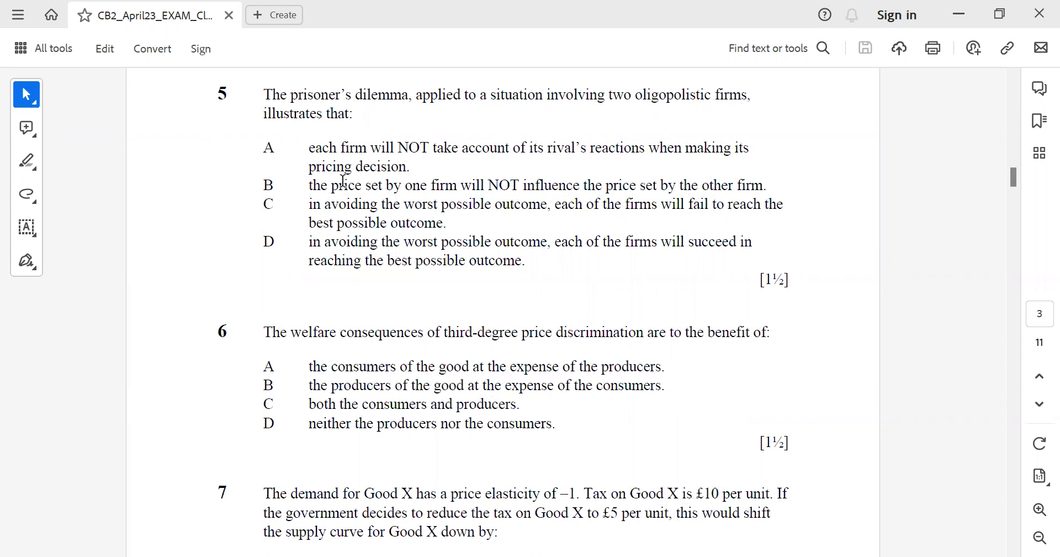
Step: Highlight answer C of question 5, clear it, then scroll down to question 7 on the tax on Good X
left_click_drag(308, 203, 493, 242)
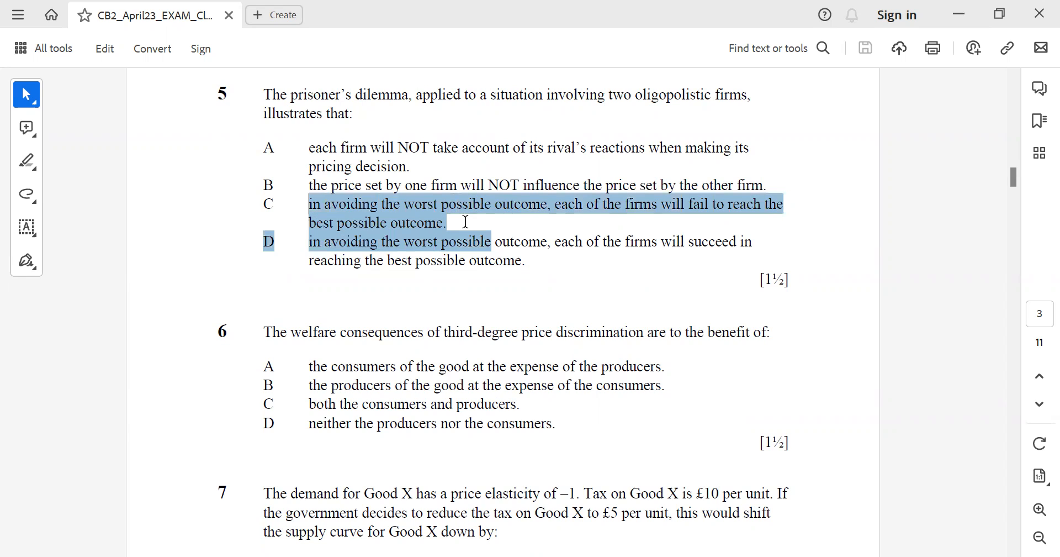
mouse_move(451, 224)
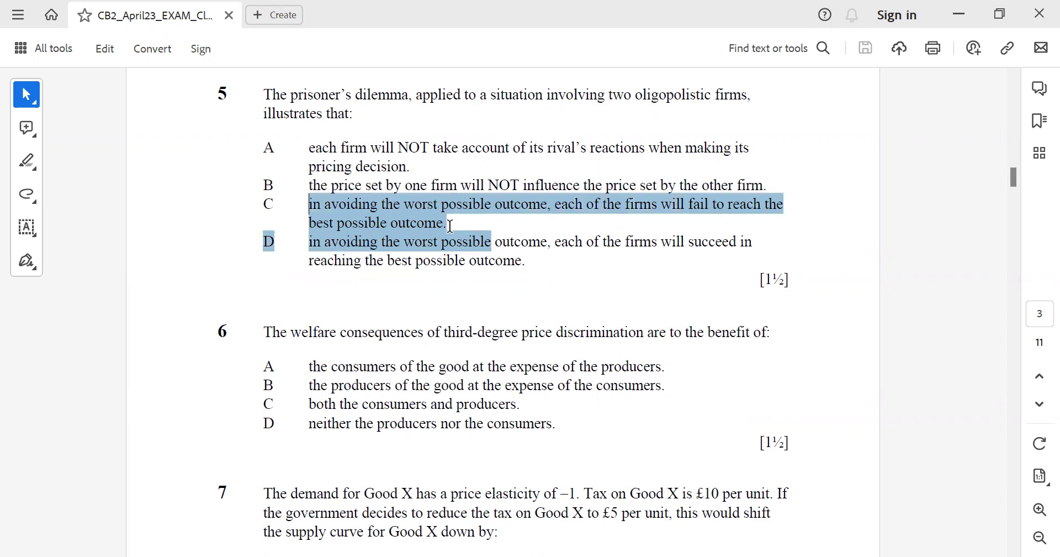
left_click(374, 363)
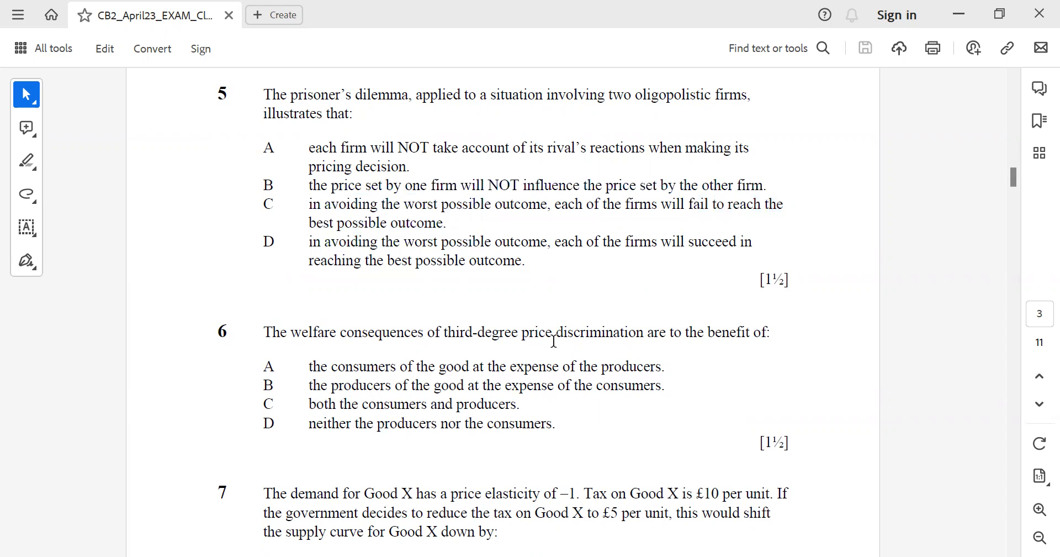
mouse_move(451, 361)
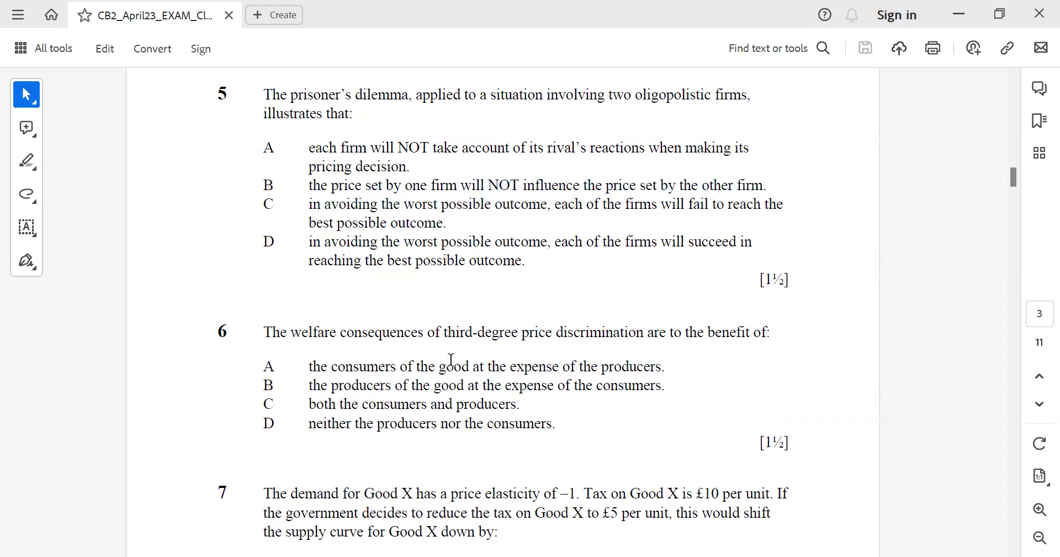
left_click_drag(338, 405, 520, 404)
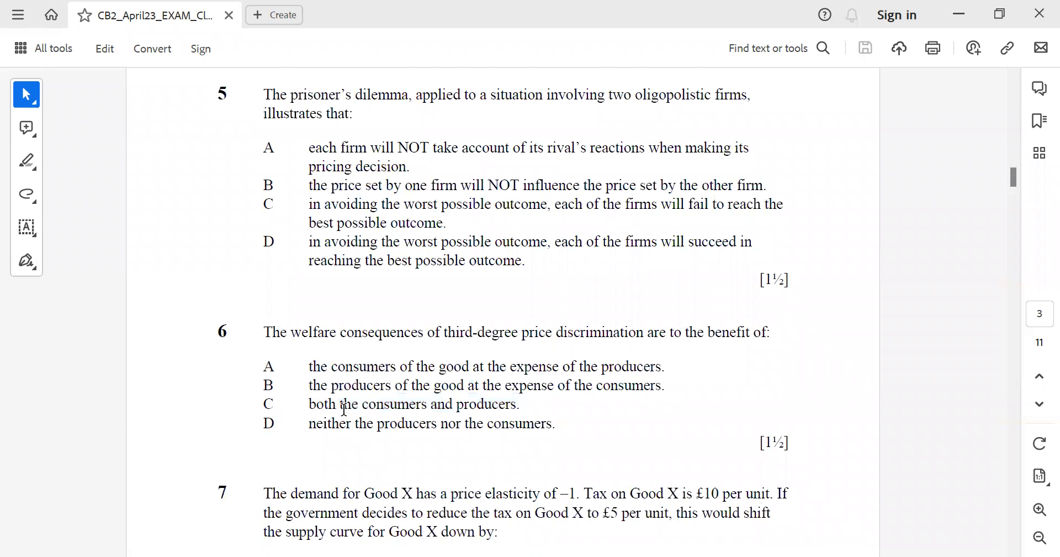
scroll("down", 3)
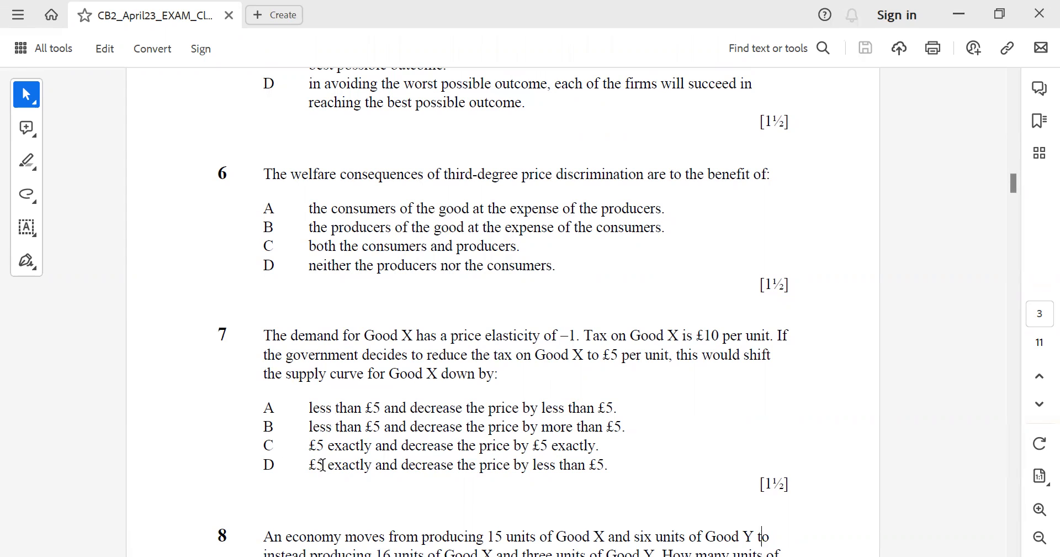
mouse_move(541, 501)
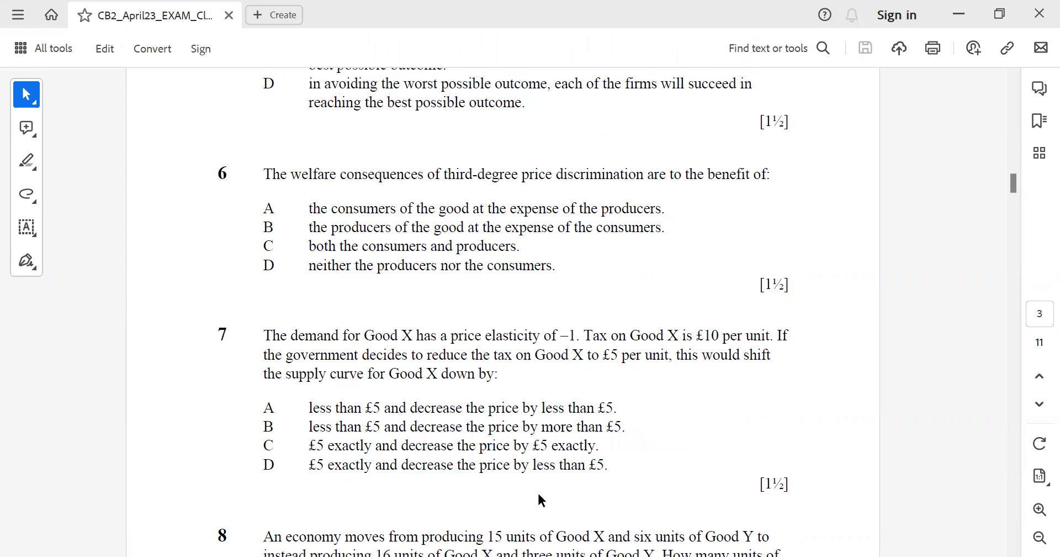
Step: Scroll past question 7 to question 8 on opportunity cost and the page 3 footer, reaching page 4
scroll("down", 3)
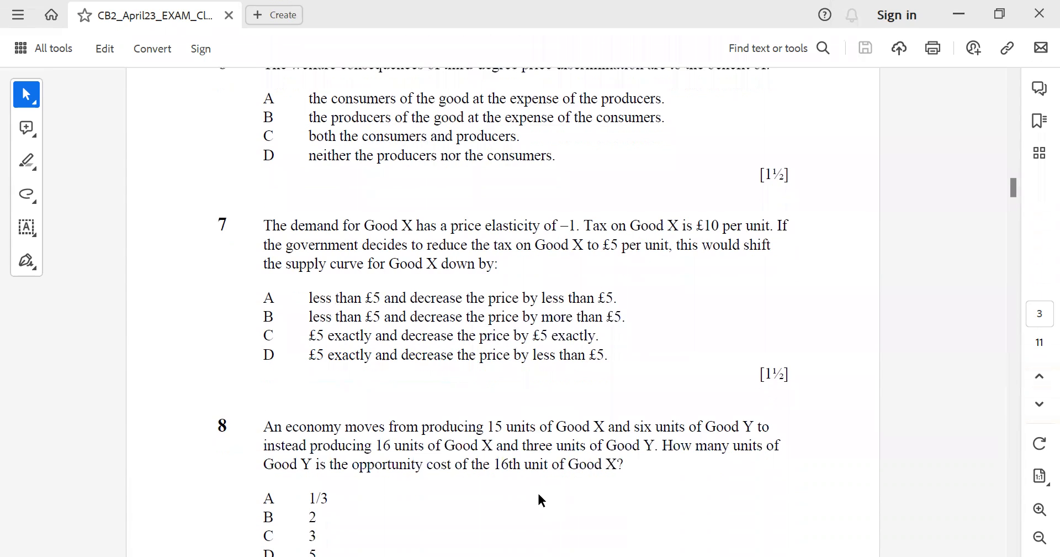
scroll("down", 3)
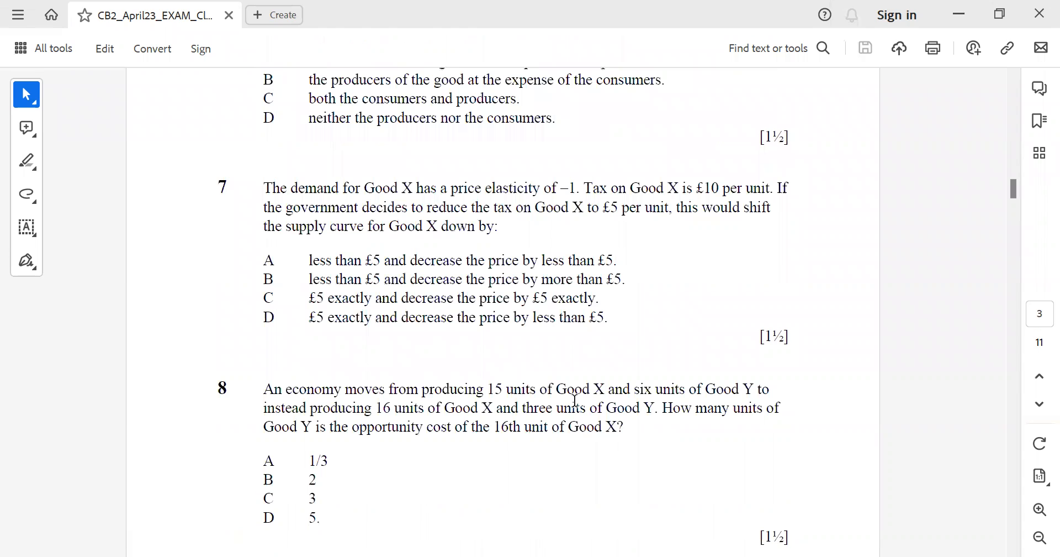
mouse_move(916, 395)
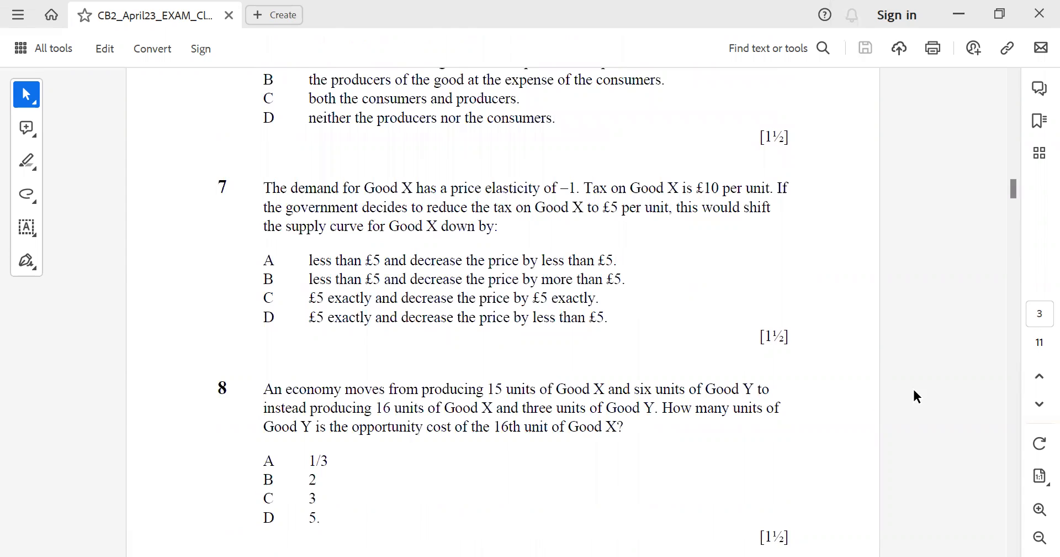
mouse_move(526, 429)
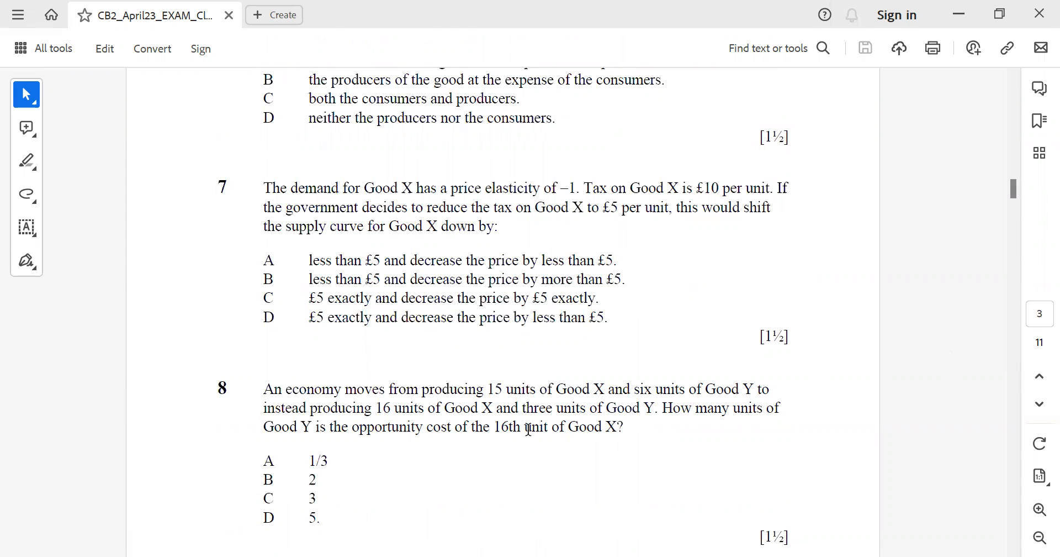
mouse_move(737, 470)
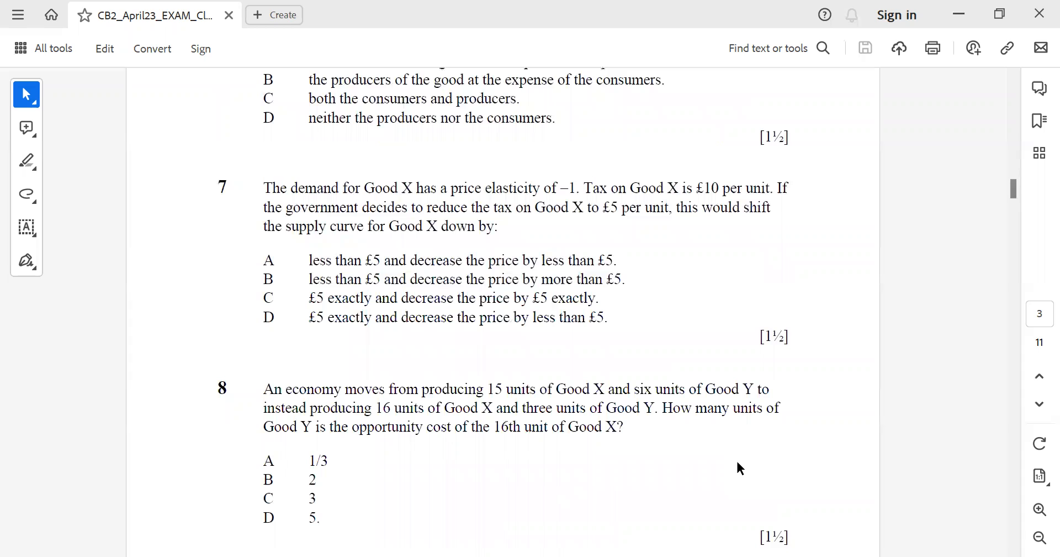
scroll("down", 3)
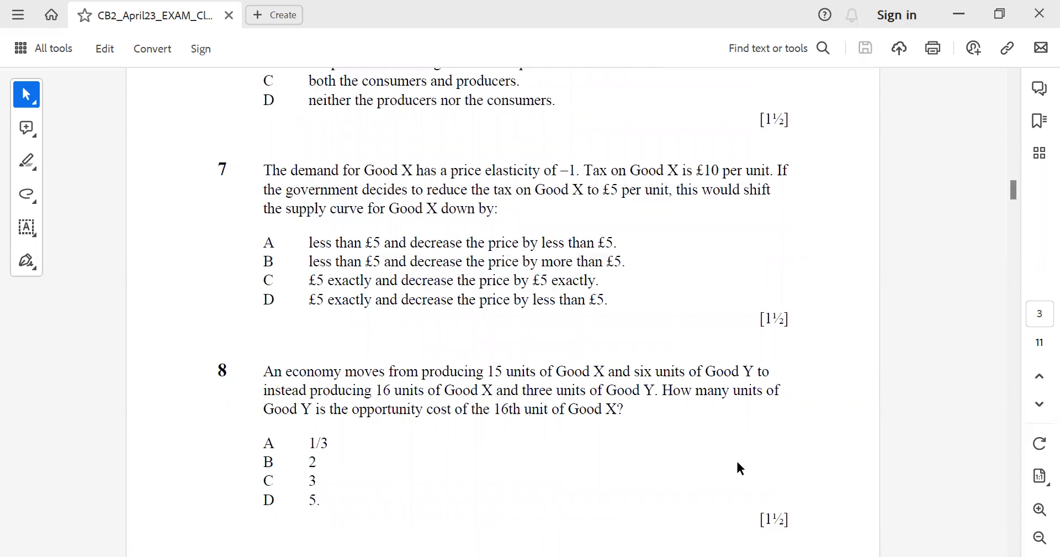
scroll("down", 3)
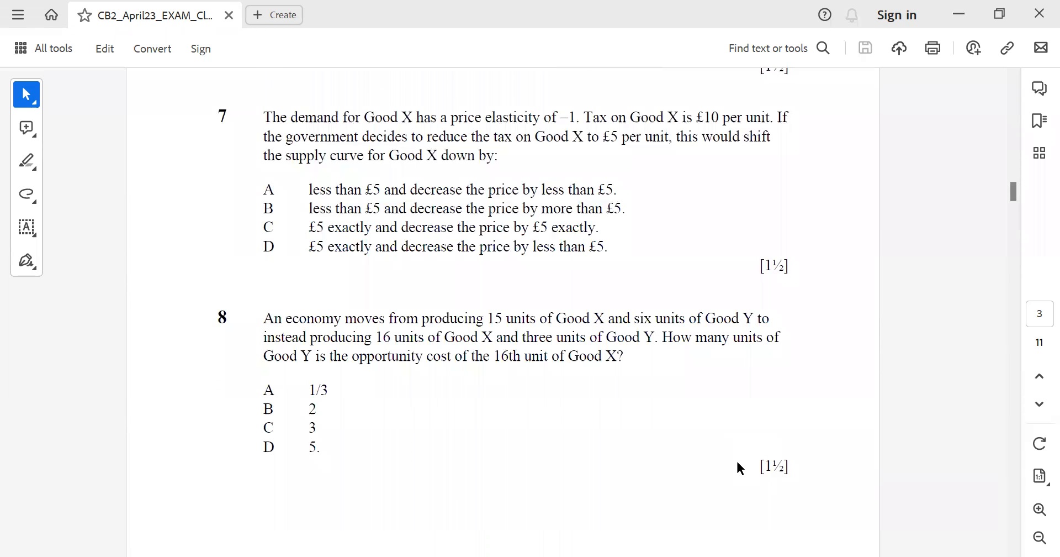
scroll("down", 3)
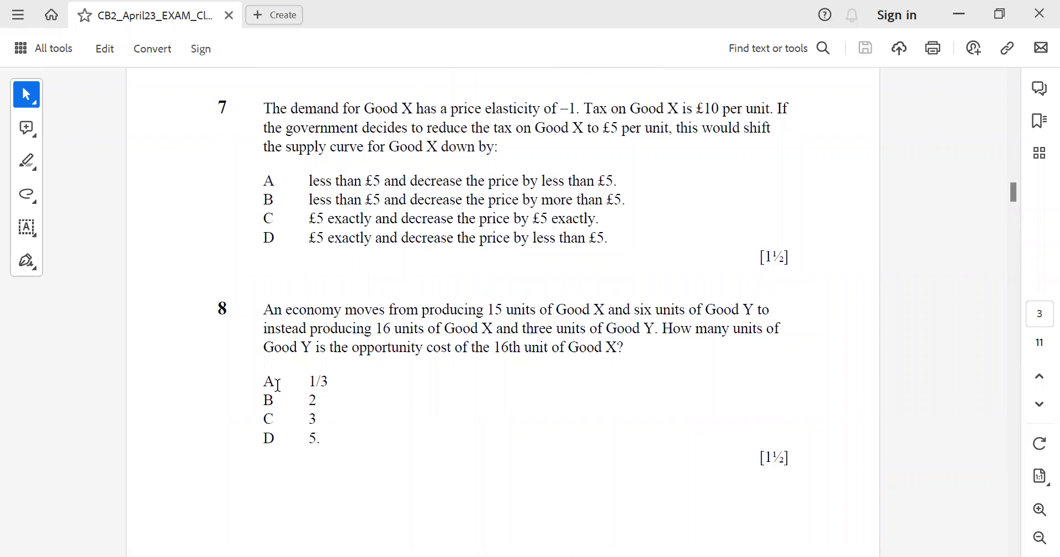
scroll("down", 3)
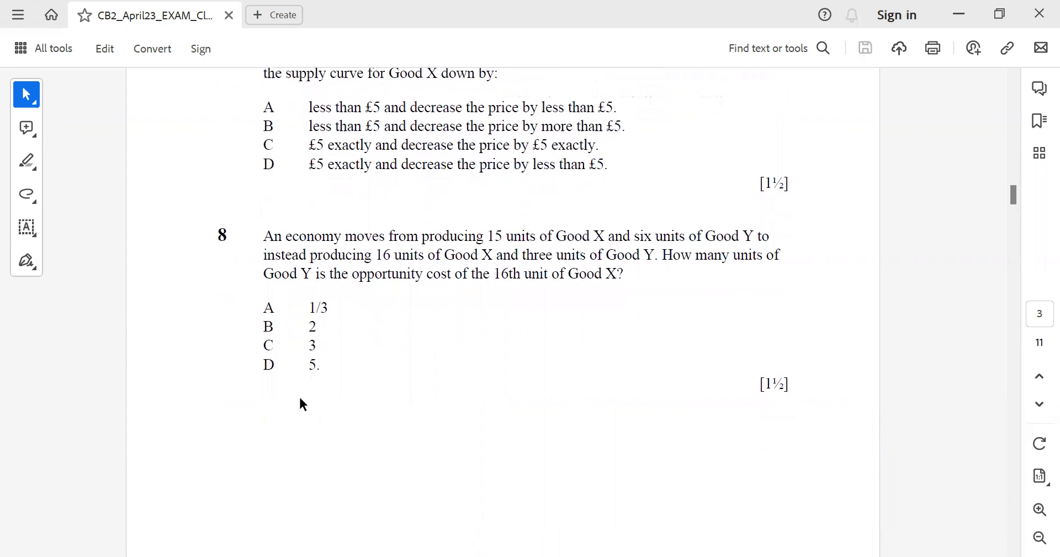
scroll("down", 3)
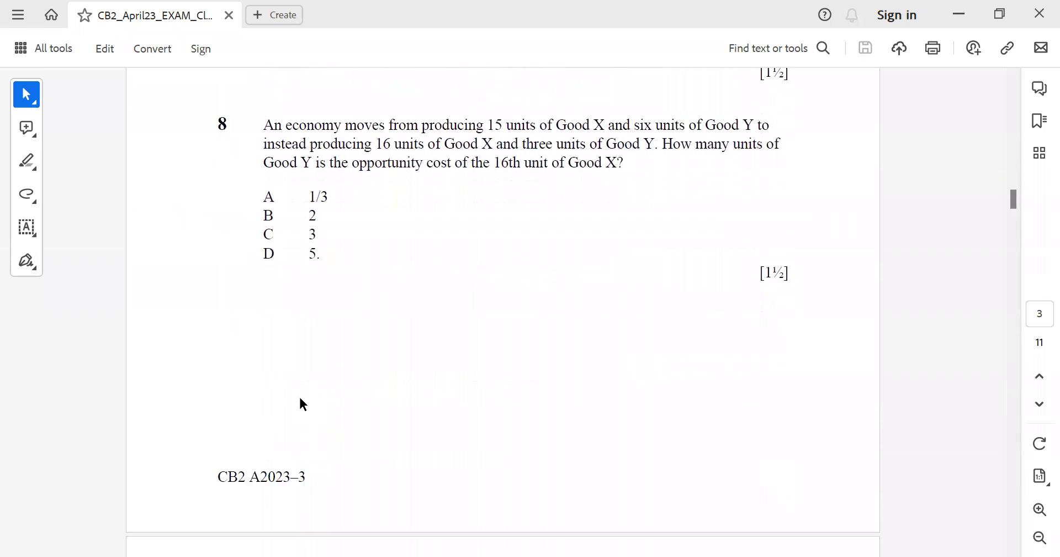
scroll("down", 3)
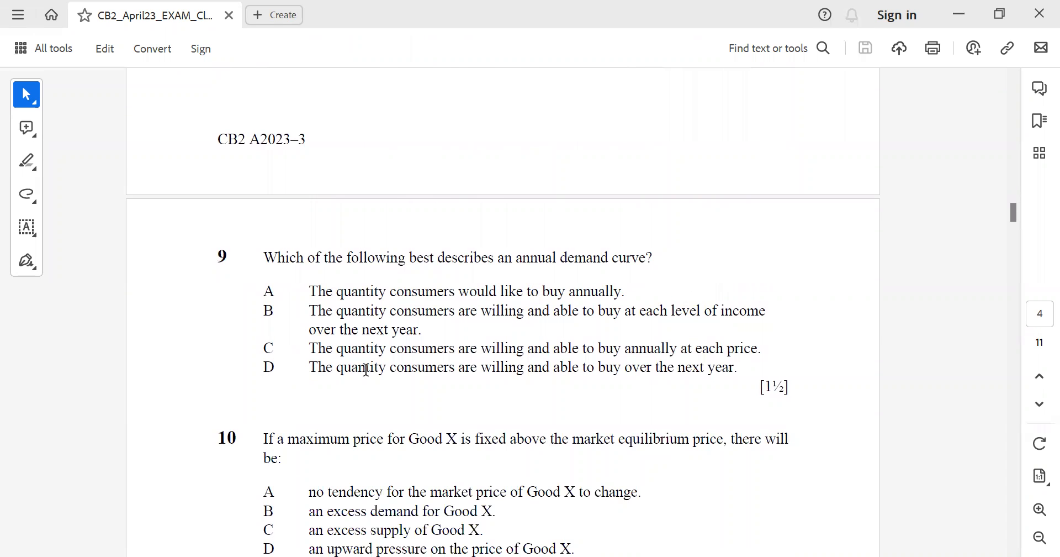
Step: Mark answer D of question 9, clear it, and scroll down to question 10 on costs
left_click_drag(308, 367, 704, 366)
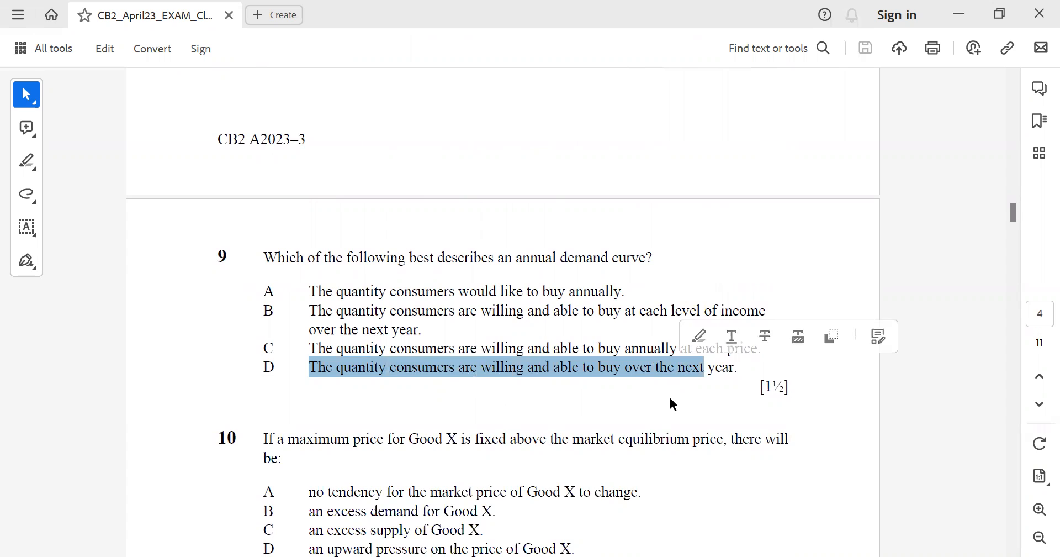
left_click(643, 491)
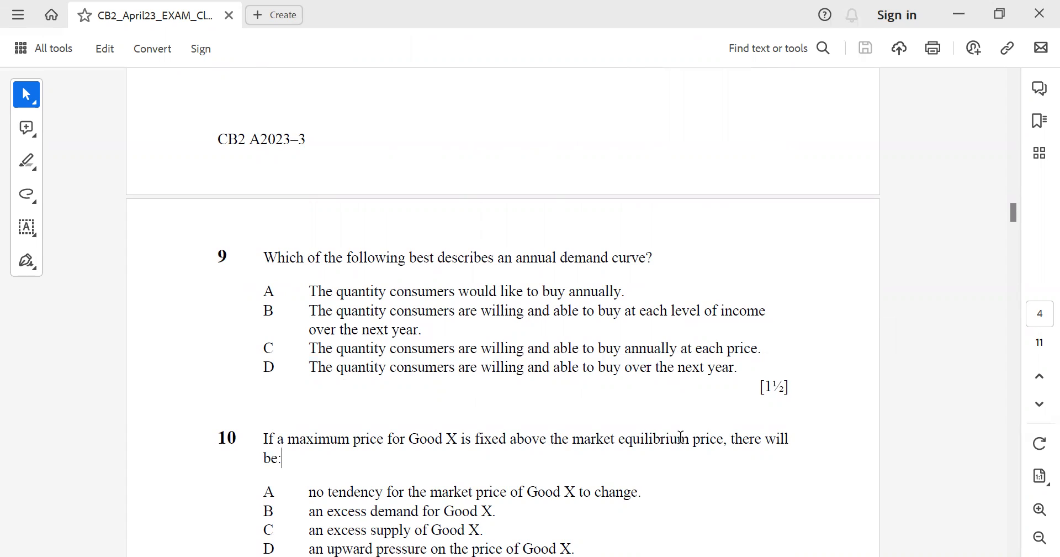
scroll("down", 3)
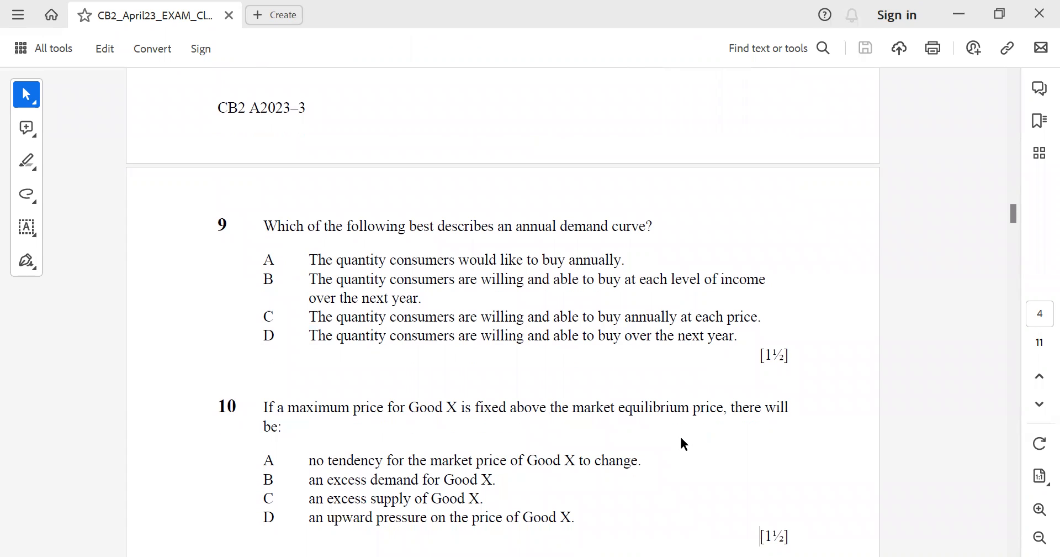
left_click_drag(308, 460, 636, 459)
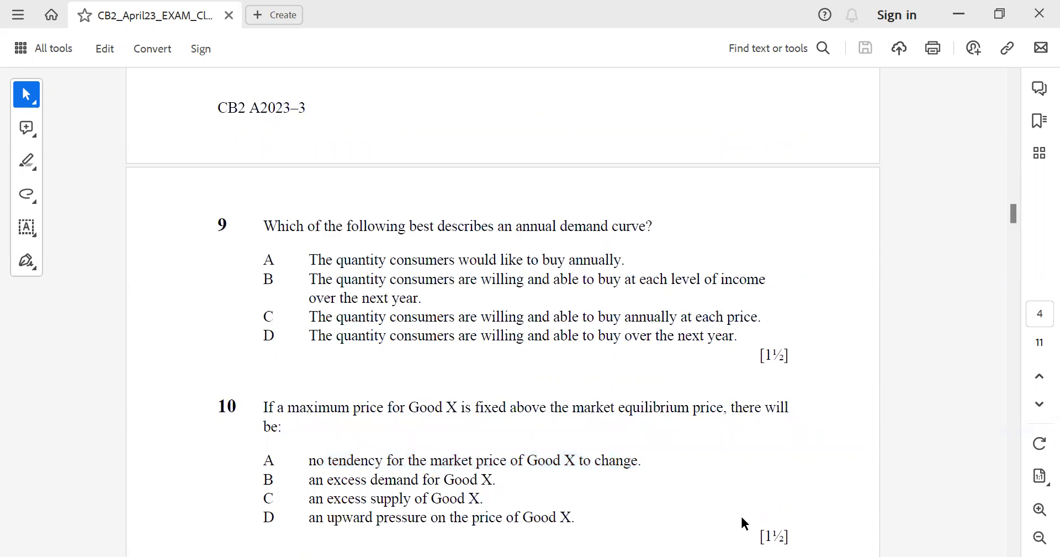
scroll("down", 3)
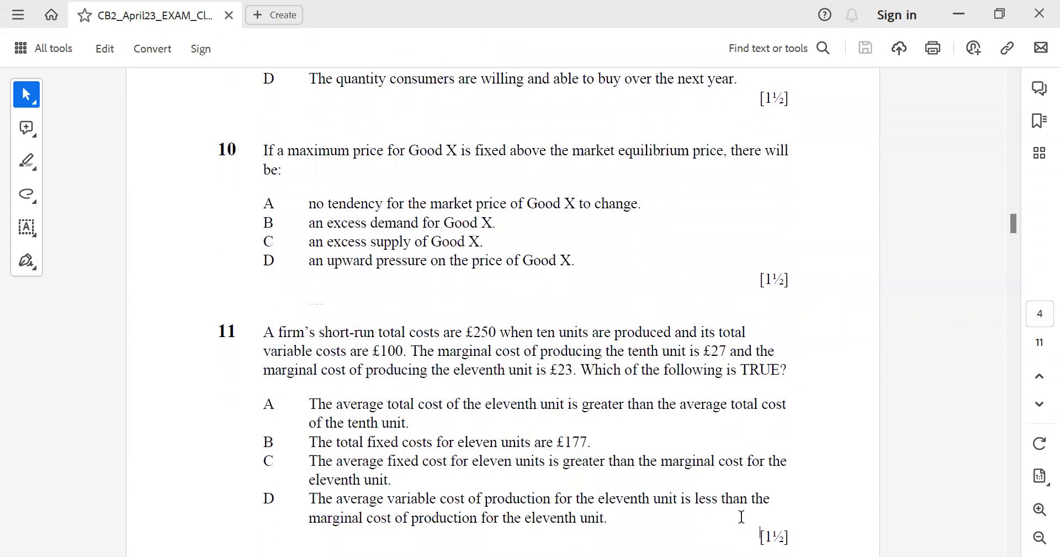
mouse_move(483, 369)
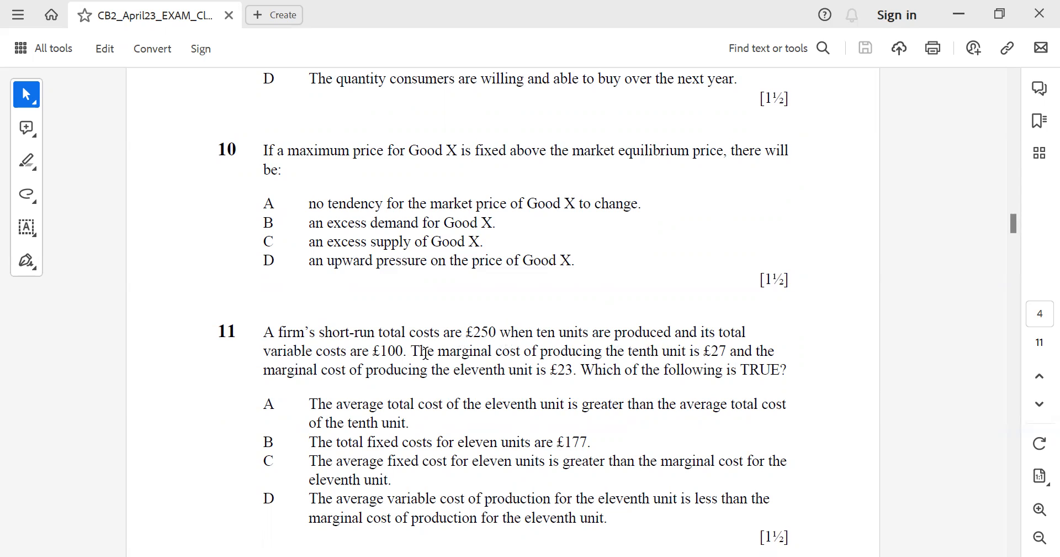
mouse_move(698, 351)
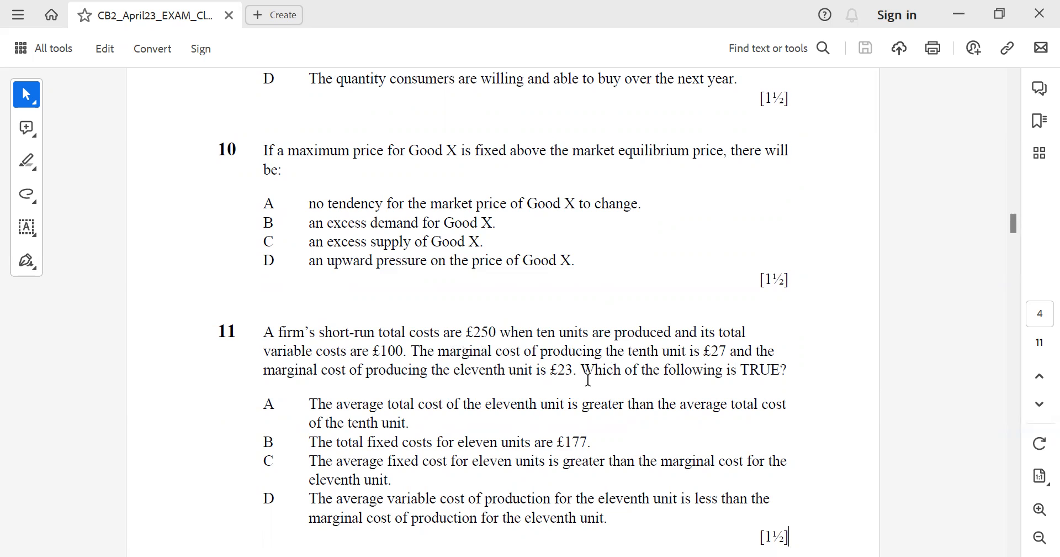
mouse_move(496, 395)
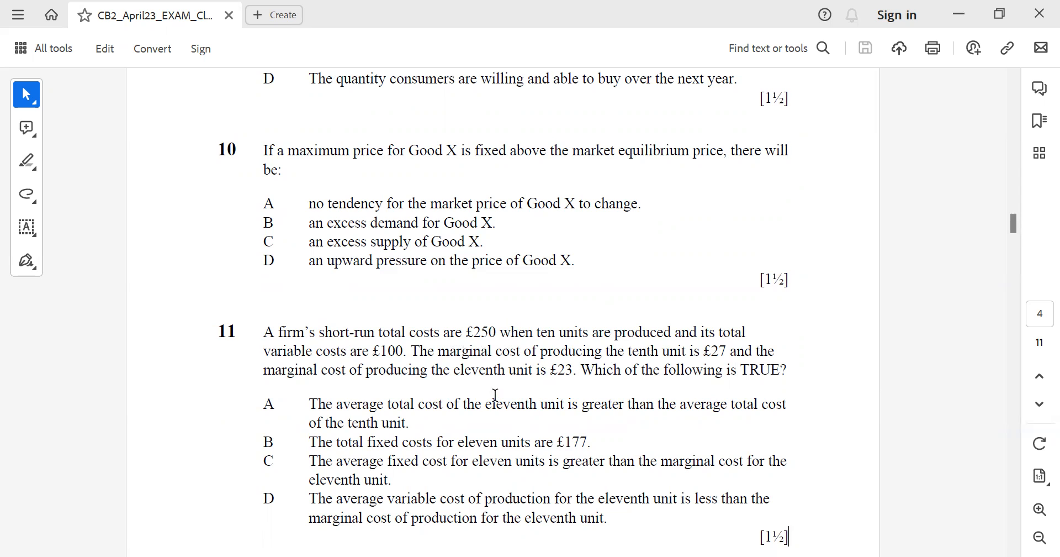
mouse_move(313, 401)
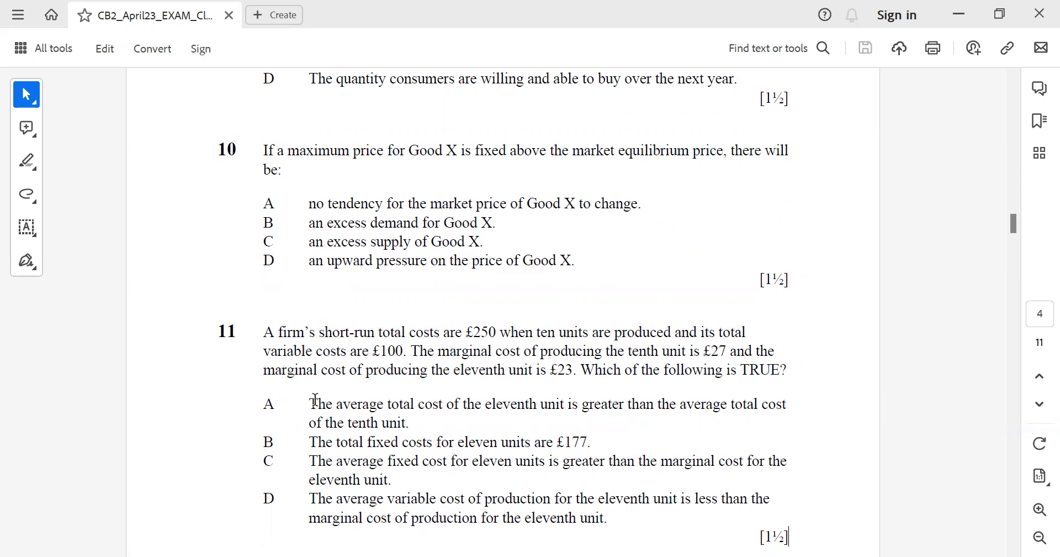
Step: Mark the opening words of answer A in question 11 on short-run costs, then clear the selection
left_click_drag(309, 403, 456, 442)
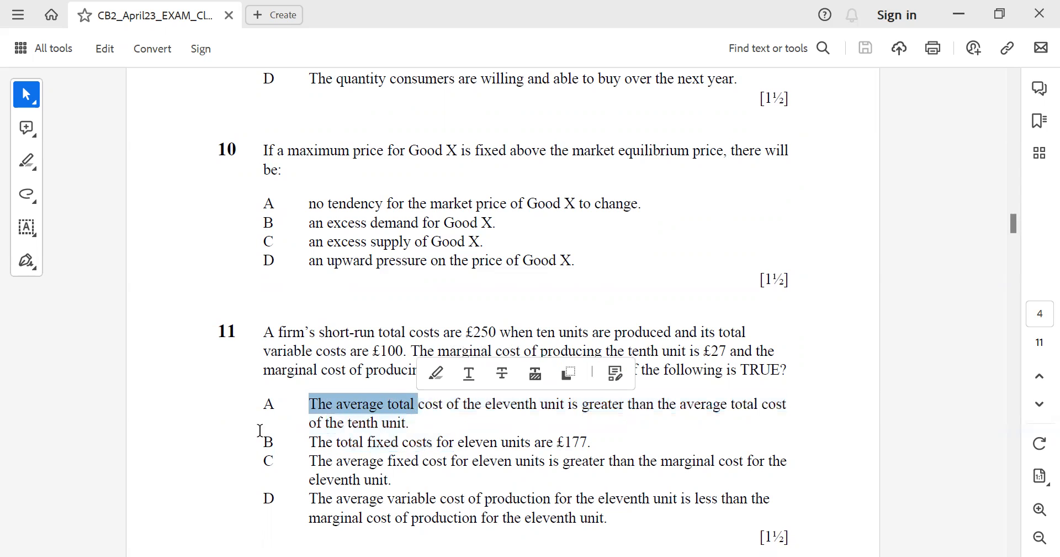
left_click(391, 441)
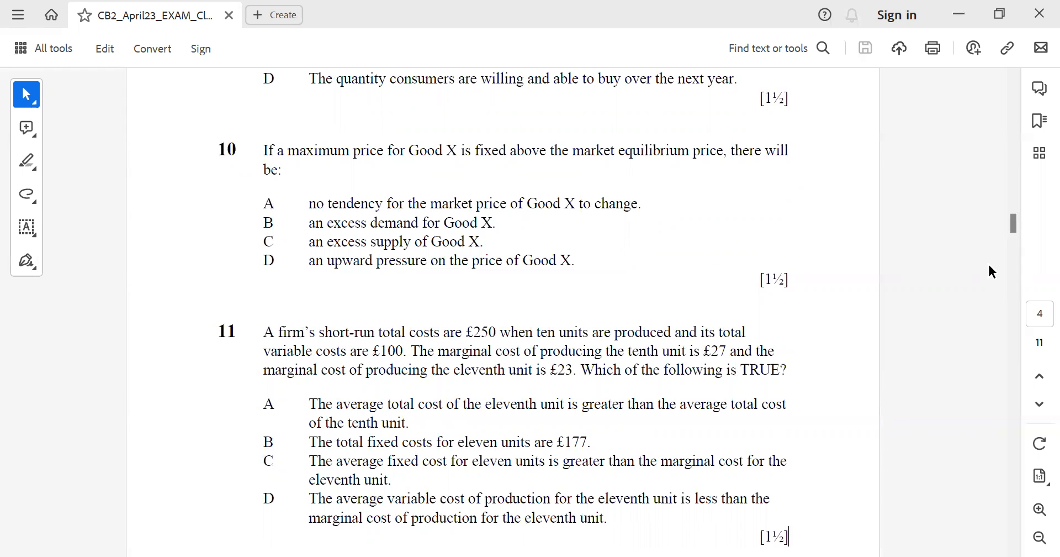
mouse_move(1010, 224)
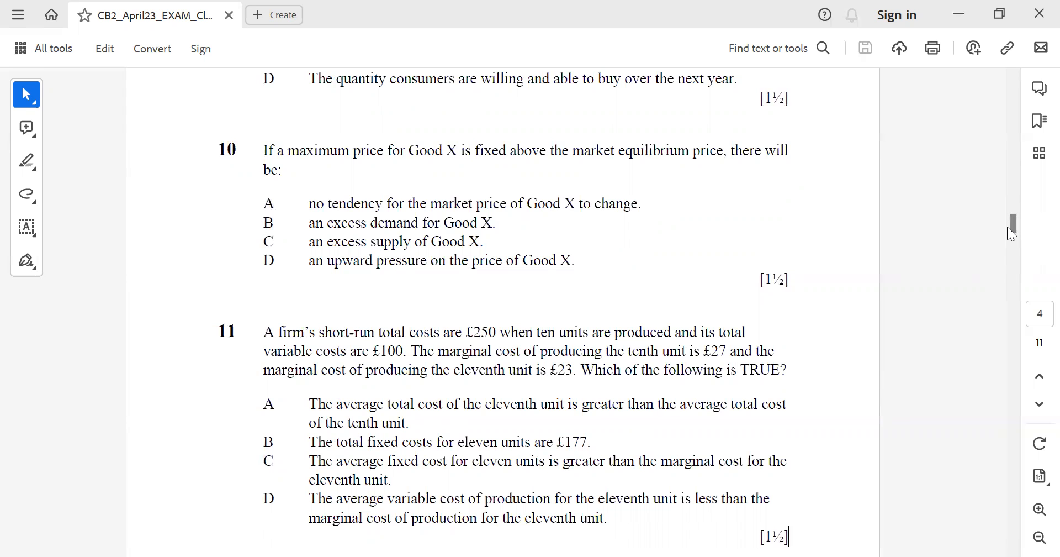
Step: Scroll down to page 5 so question 12's payoff table for Firm X fills the view
scroll("down", 3)
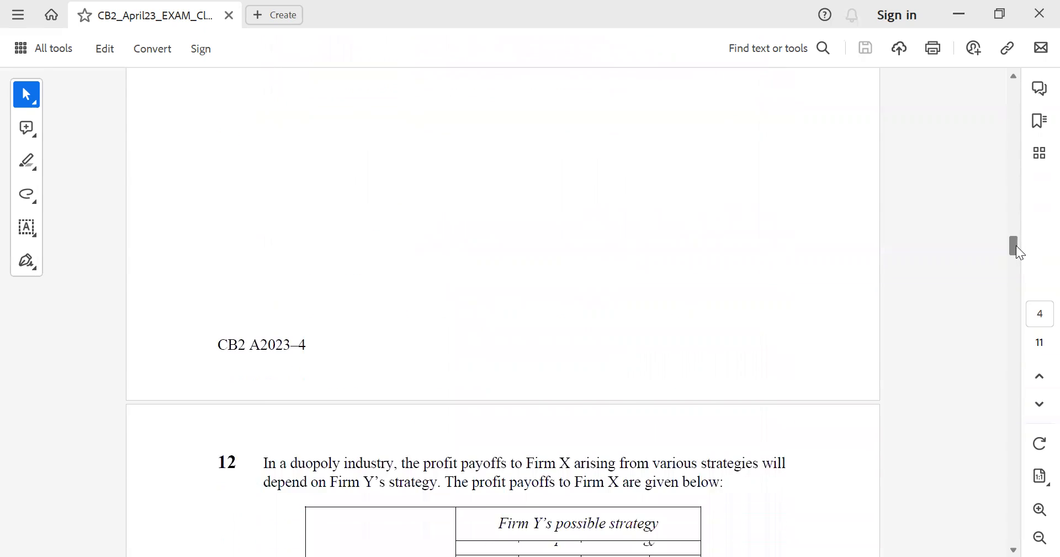
scroll("down", 3)
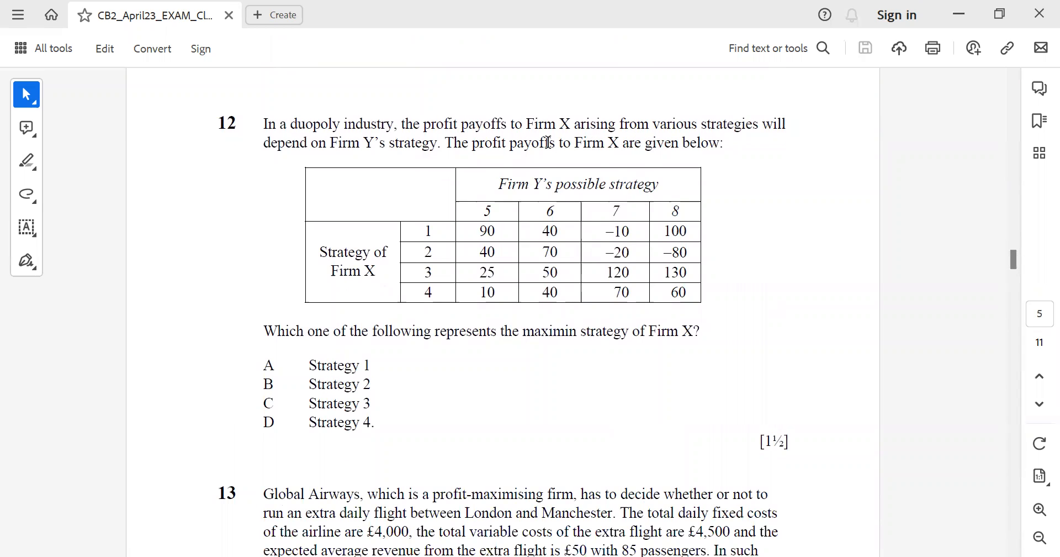
mouse_move(380, 123)
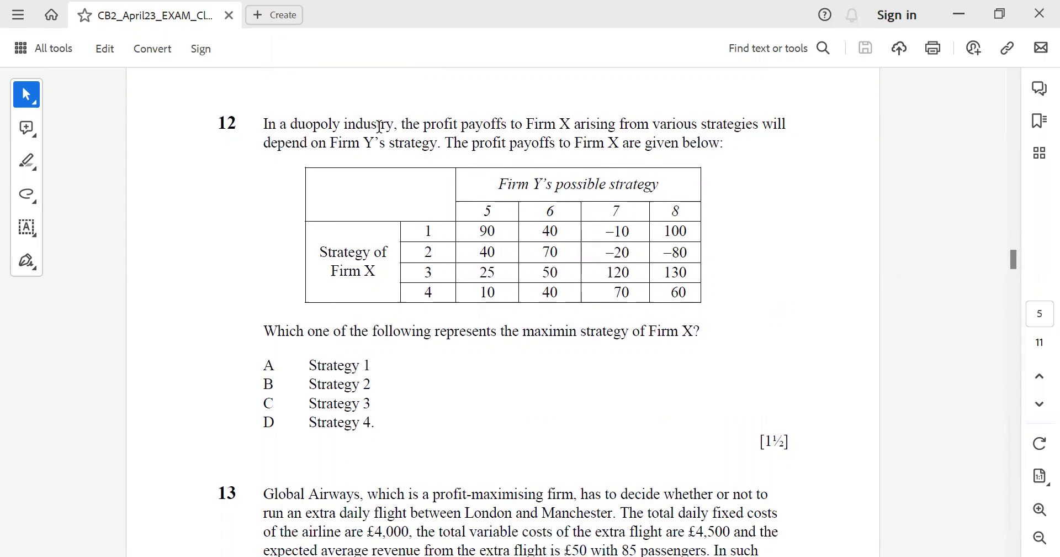
mouse_move(475, 158)
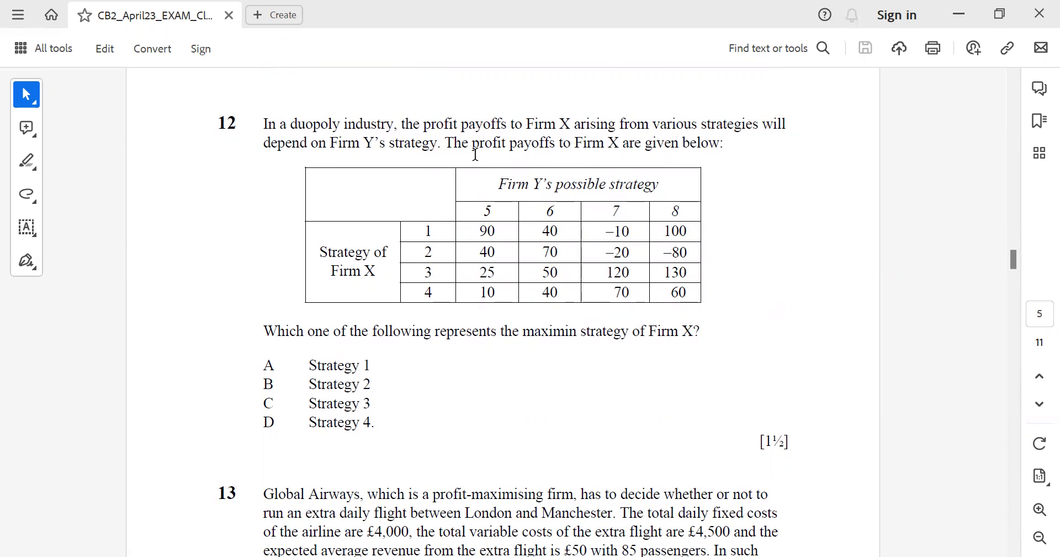
mouse_move(622, 154)
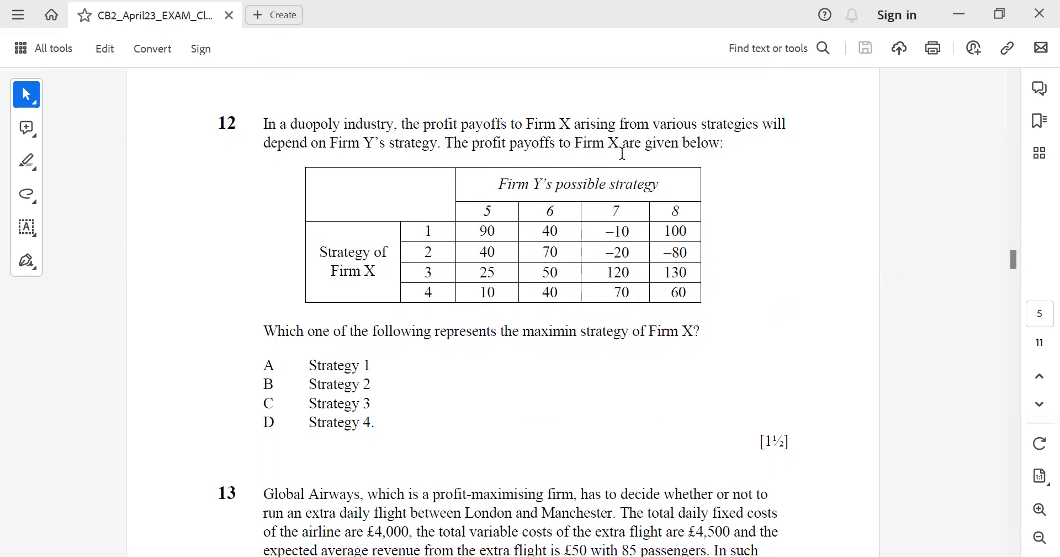
mouse_move(424, 363)
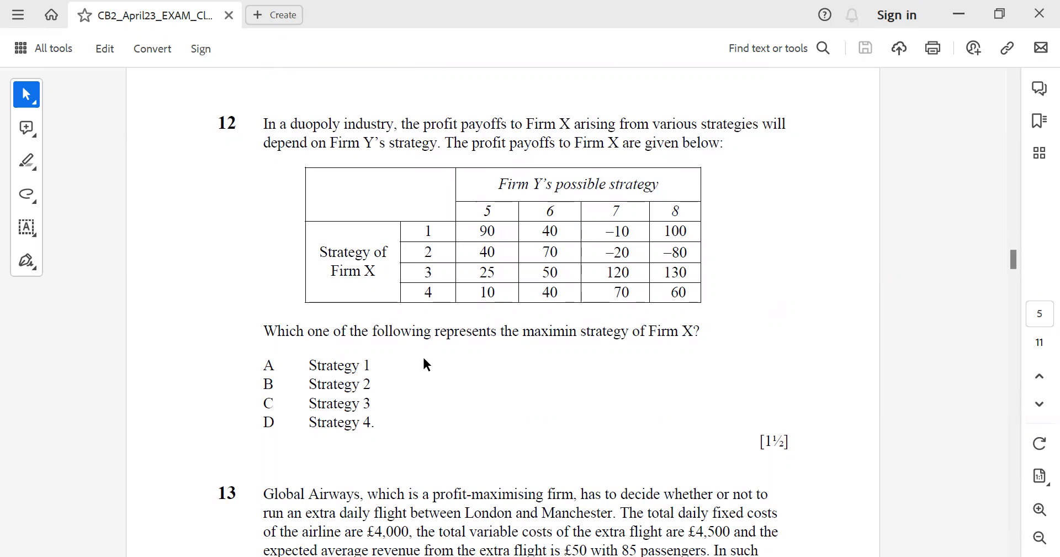
mouse_move(593, 339)
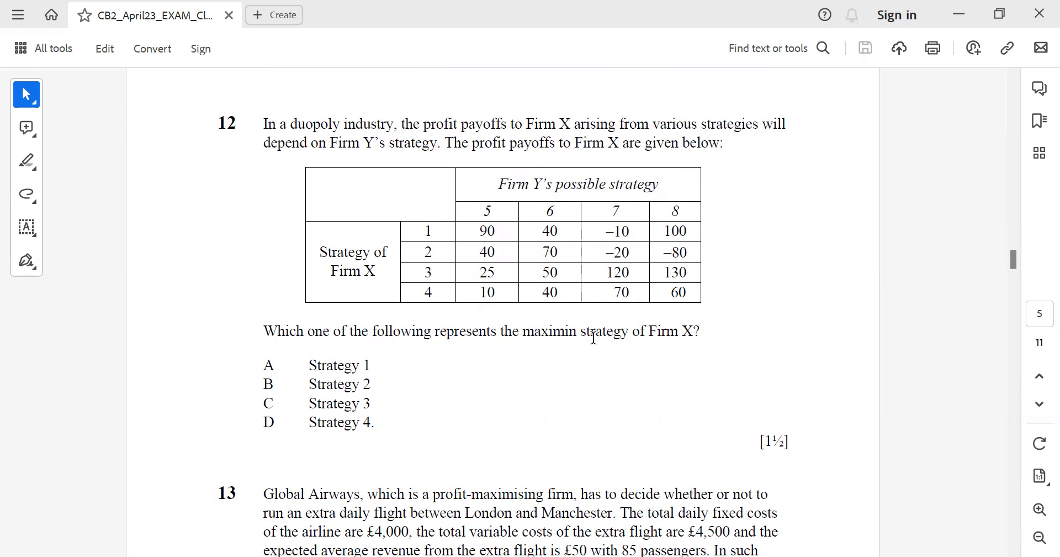
mouse_move(466, 270)
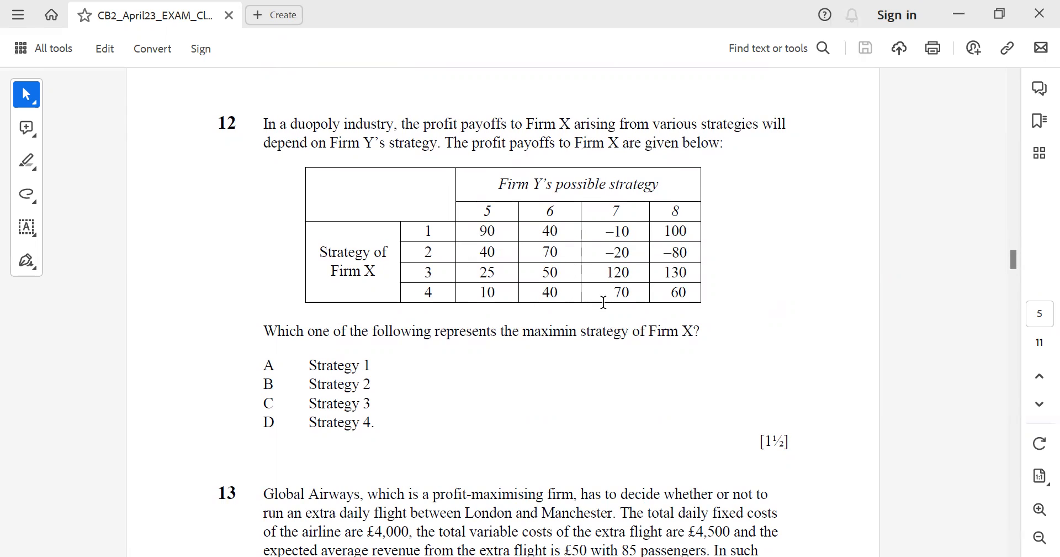
mouse_move(480, 243)
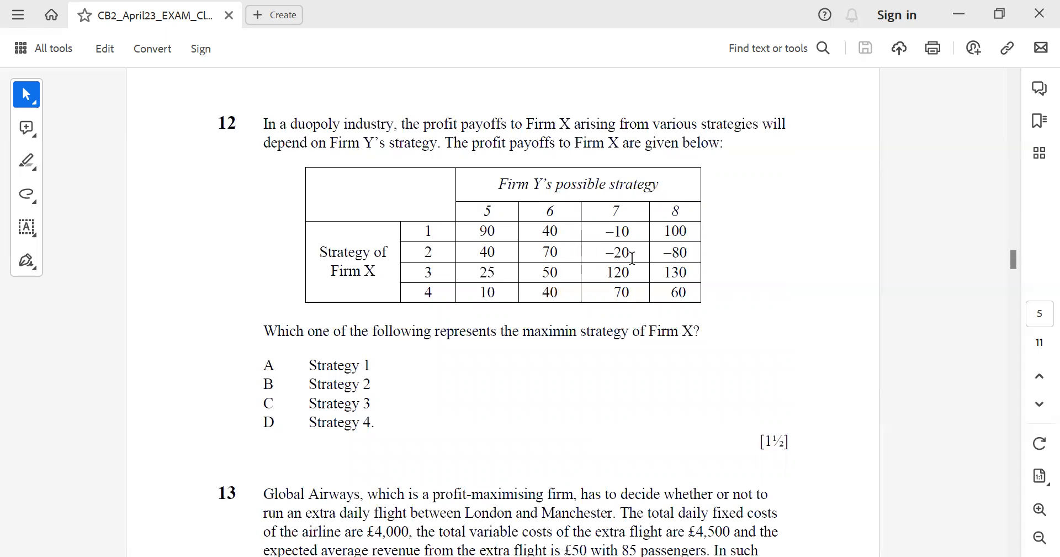
mouse_move(662, 256)
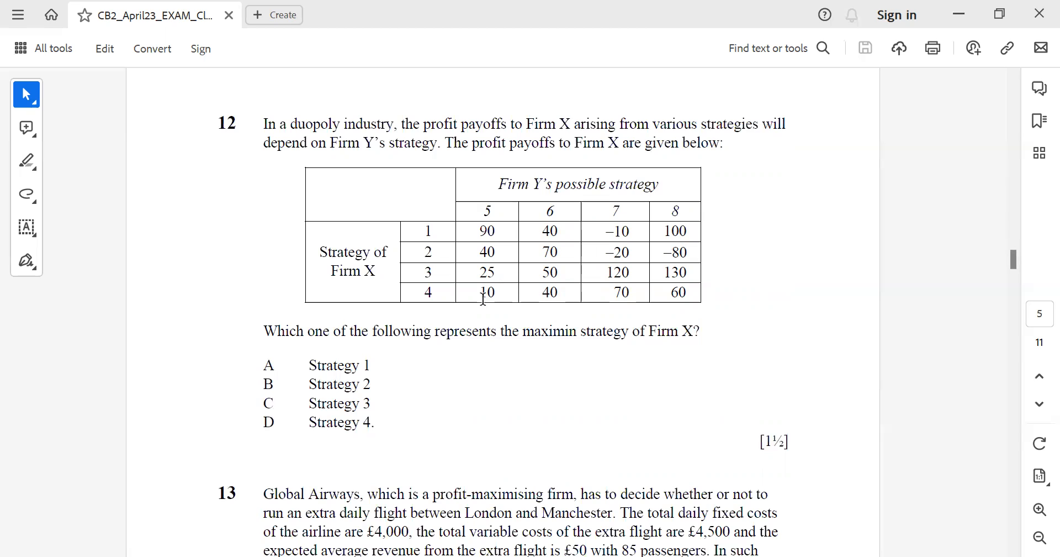
mouse_move(415, 462)
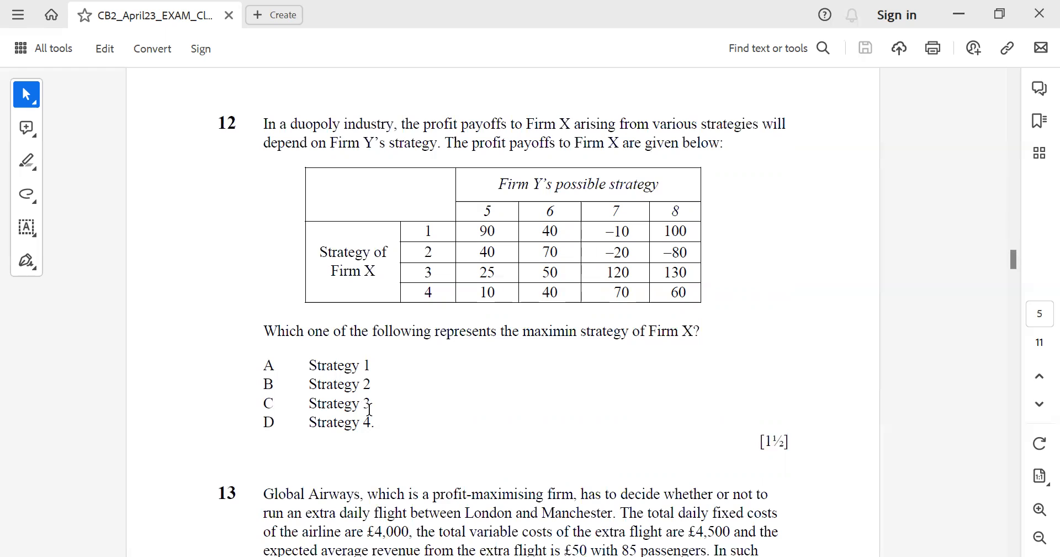
scroll("down", 3)
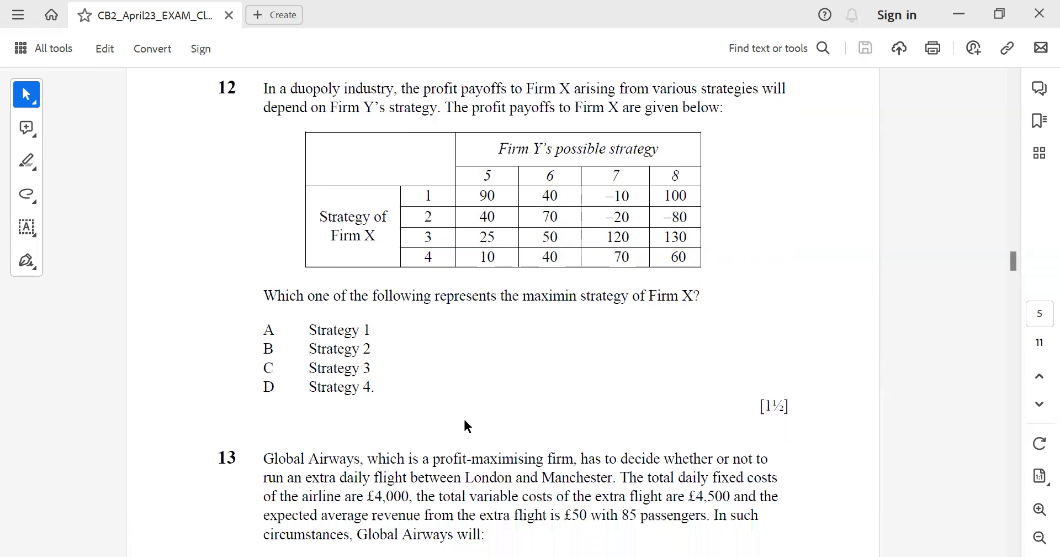
scroll("down", 3)
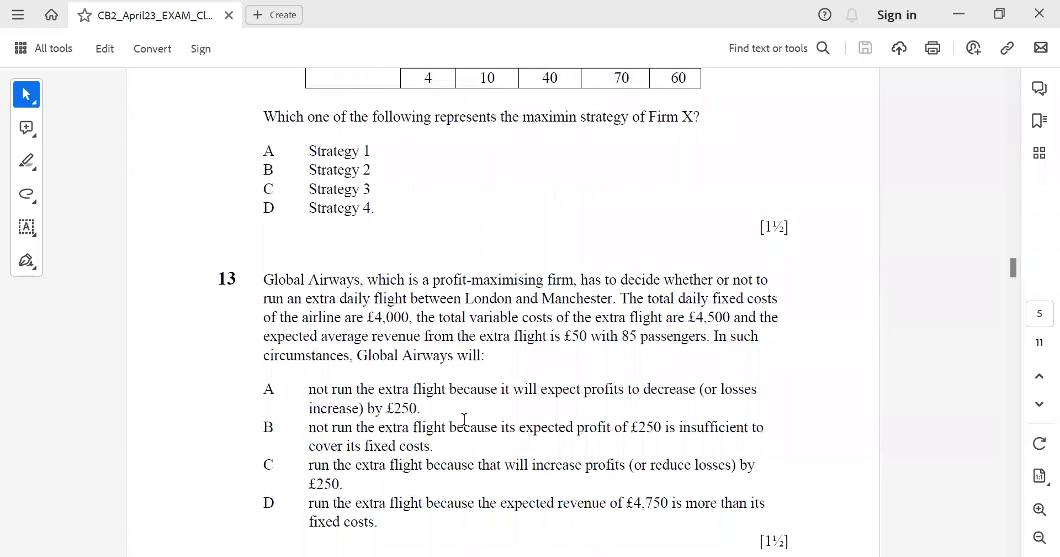
scroll("down", 3)
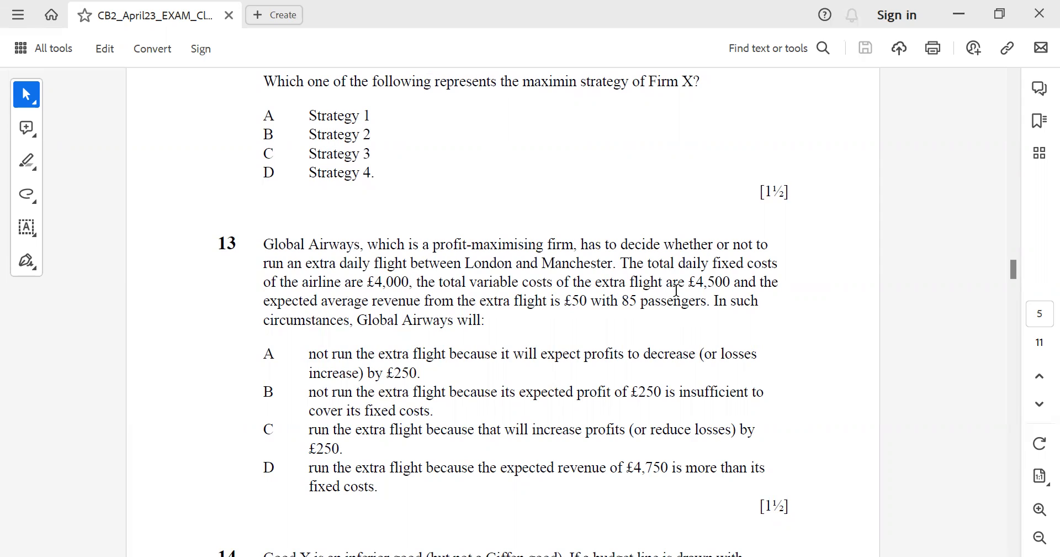
mouse_move(445, 321)
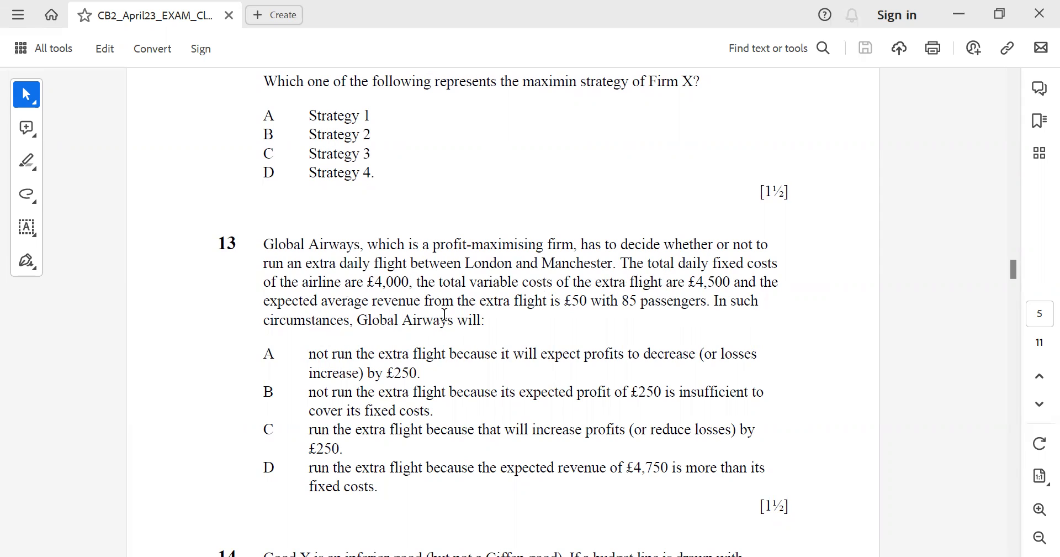
mouse_move(578, 328)
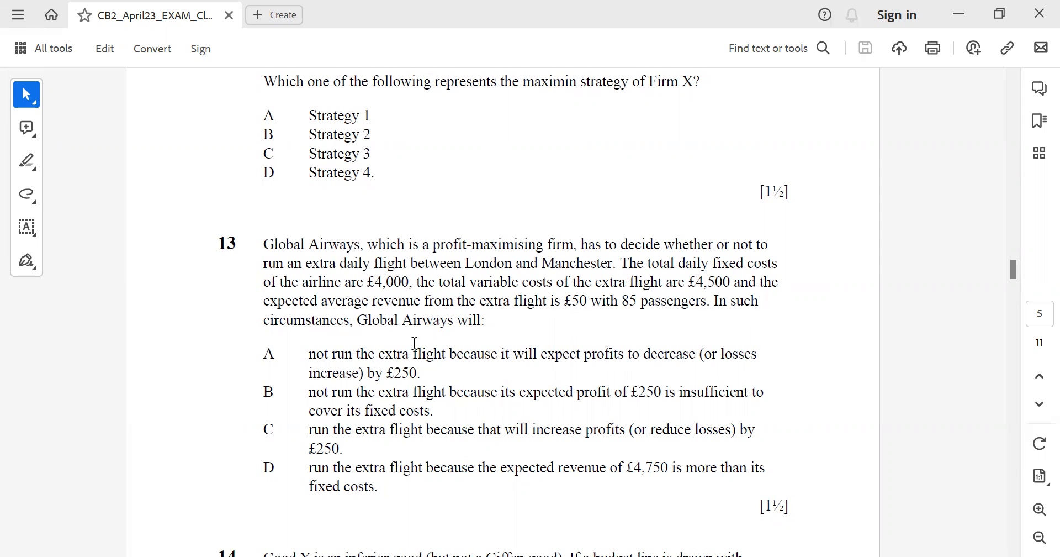
left_click_drag(379, 353, 496, 353)
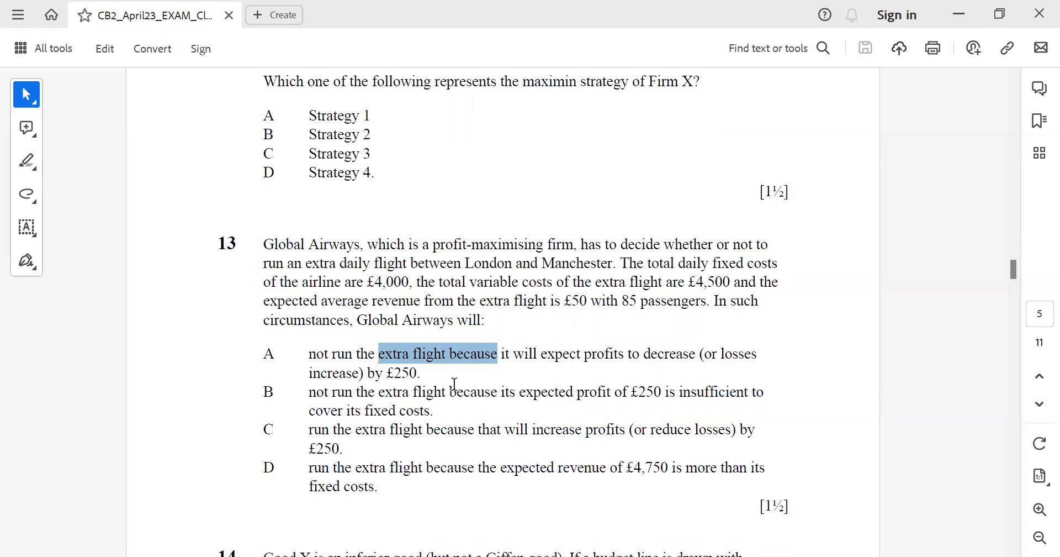
Step: Scroll to question 14, mark the rise-in-consumption wording of option B, then clear it
scroll("down", 3)
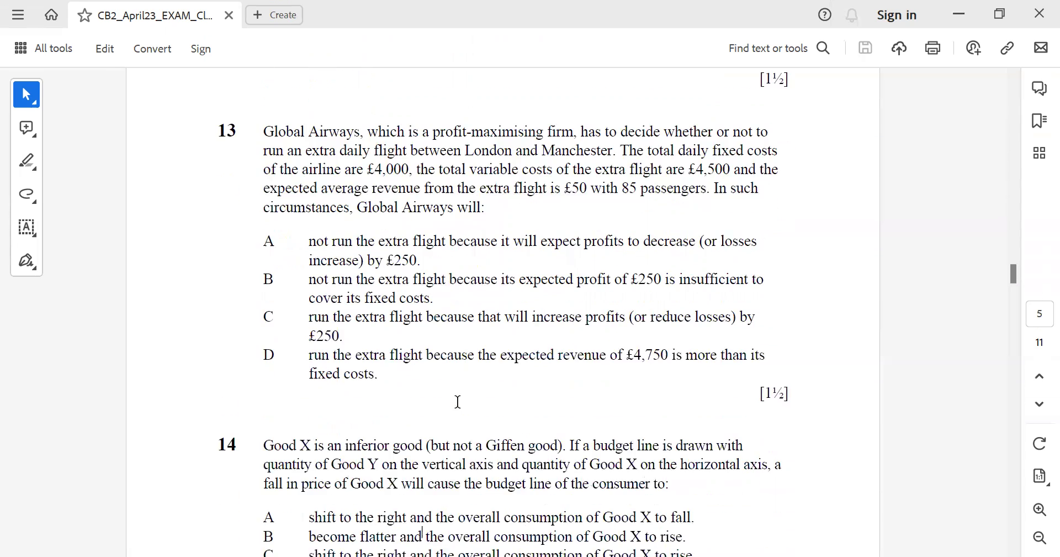
scroll("down", 3)
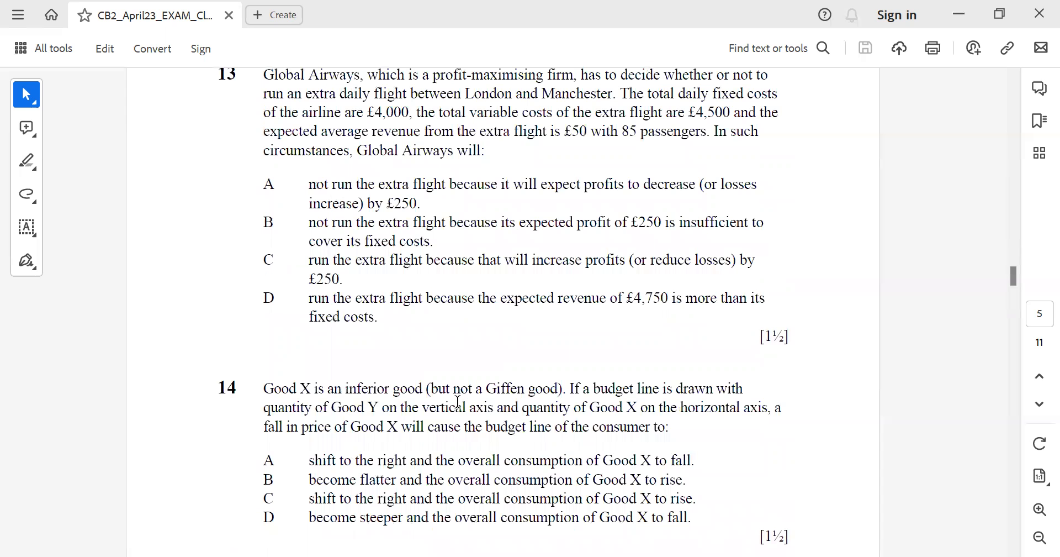
mouse_move(806, 466)
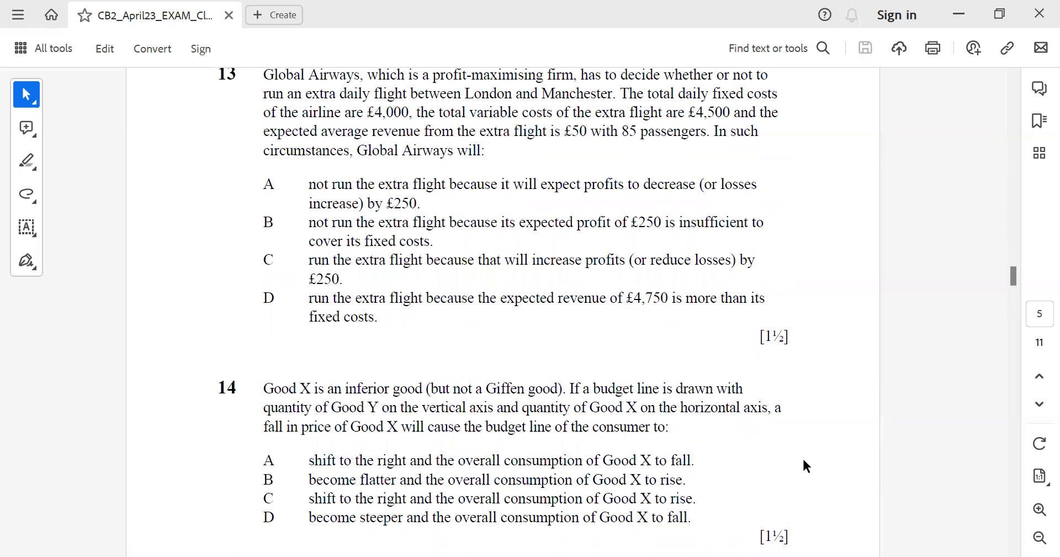
scroll("down", 3)
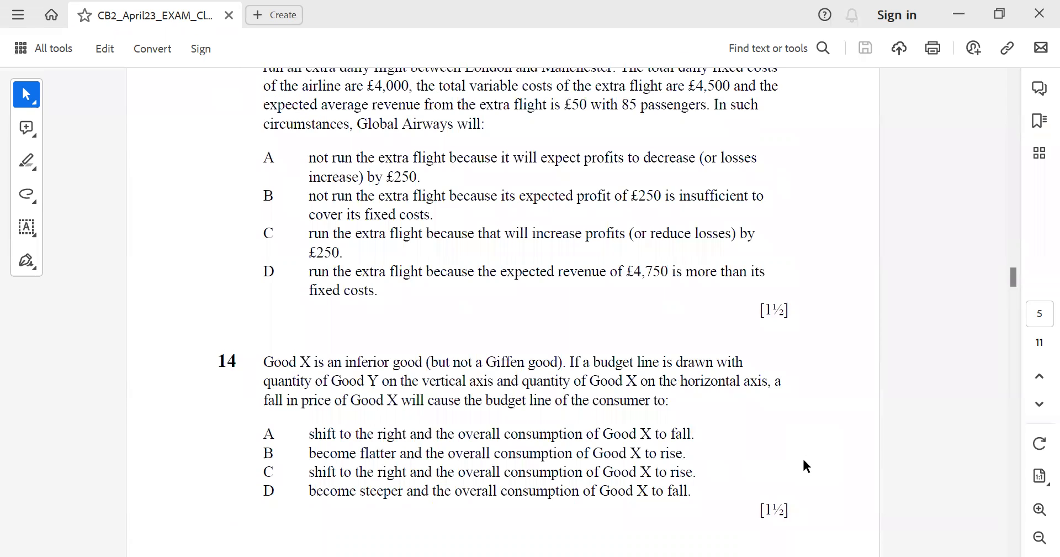
scroll("down", 3)
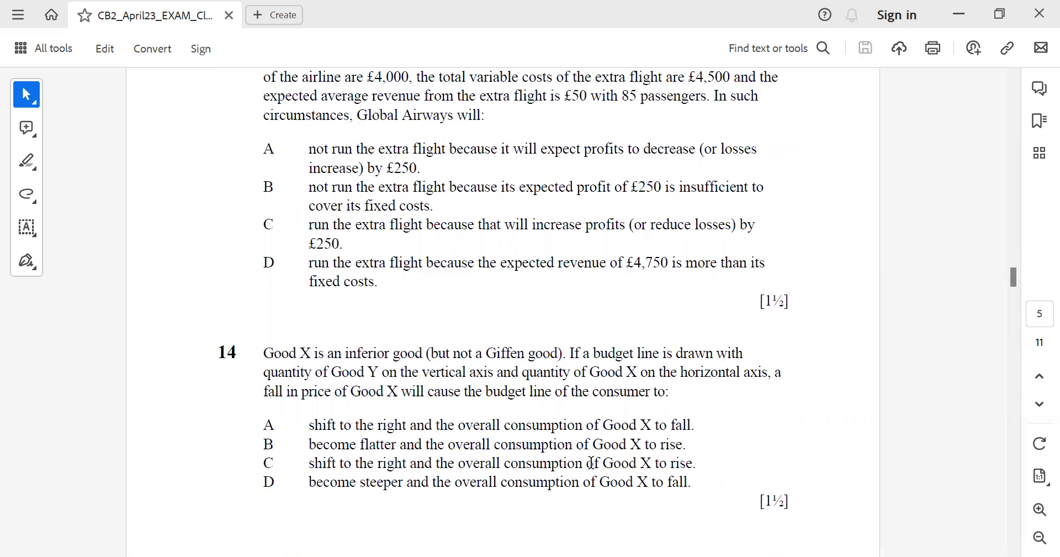
left_click_drag(495, 444, 682, 444)
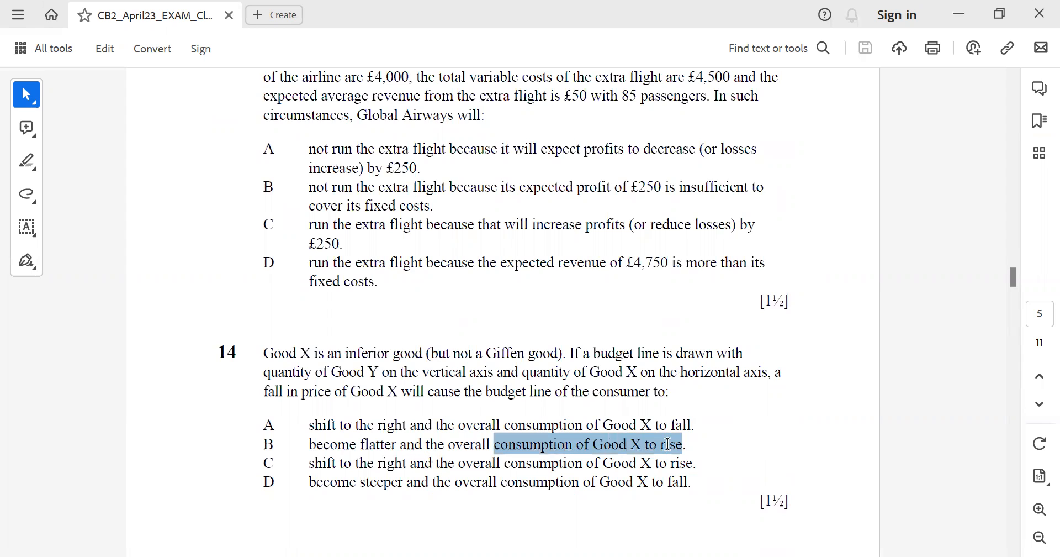
left_click(755, 483)
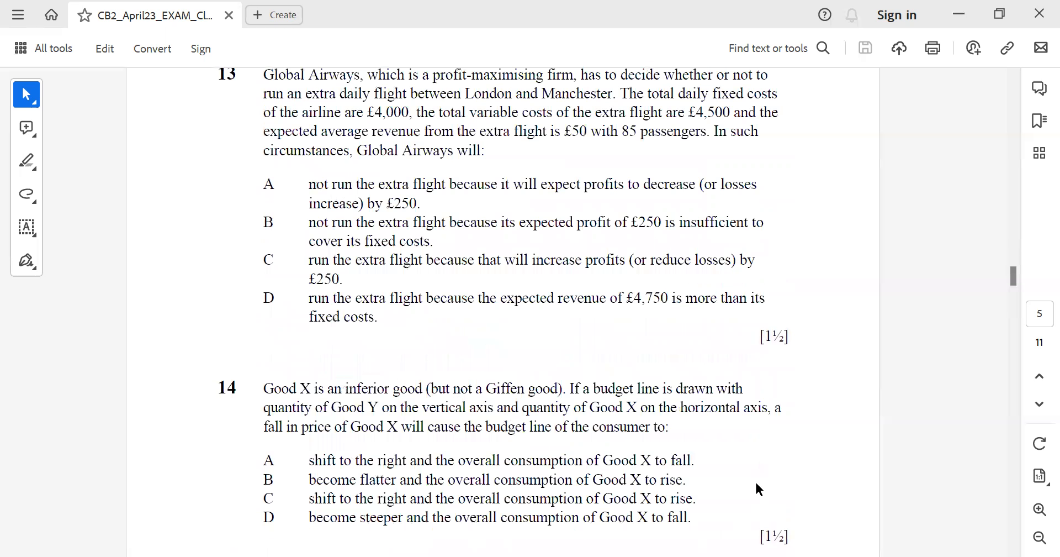
Step: Scroll past the page break to page 6 showing questions 15 and 16
scroll("down", 3)
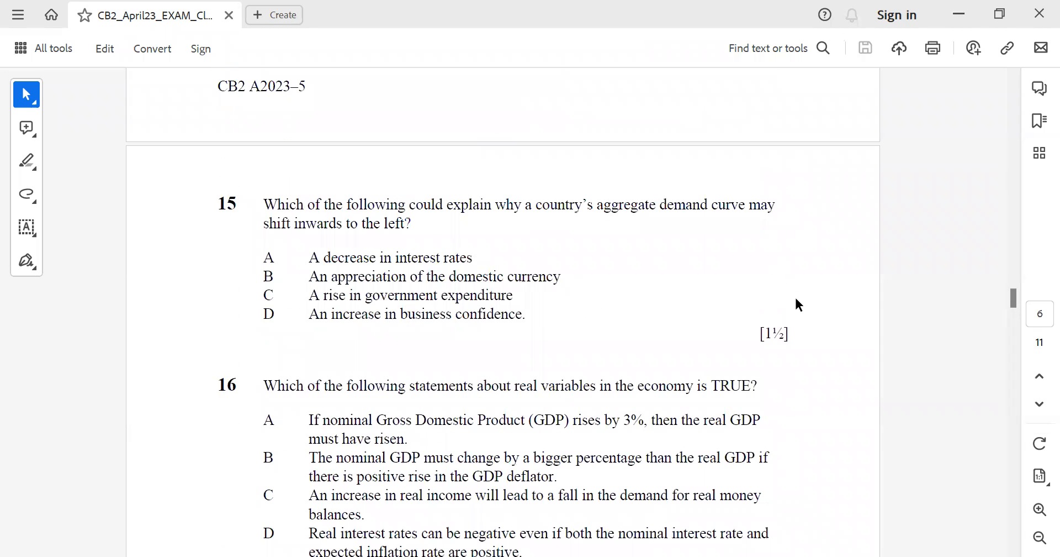
mouse_move(629, 215)
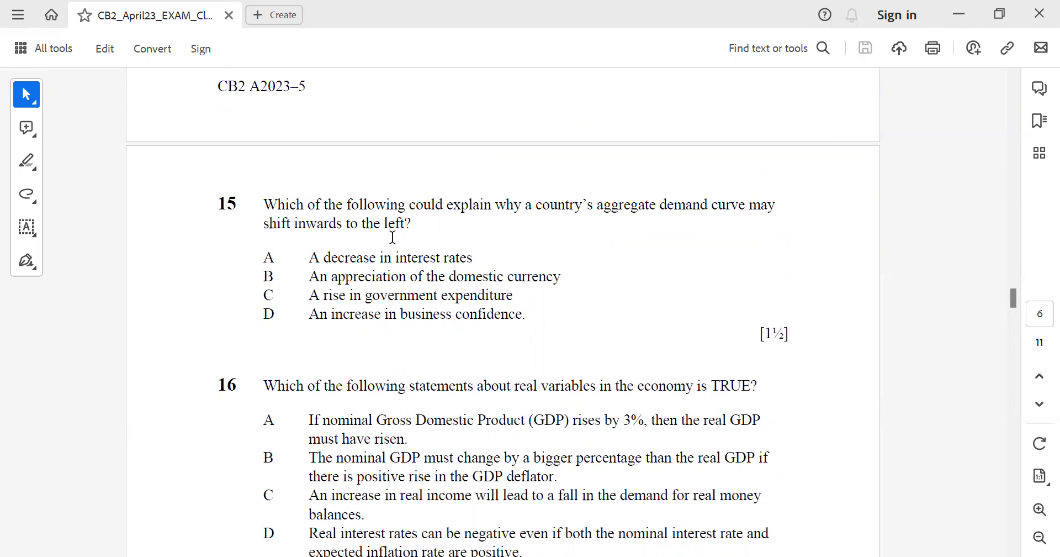
double_click(539, 276)
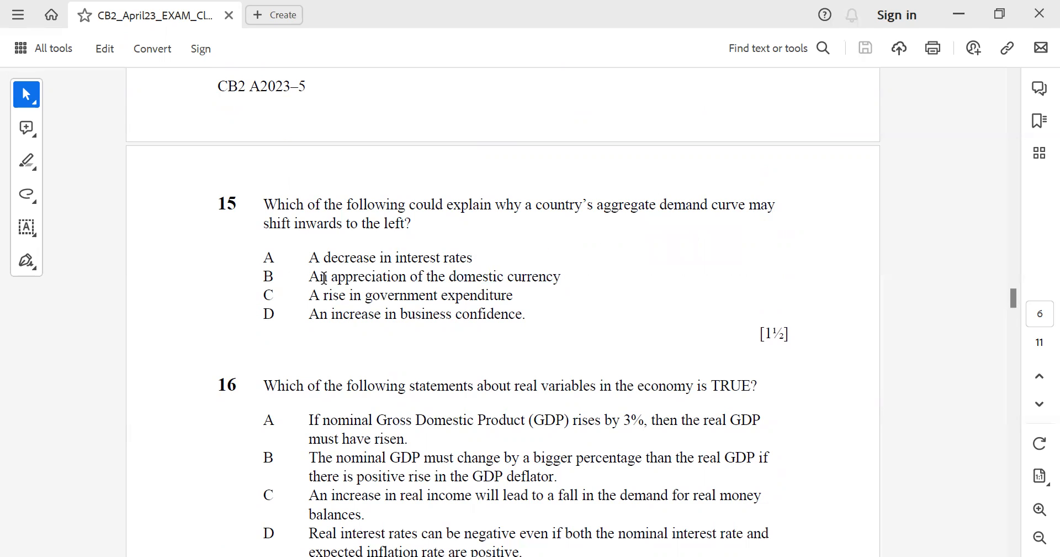
mouse_move(454, 353)
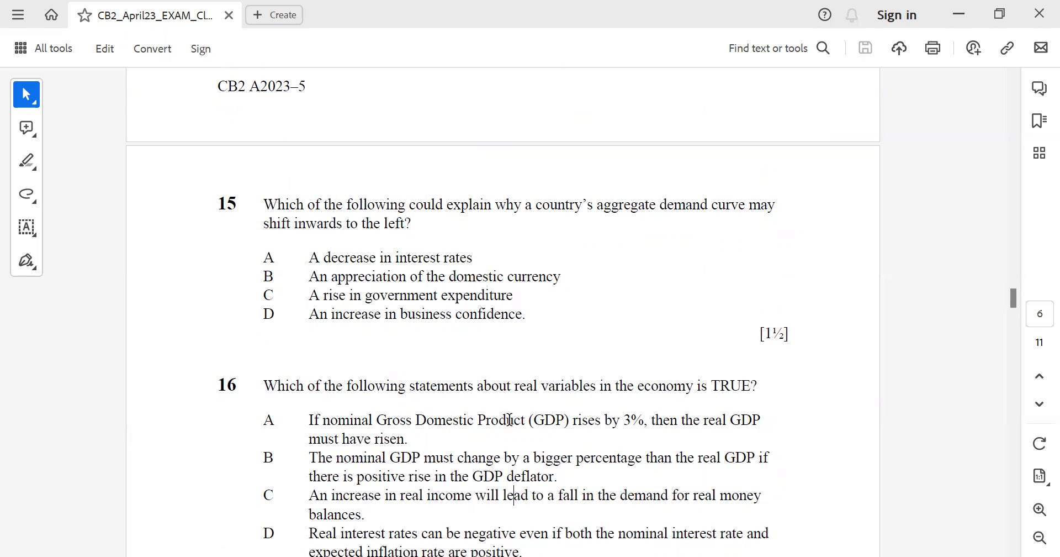
Step: Scroll slightly, mark option B of question 16, then clear the selection with question 17 starting below
scroll("down", 3)
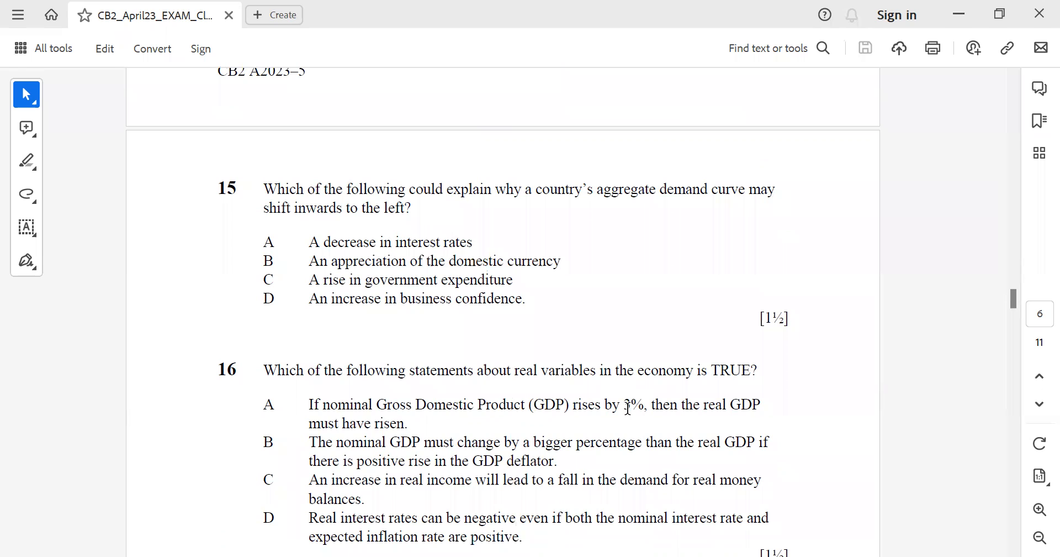
scroll("down", 3)
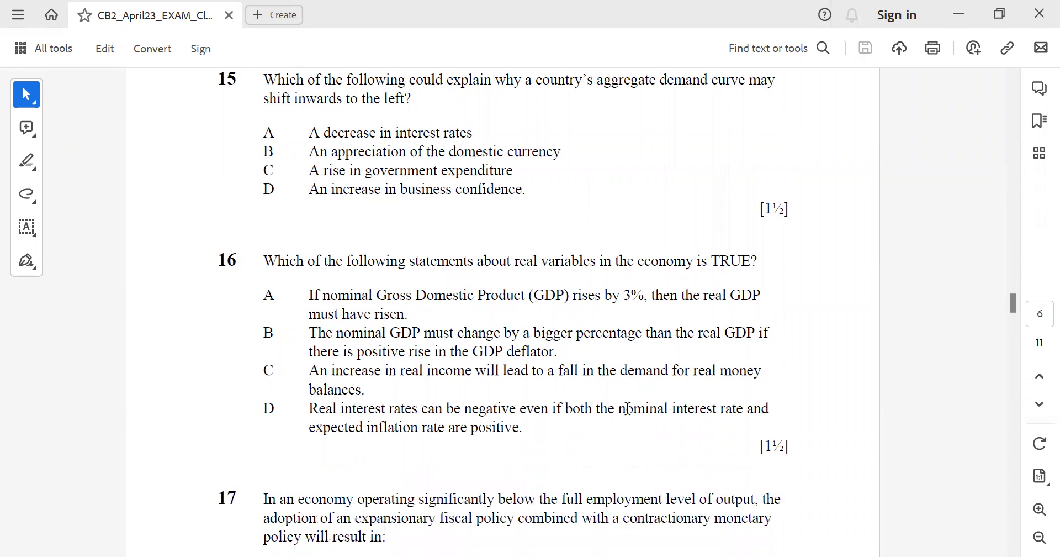
left_click_drag(308, 314, 499, 333)
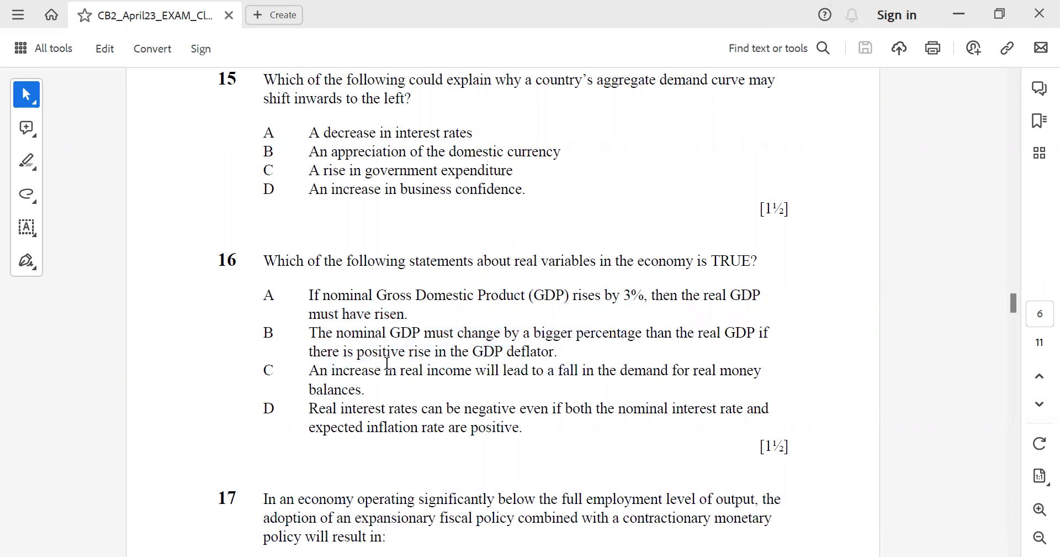
left_click_drag(308, 333, 552, 350)
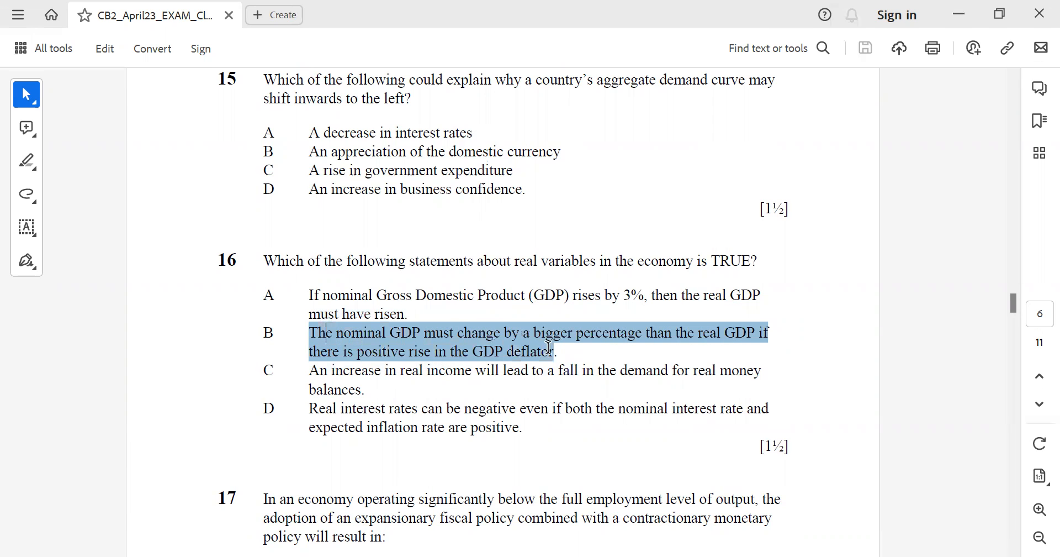
left_click(464, 442)
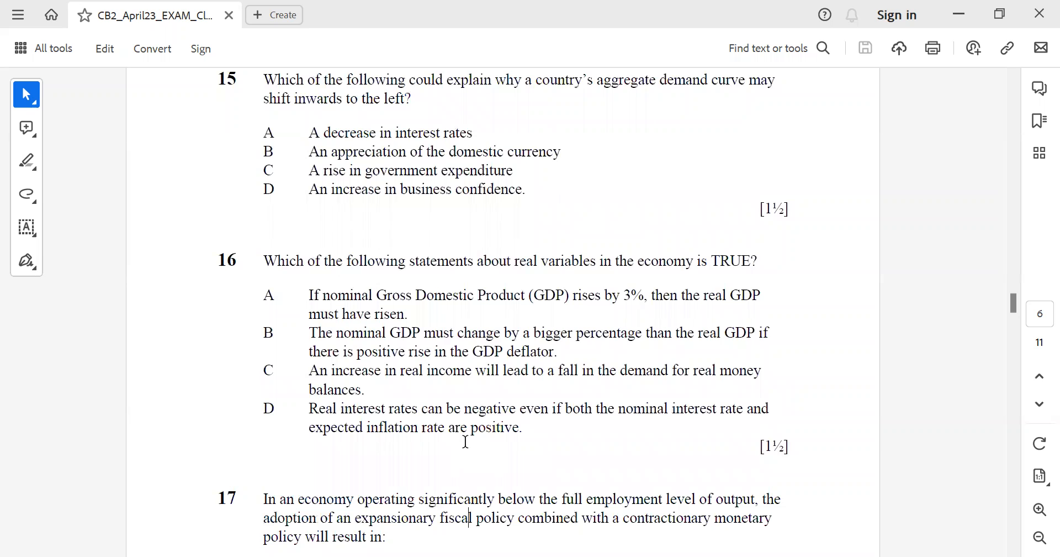
Step: Scroll through question 17, mark options A to C of question 18, and reach the bottom of page 6
scroll("down", 3)
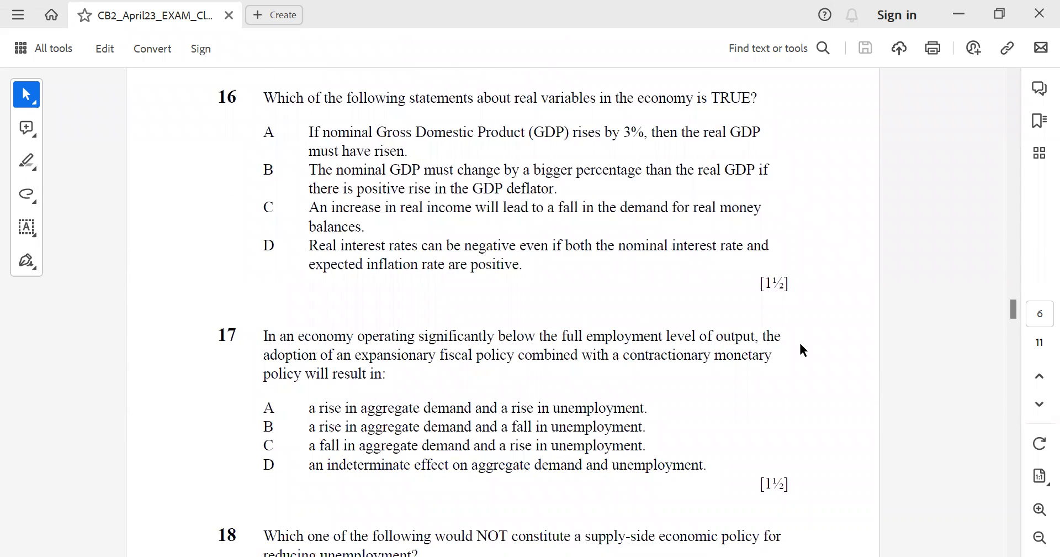
mouse_move(530, 358)
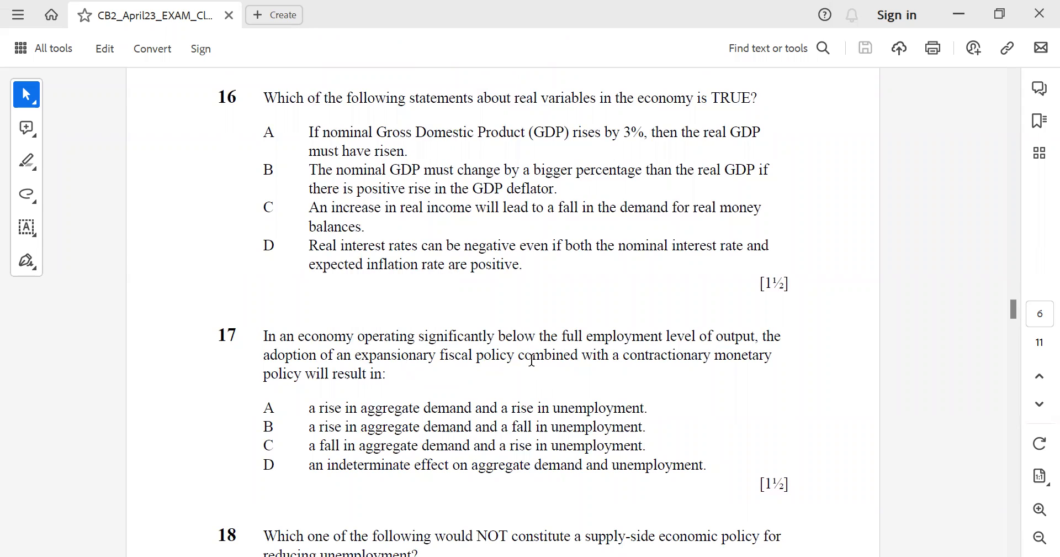
mouse_move(688, 387)
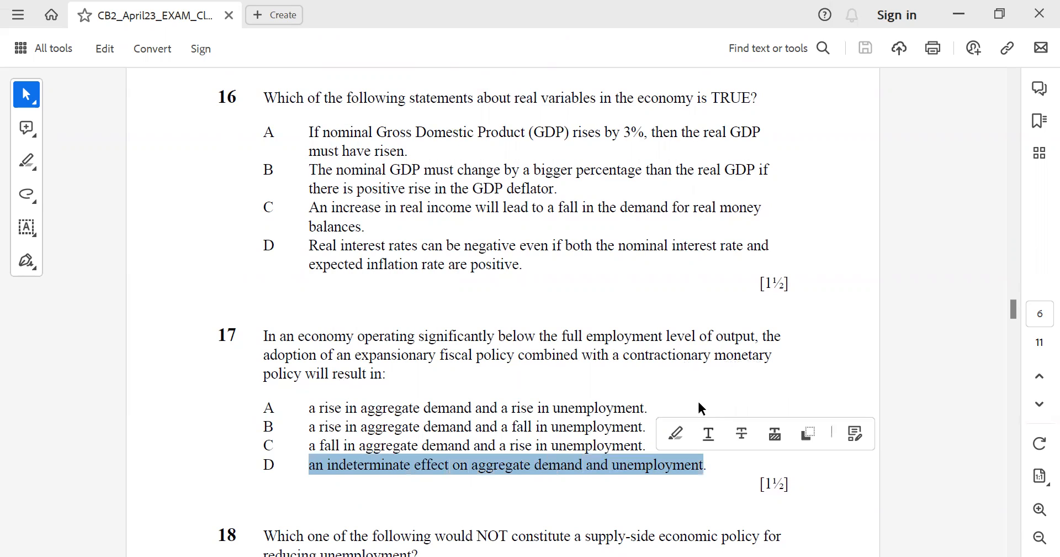
scroll("down", 3)
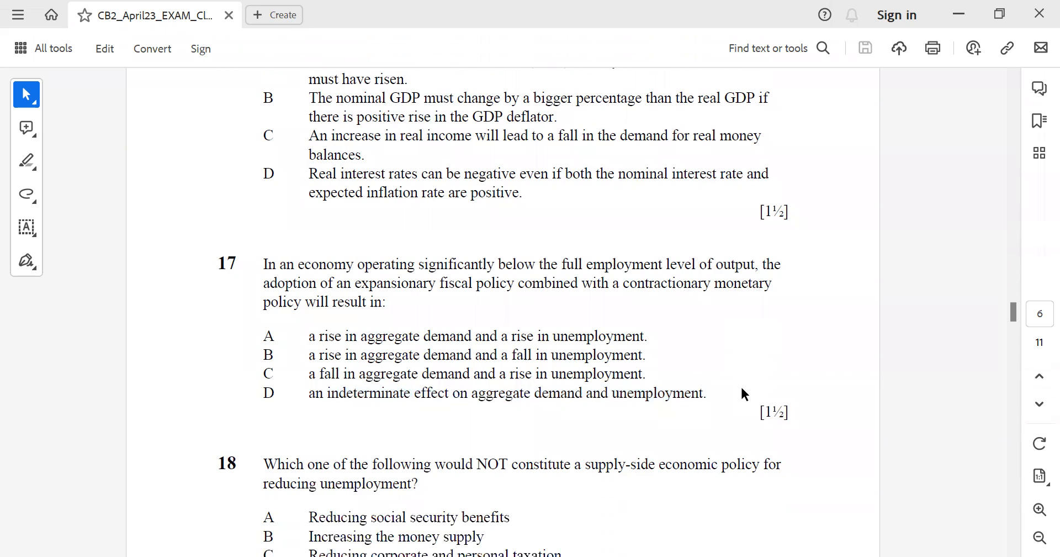
scroll("down", 3)
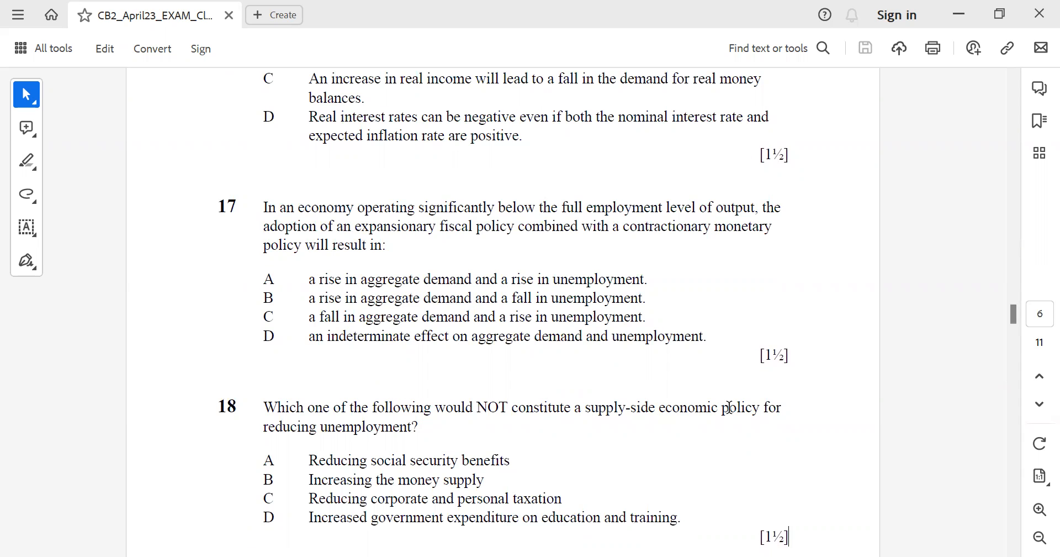
mouse_move(222, 533)
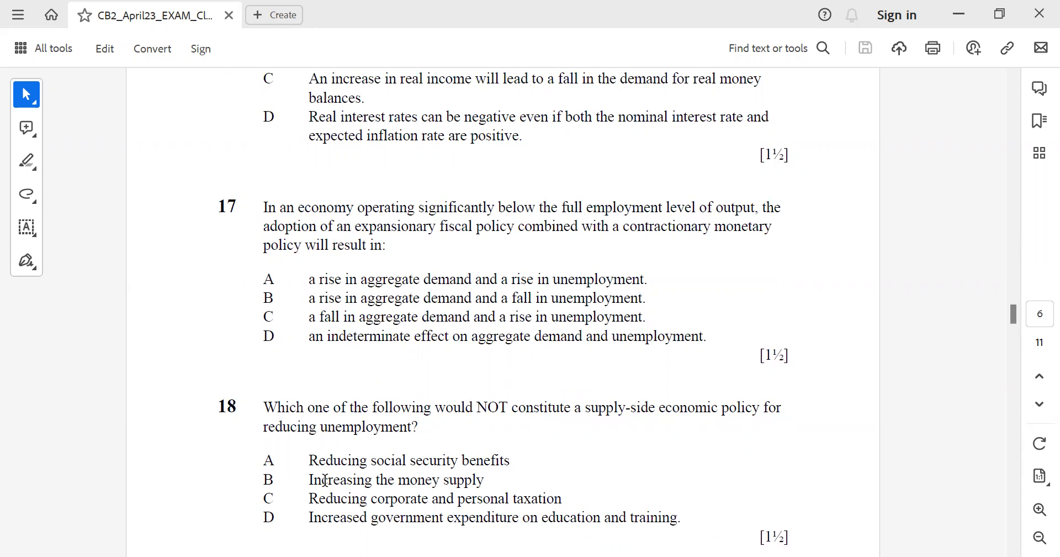
left_click_drag(309, 460, 505, 498)
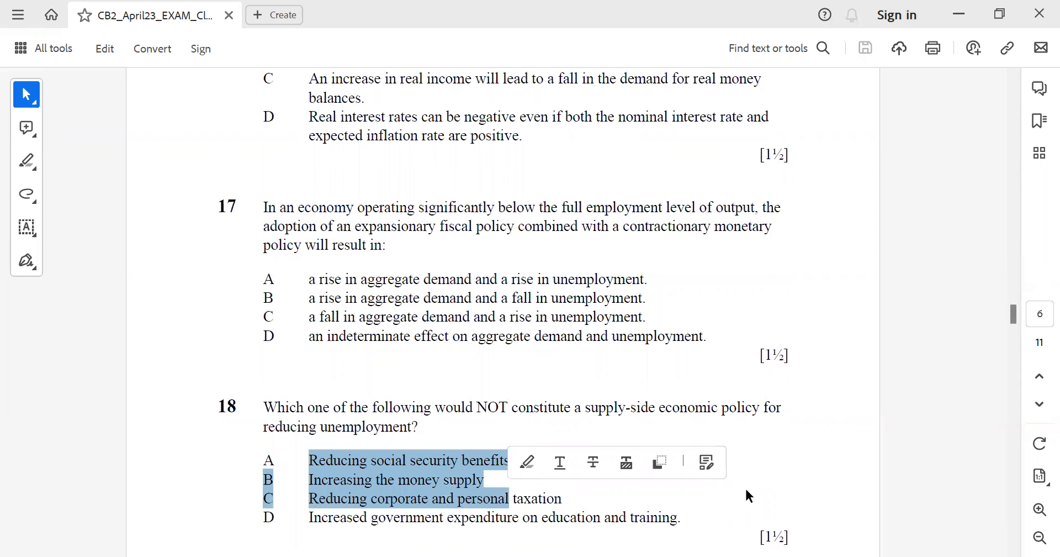
scroll("down", 3)
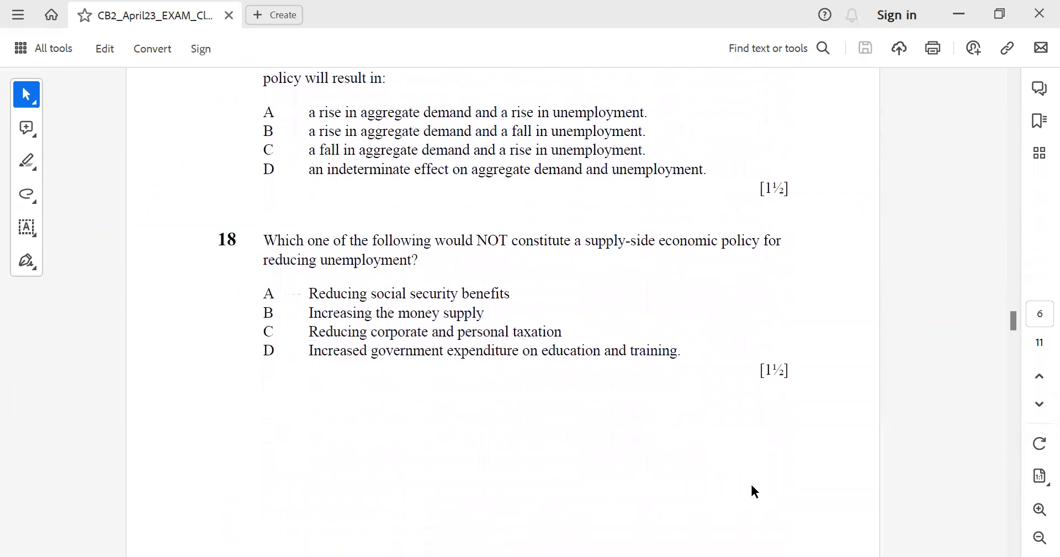
Step: Scroll to page 7 with questions 19 and 20, mark option D 'None of the above', then clear it
scroll("down", 3)
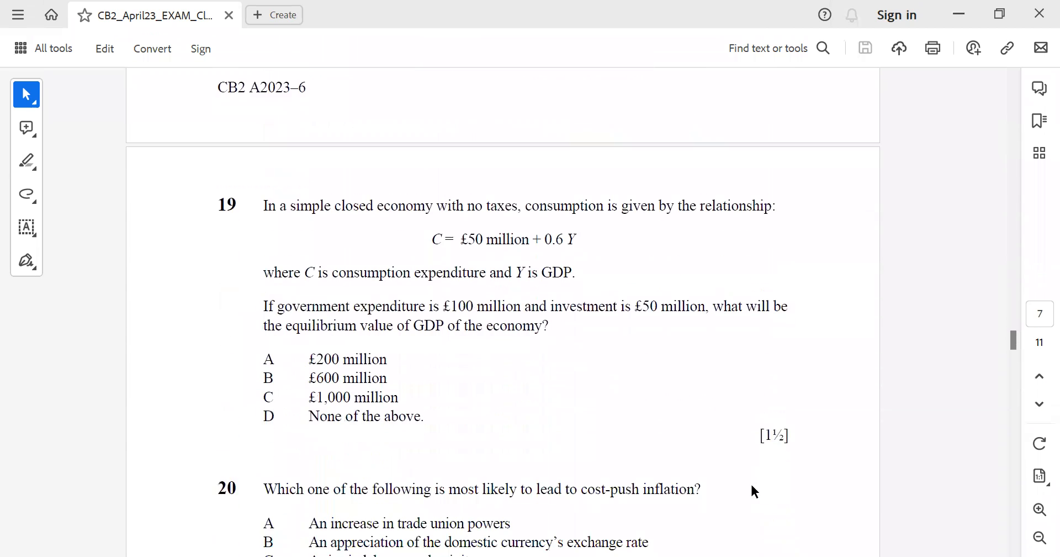
scroll("down", 3)
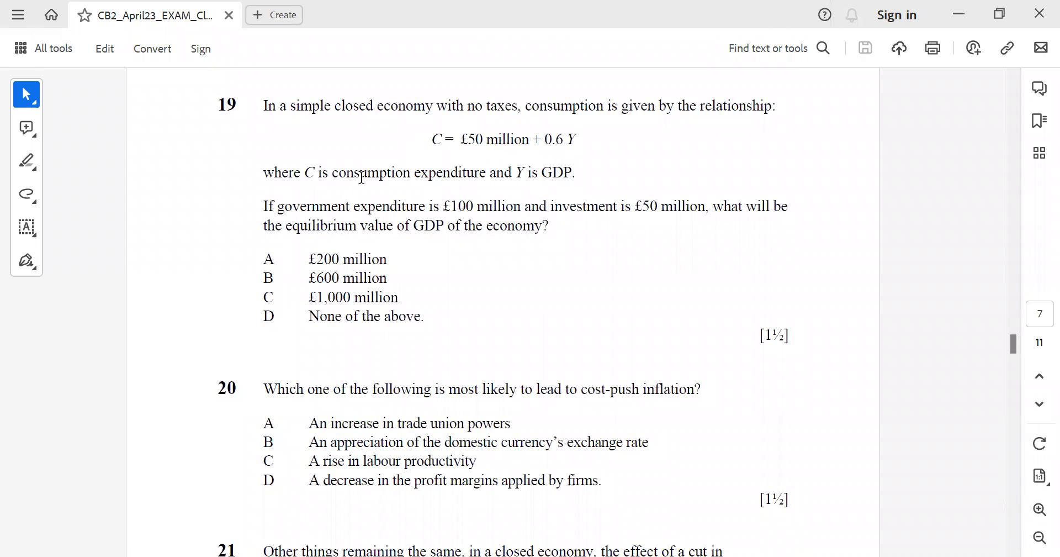
mouse_move(624, 218)
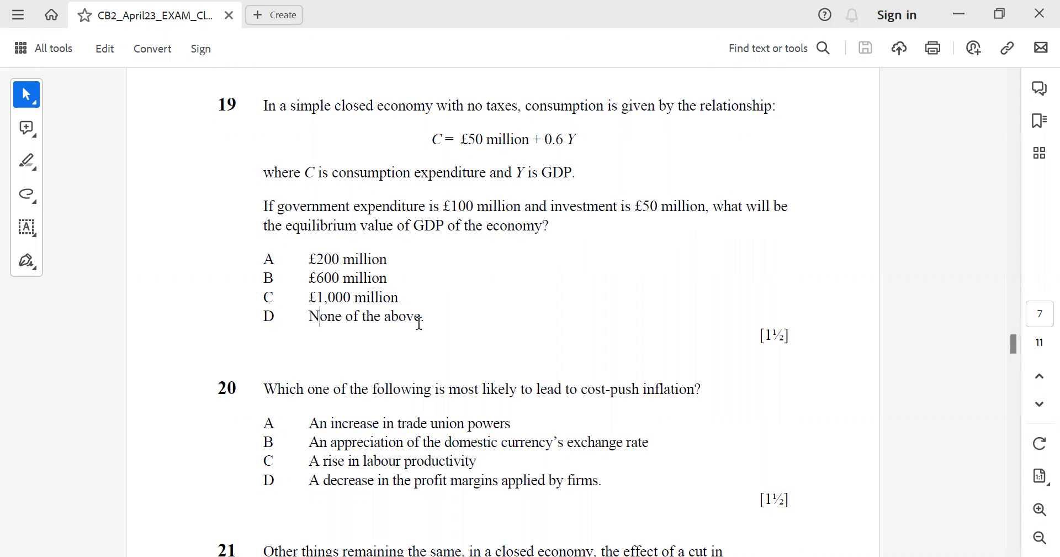
double_click(365, 316)
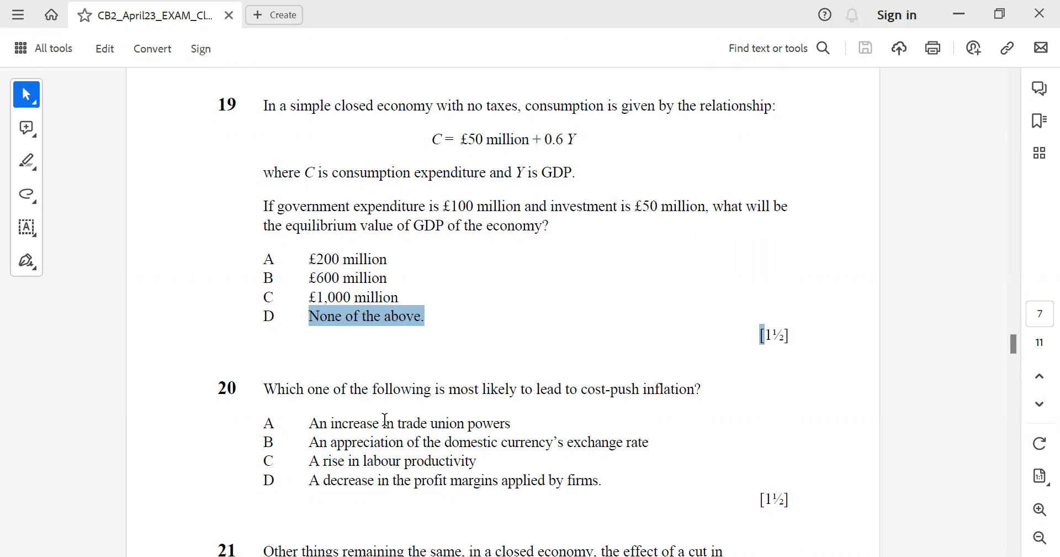
left_click(586, 406)
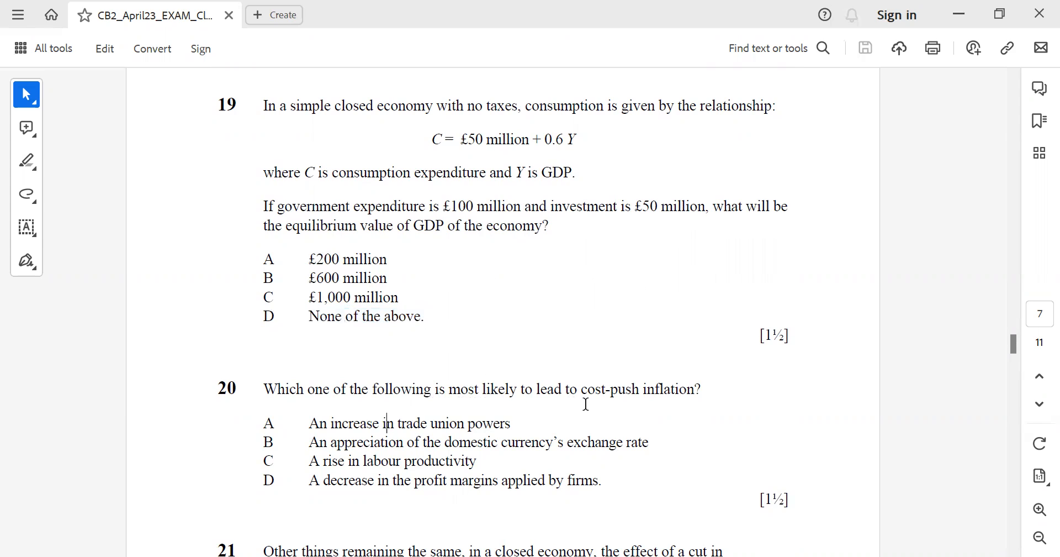
mouse_move(643, 427)
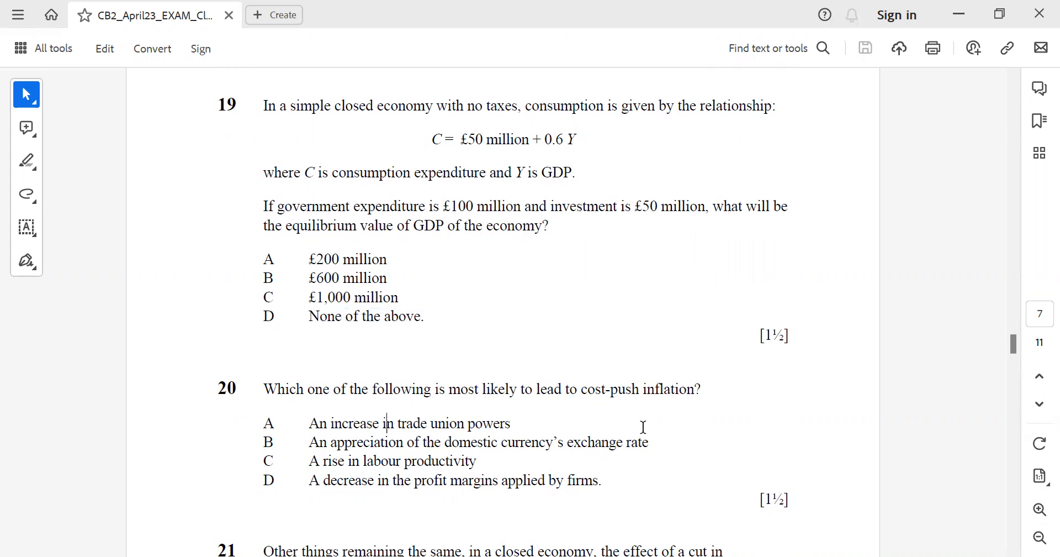
mouse_move(600, 446)
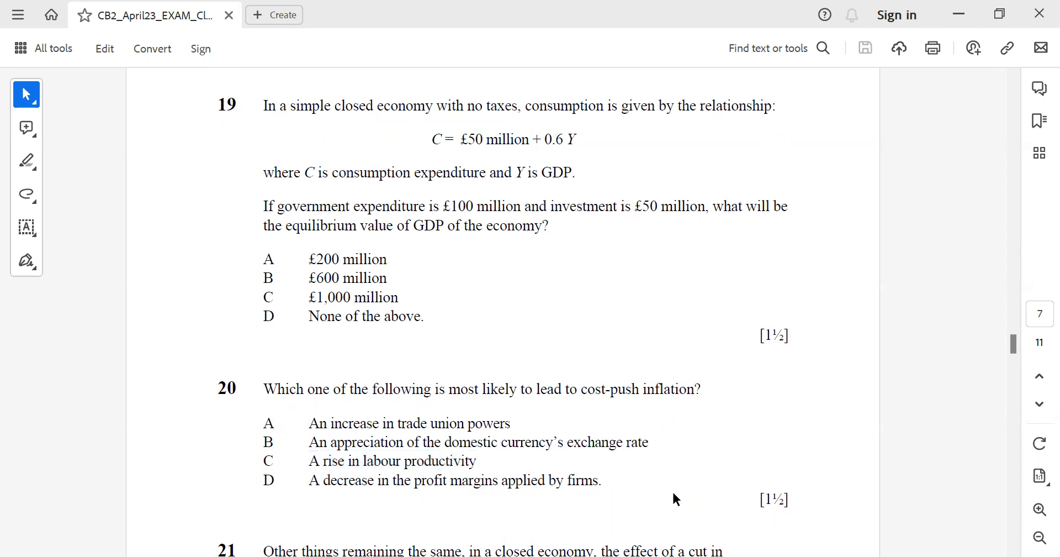
Step: Scroll question 21 on a government expenditure cut into view and highlight option B's wording briefly
scroll("down", 3)
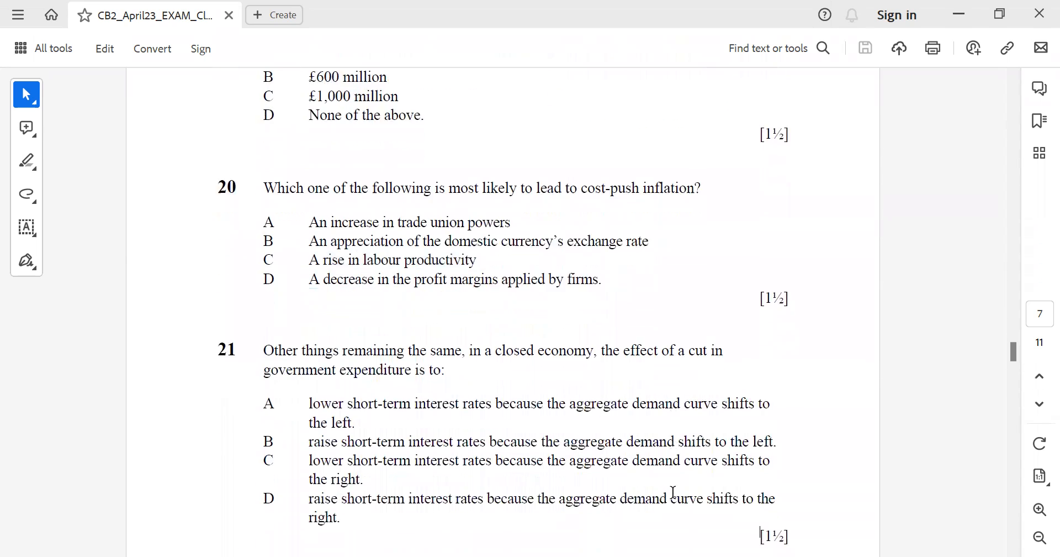
scroll("down", 3)
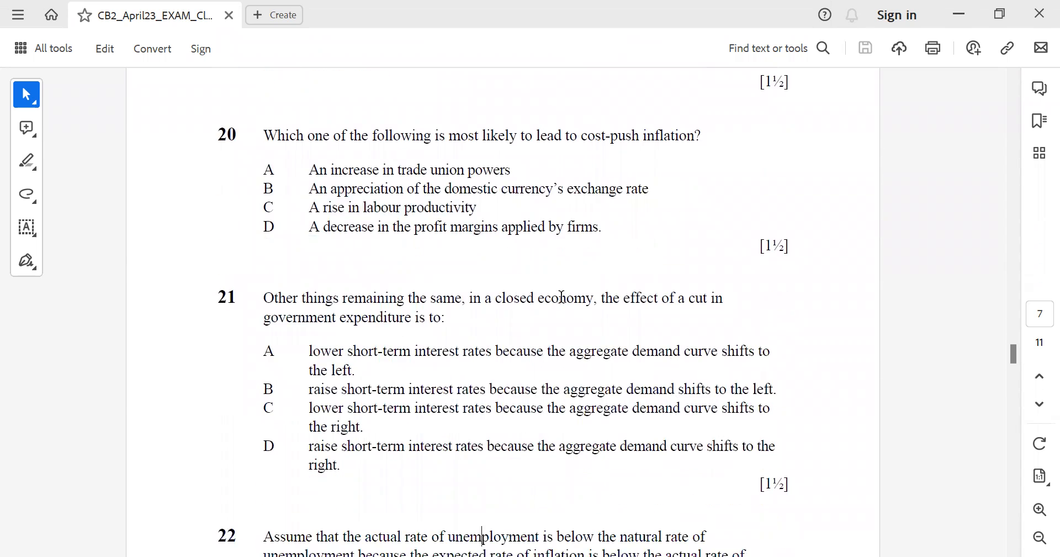
mouse_move(312, 328)
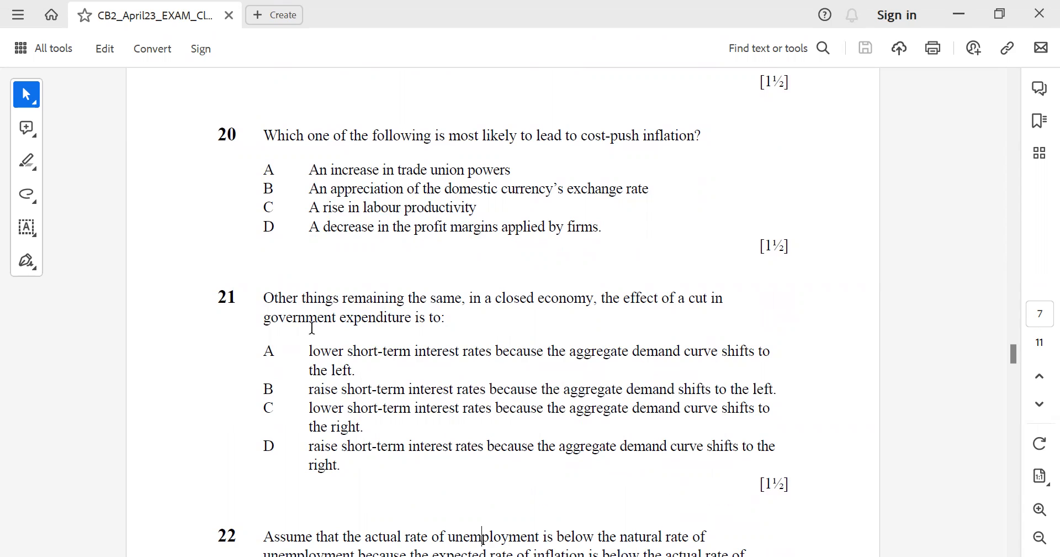
mouse_move(349, 386)
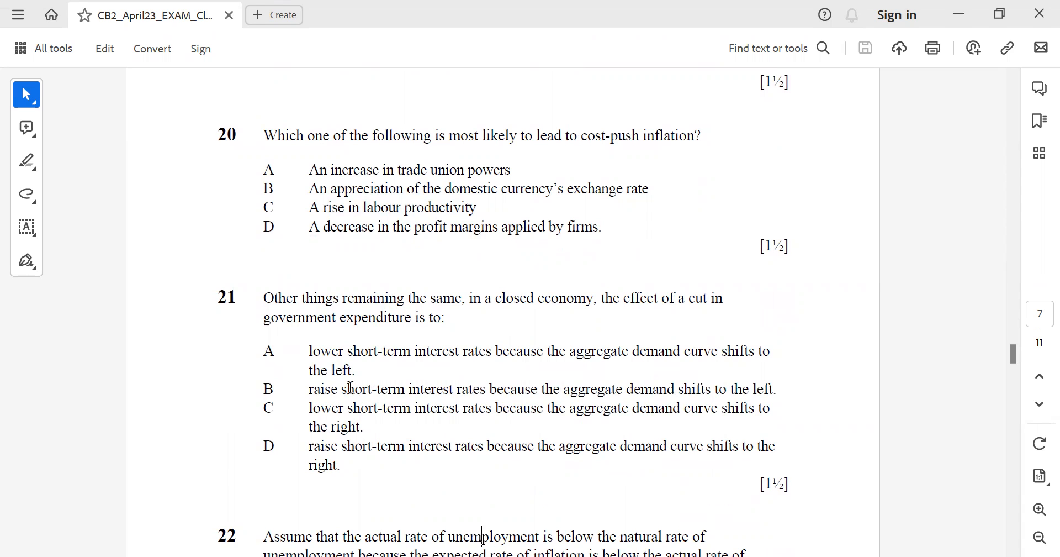
left_click_drag(341, 389, 771, 389)
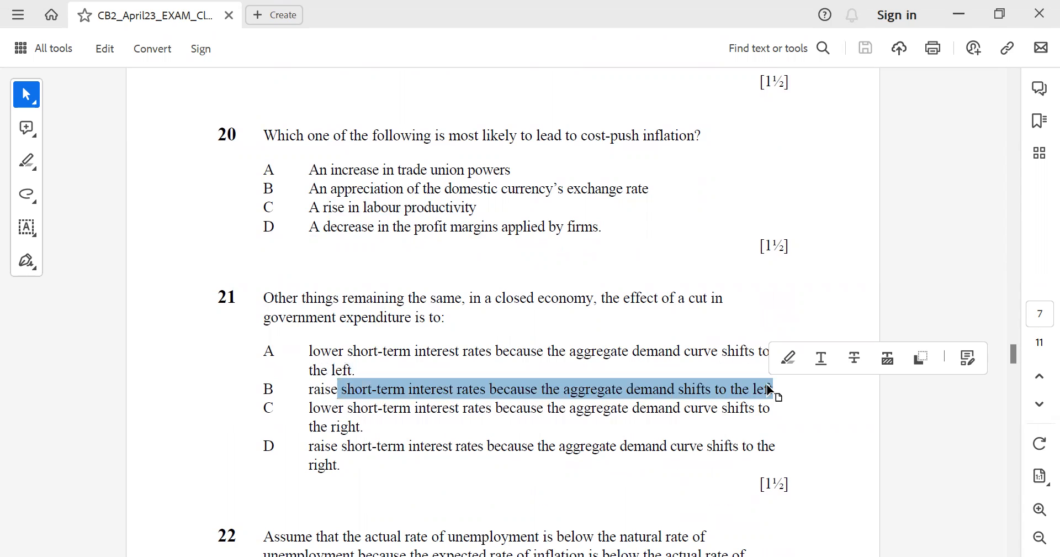
left_click(660, 420)
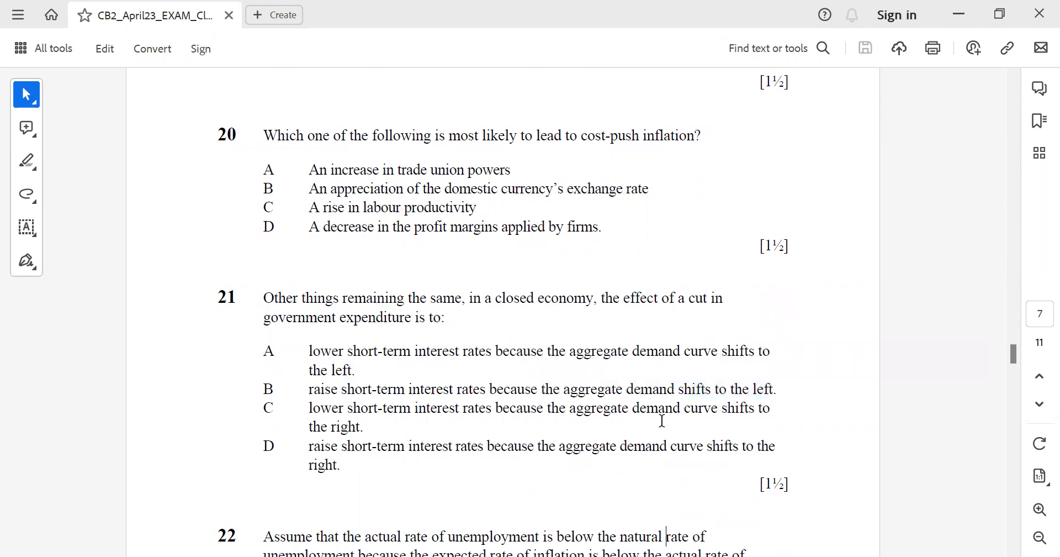
Step: Scroll question 22 on unemployment and real wage growth into view, then clear option D's highlight
scroll("down", 3)
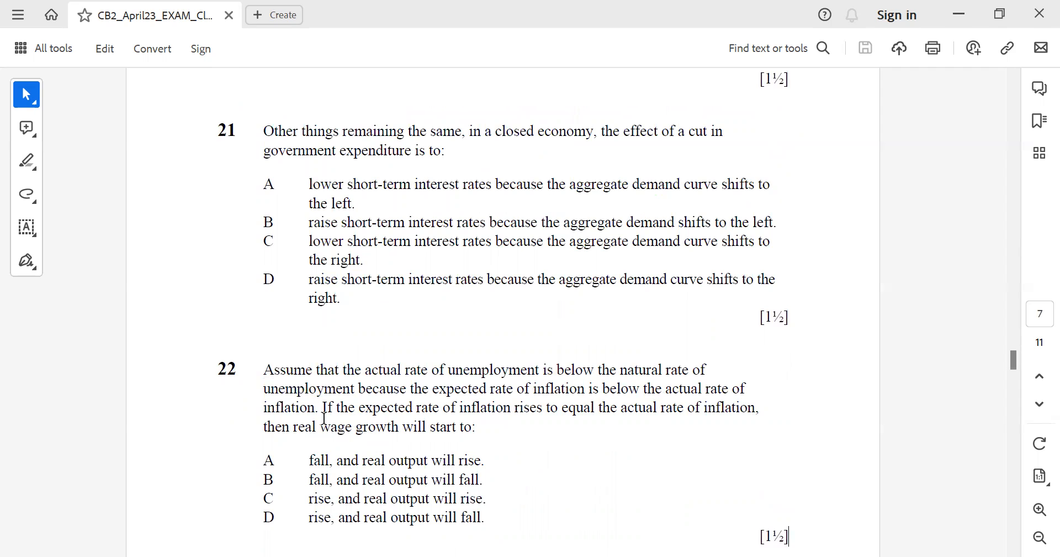
mouse_move(516, 410)
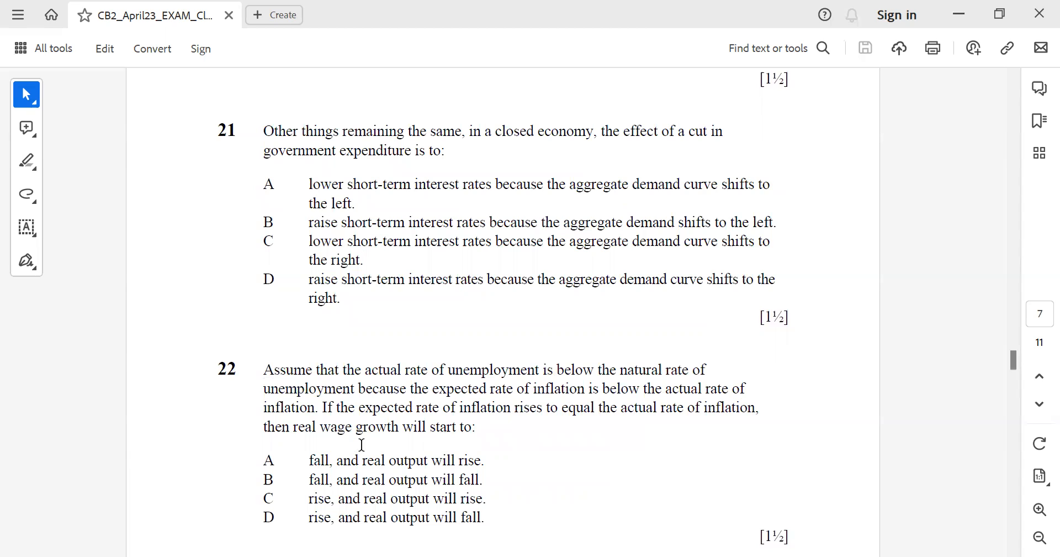
mouse_move(339, 475)
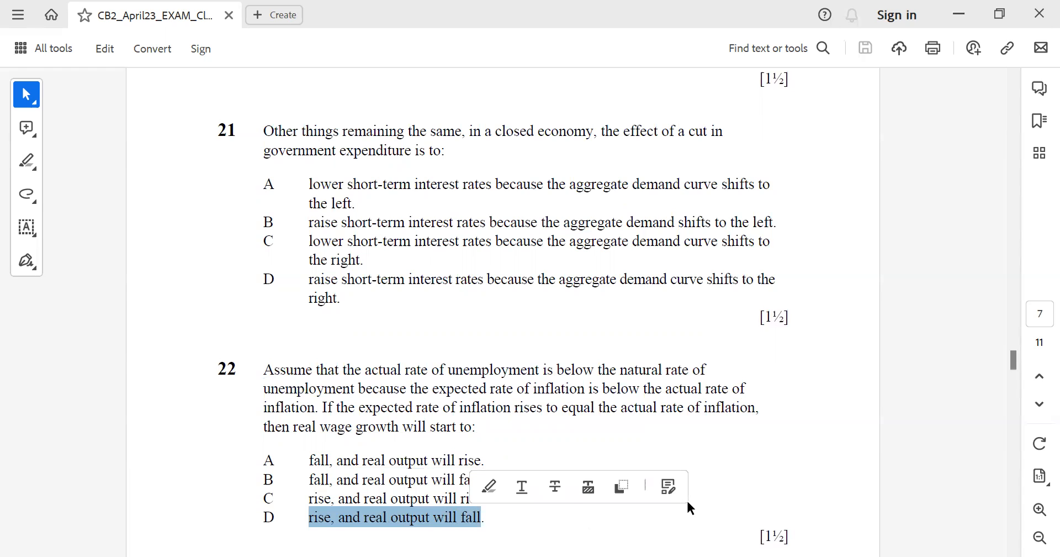
left_click(694, 507)
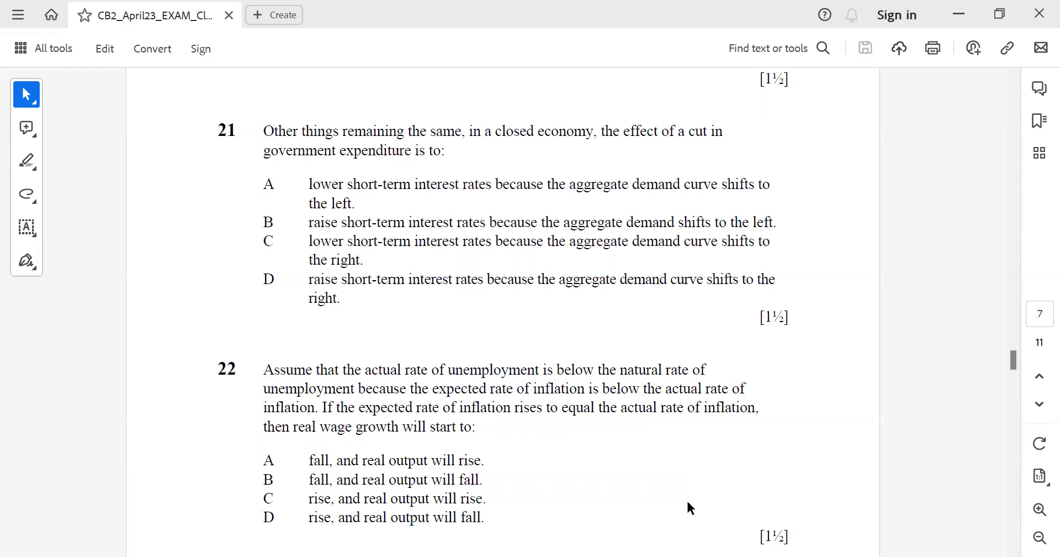
Step: Reach page 8 with questions 23 and 24 and highlight the word 'investment' in question 24
scroll("down", 3)
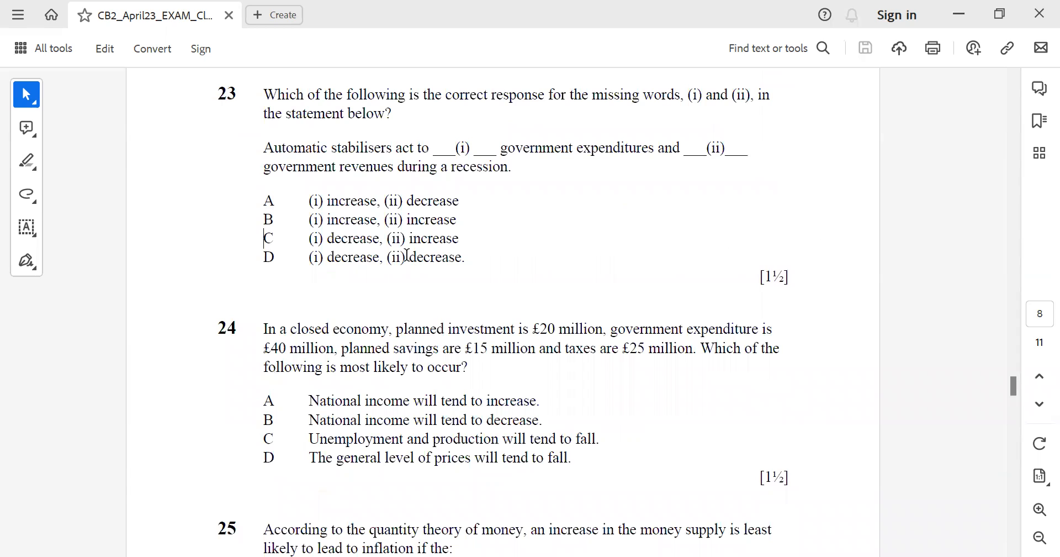
mouse_move(727, 81)
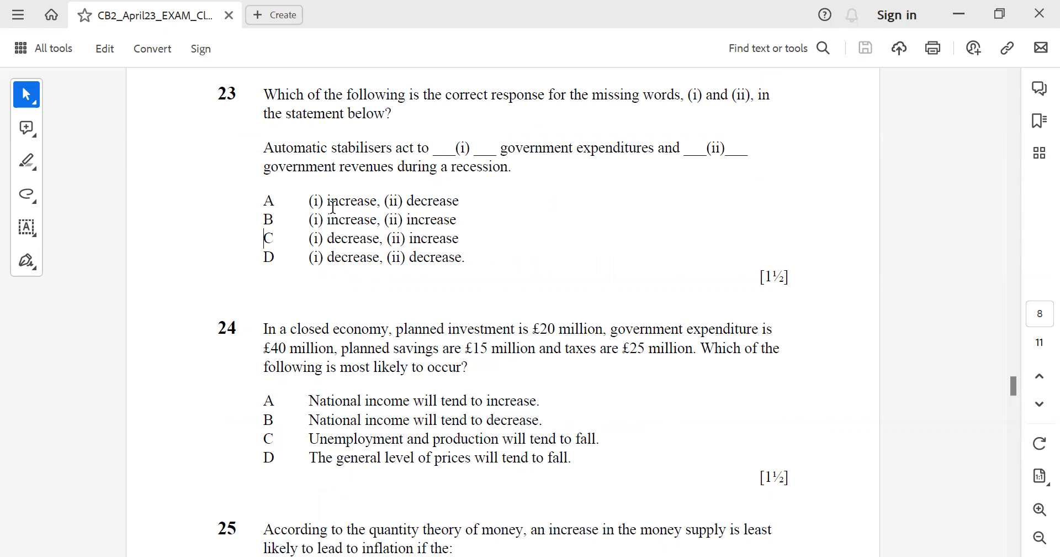
double_click(351, 201)
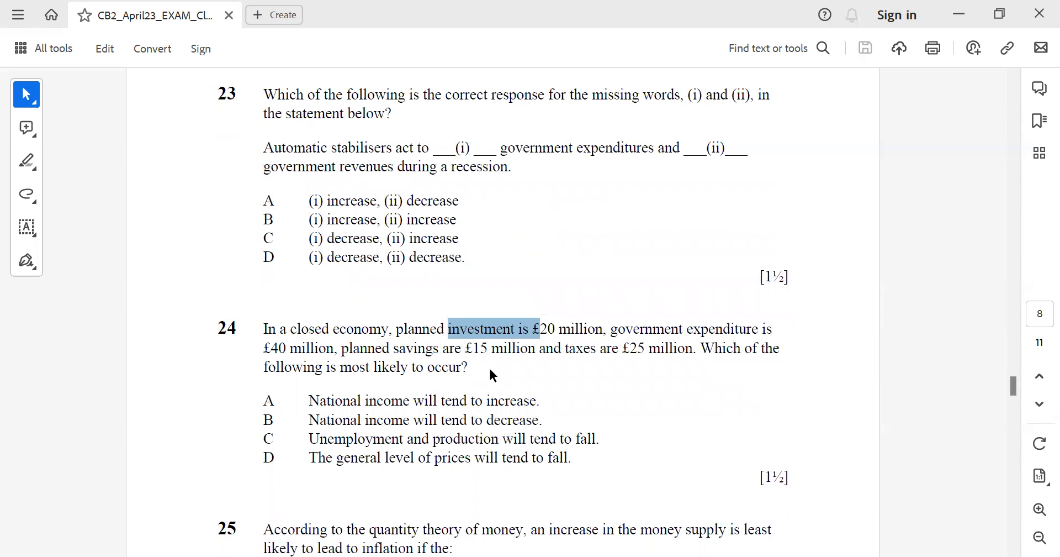
mouse_move(616, 398)
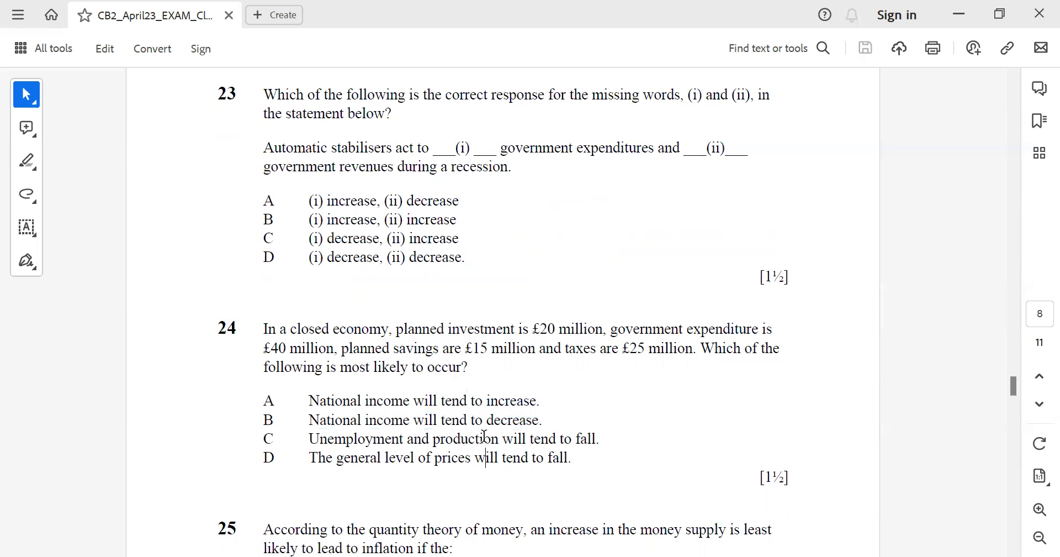
Step: Scroll down until question 25 on the quantity theory of money is fully shown
scroll("down", 3)
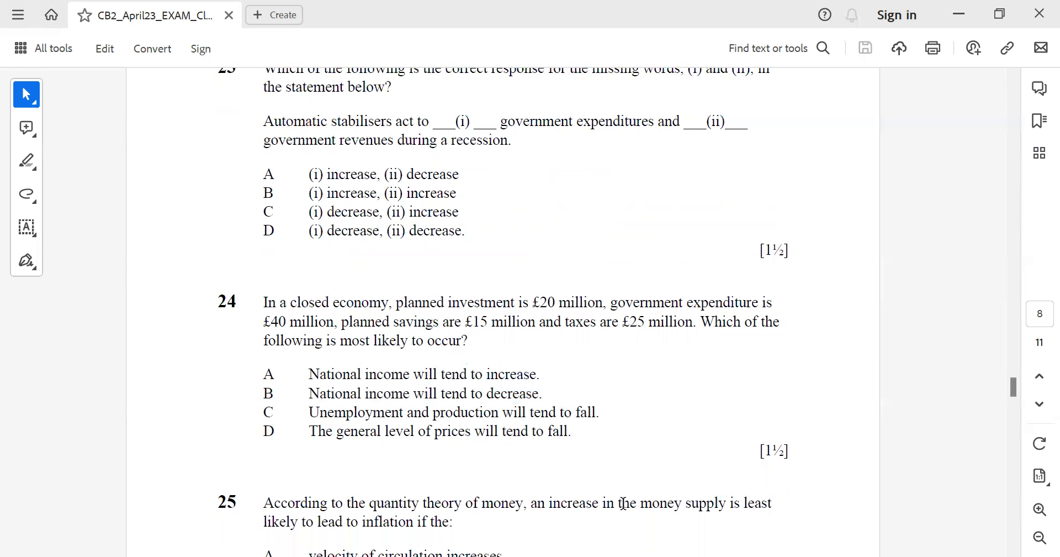
scroll("down", 3)
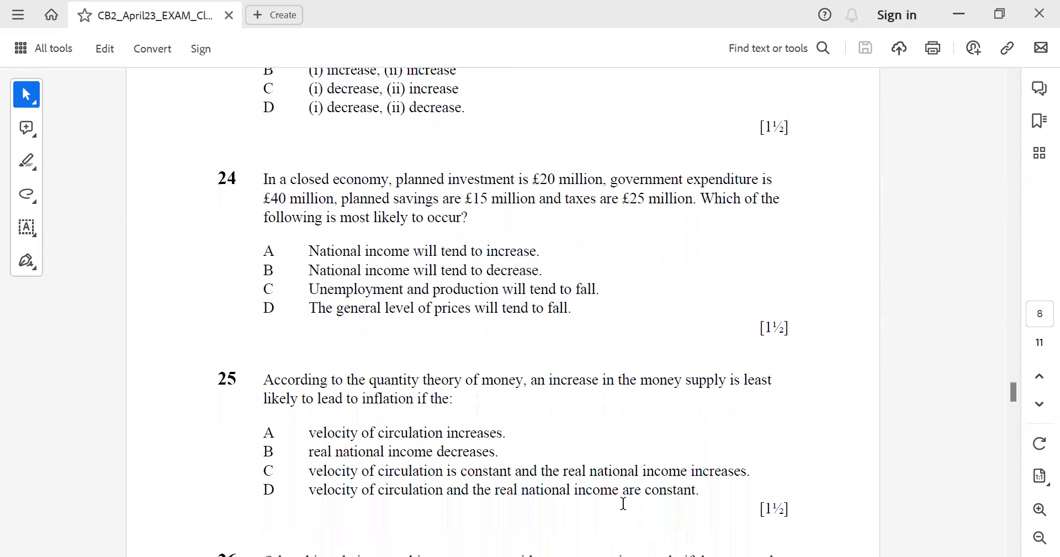
scroll("down", 3)
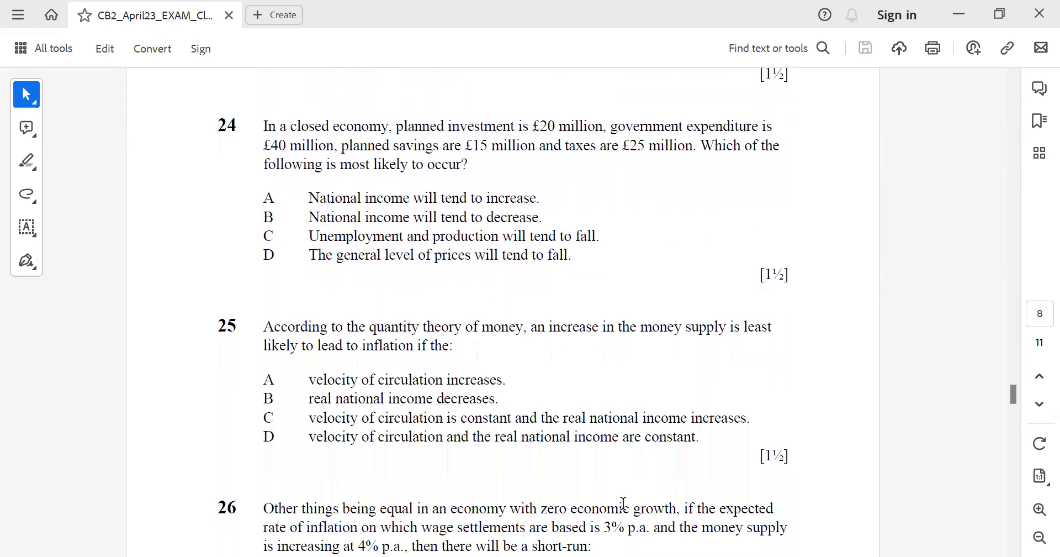
mouse_move(417, 446)
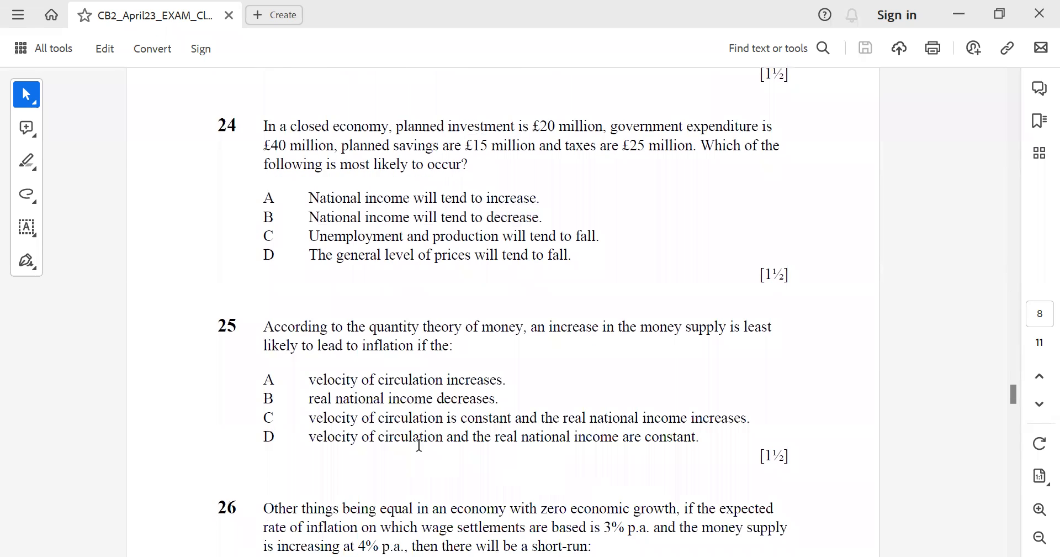
mouse_move(619, 346)
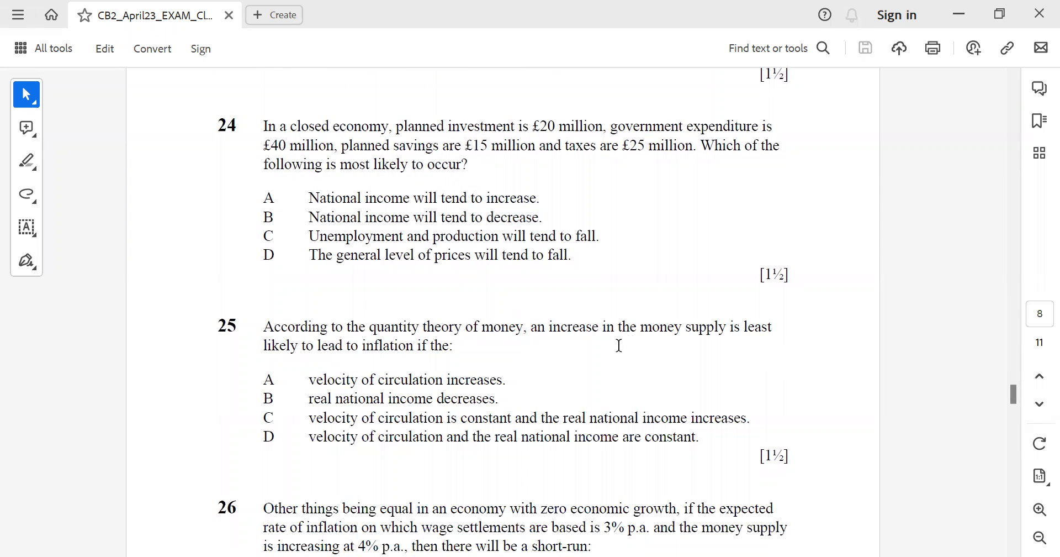
mouse_move(289, 409)
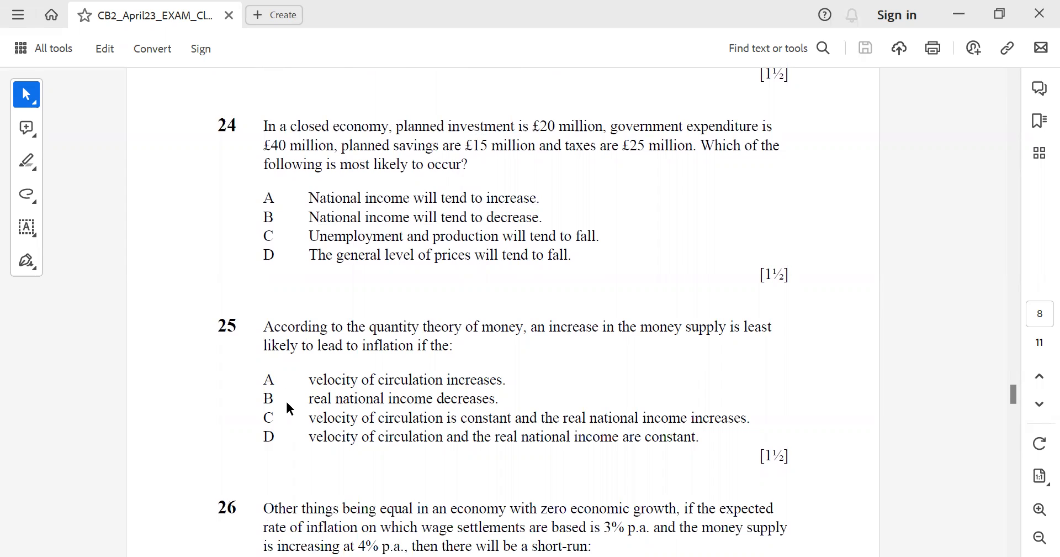
mouse_move(314, 421)
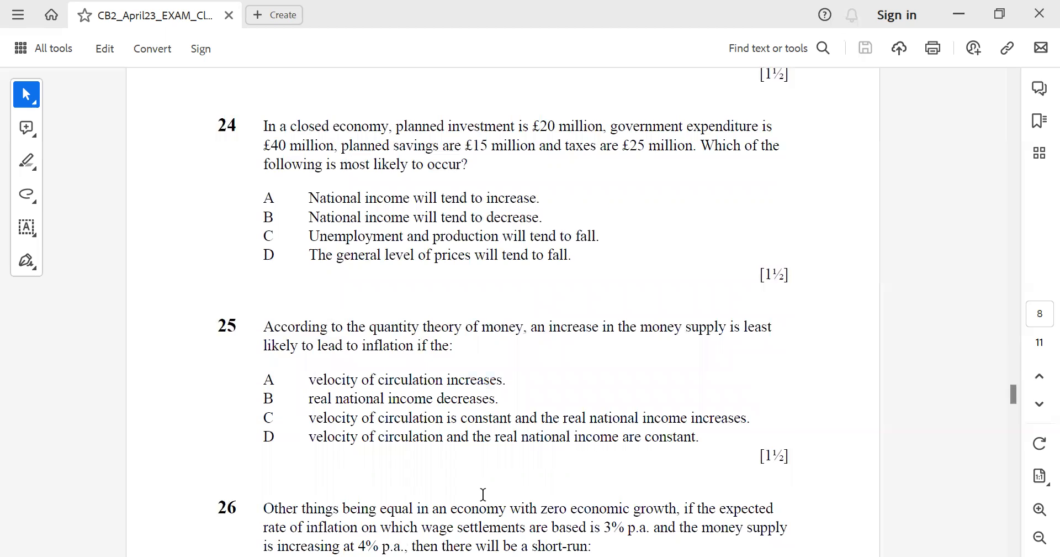
Step: Scroll to question 26 and the page footer CB2 A2023–8 at the bottom of page 8
scroll("down", 3)
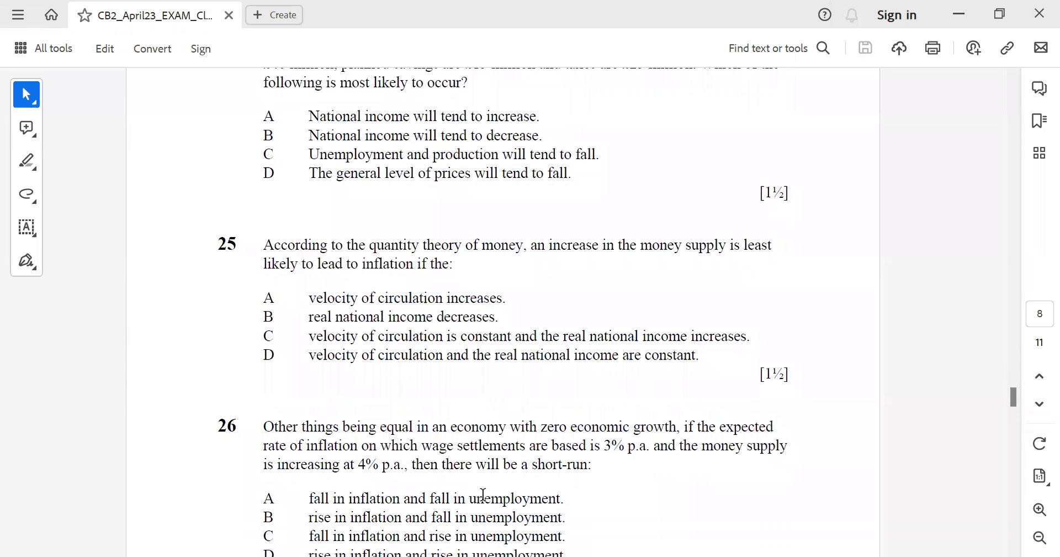
scroll("down", 3)
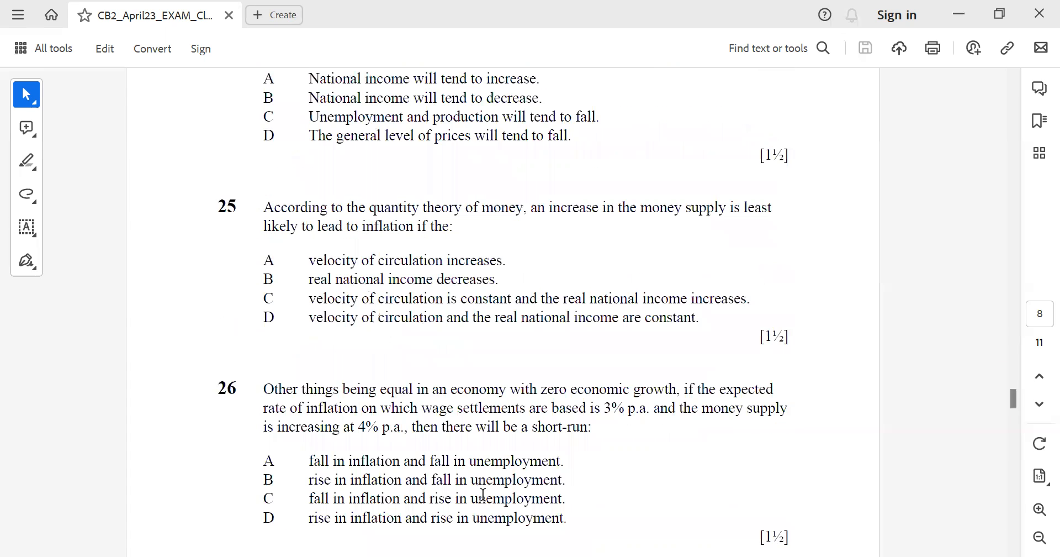
mouse_move(579, 398)
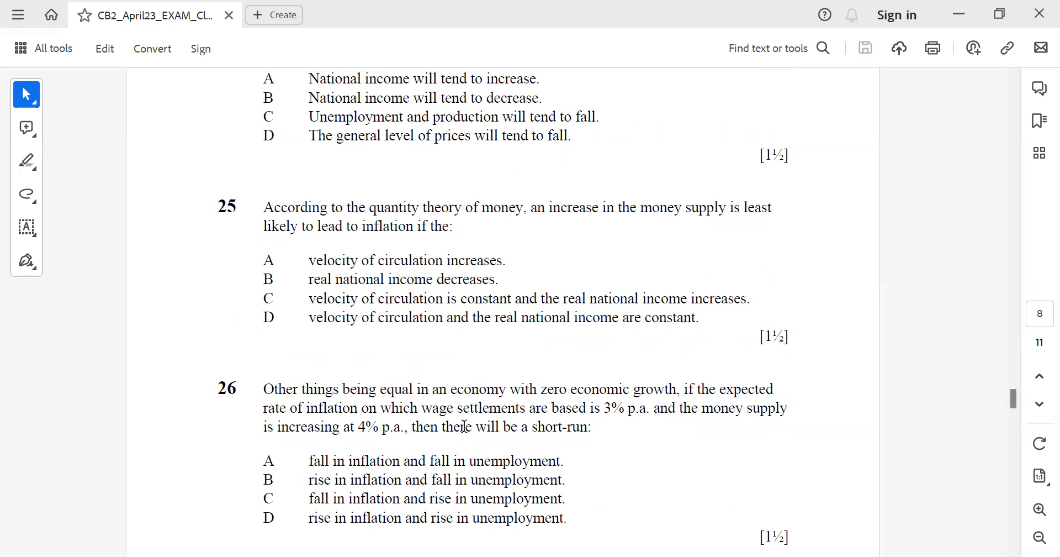
mouse_move(345, 453)
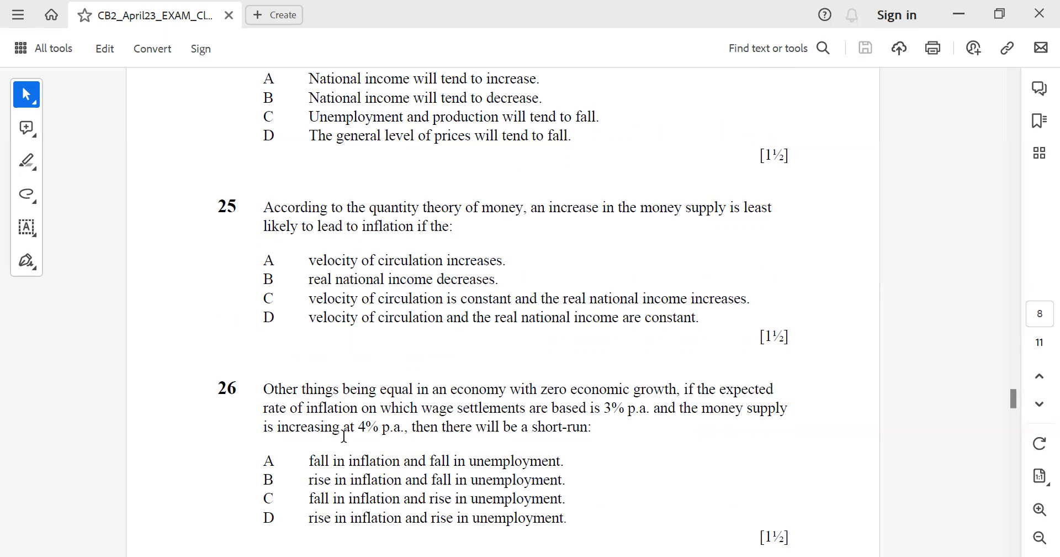
mouse_move(484, 439)
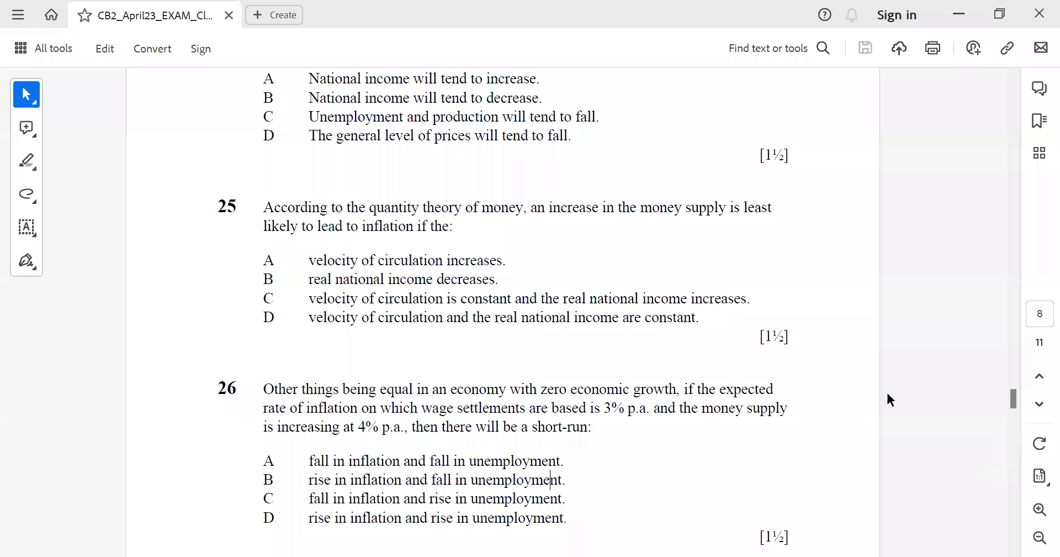
scroll("down", 3)
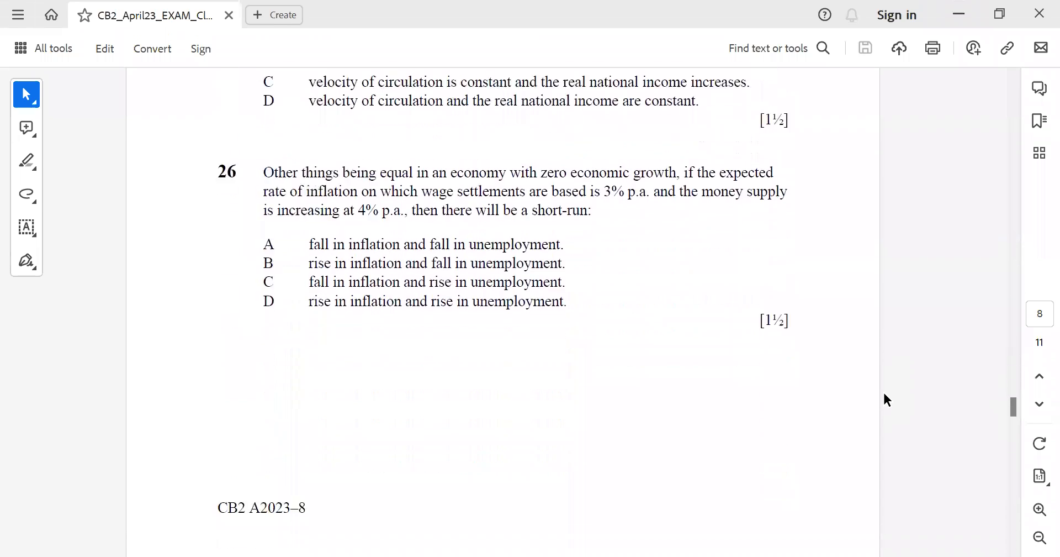
scroll("down", 3)
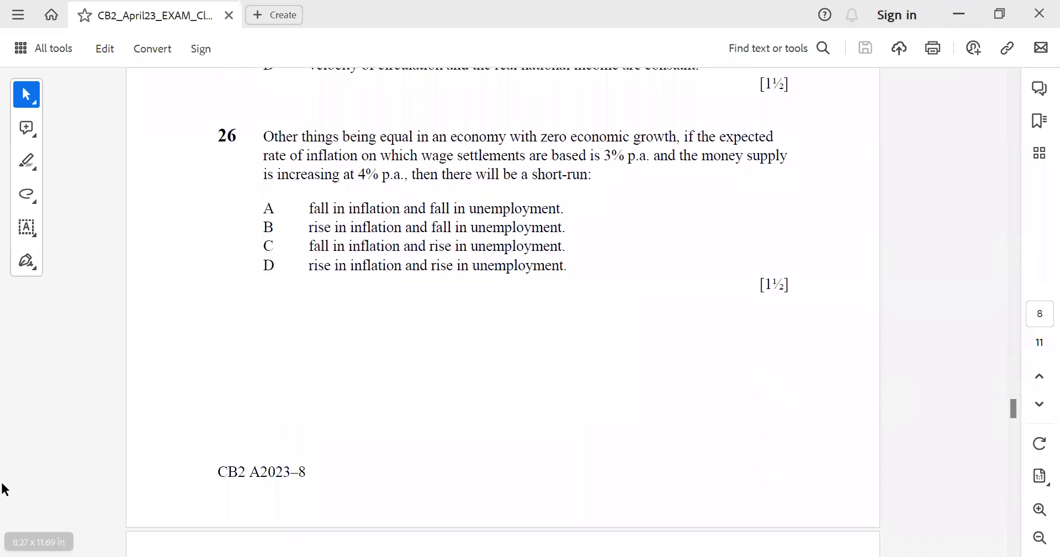
mouse_move(334, 538)
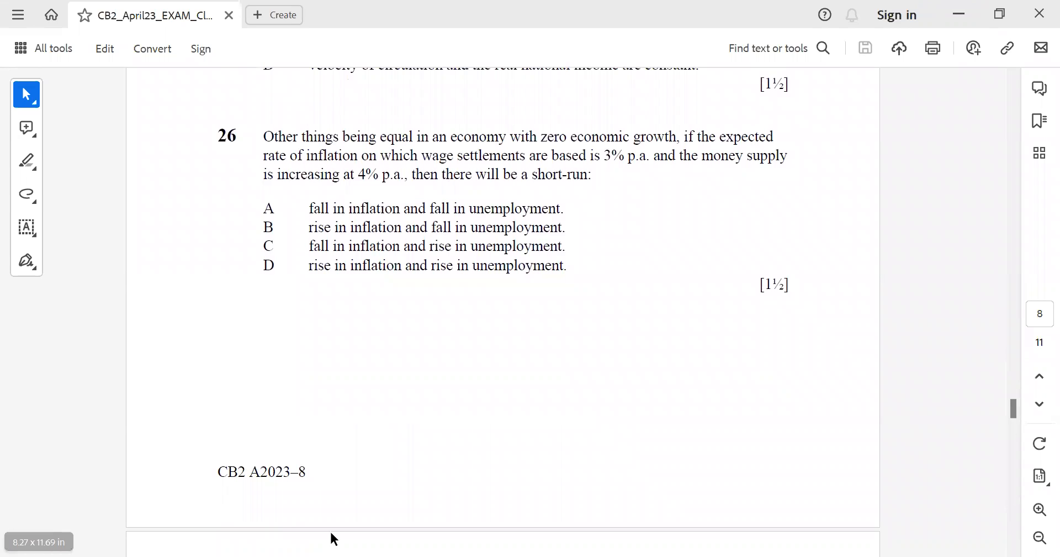